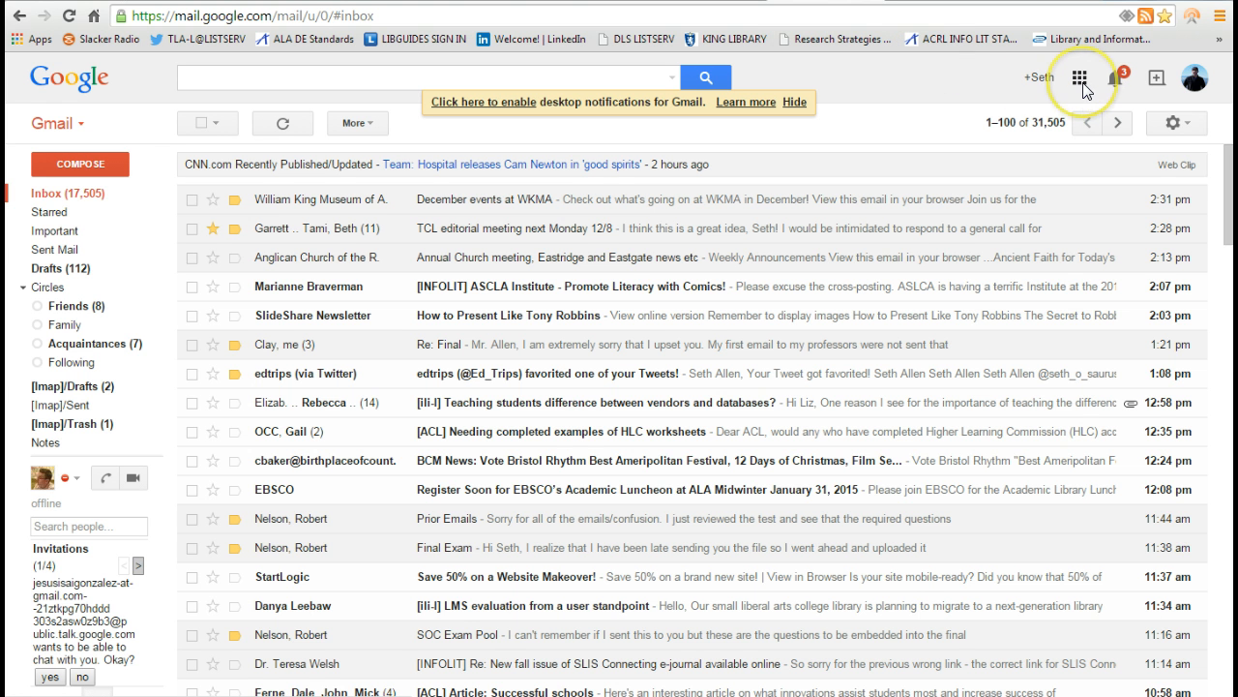
# Step: Go from the Gmail inbox to Google Drive via the apps launcher
pyautogui.click(1080, 79)
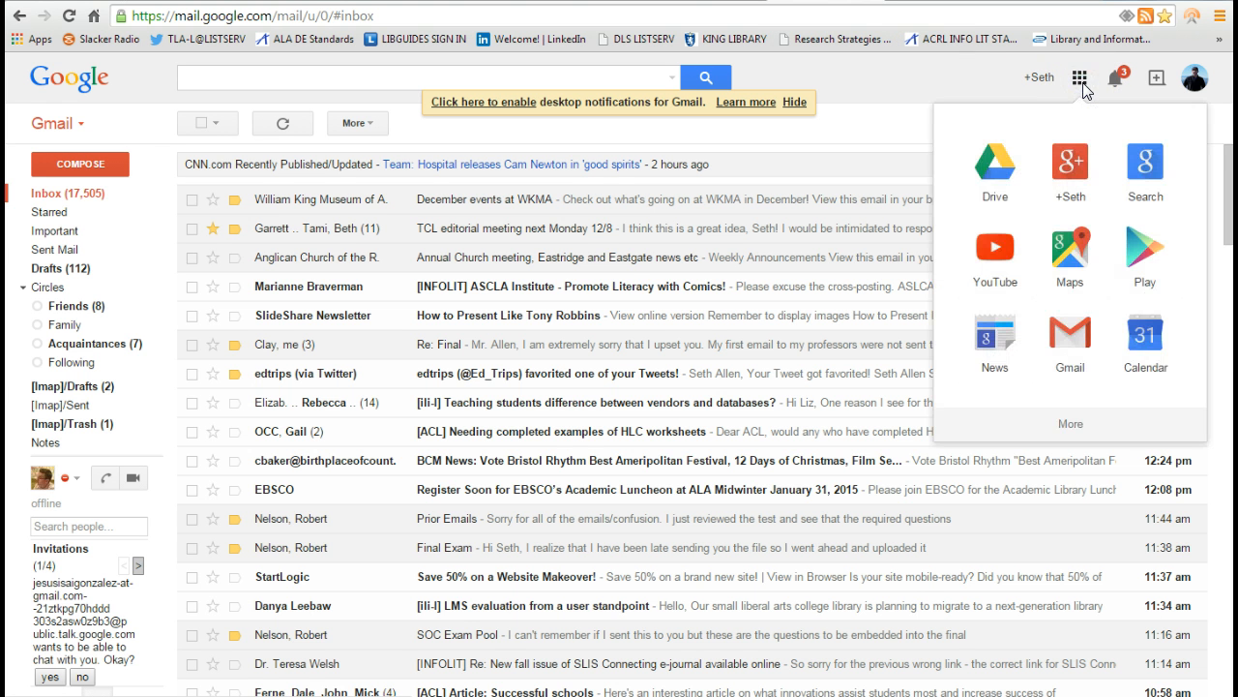
pyautogui.moveTo(1007, 182)
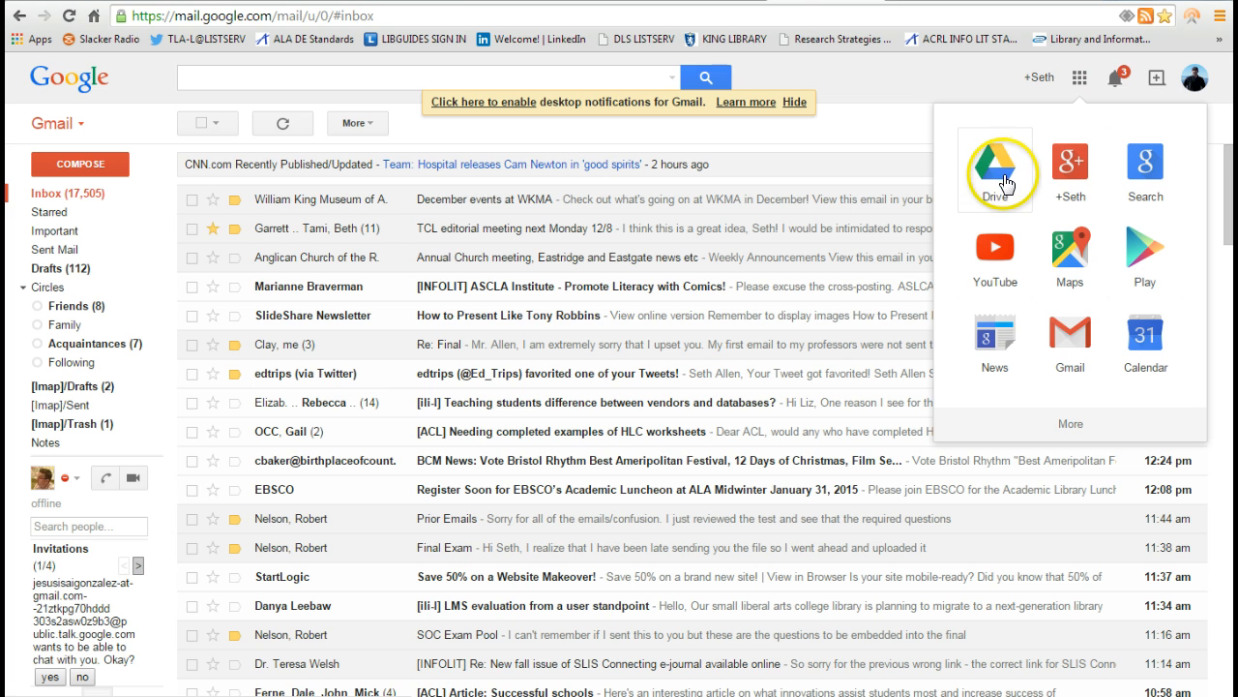
pyautogui.click(996, 166)
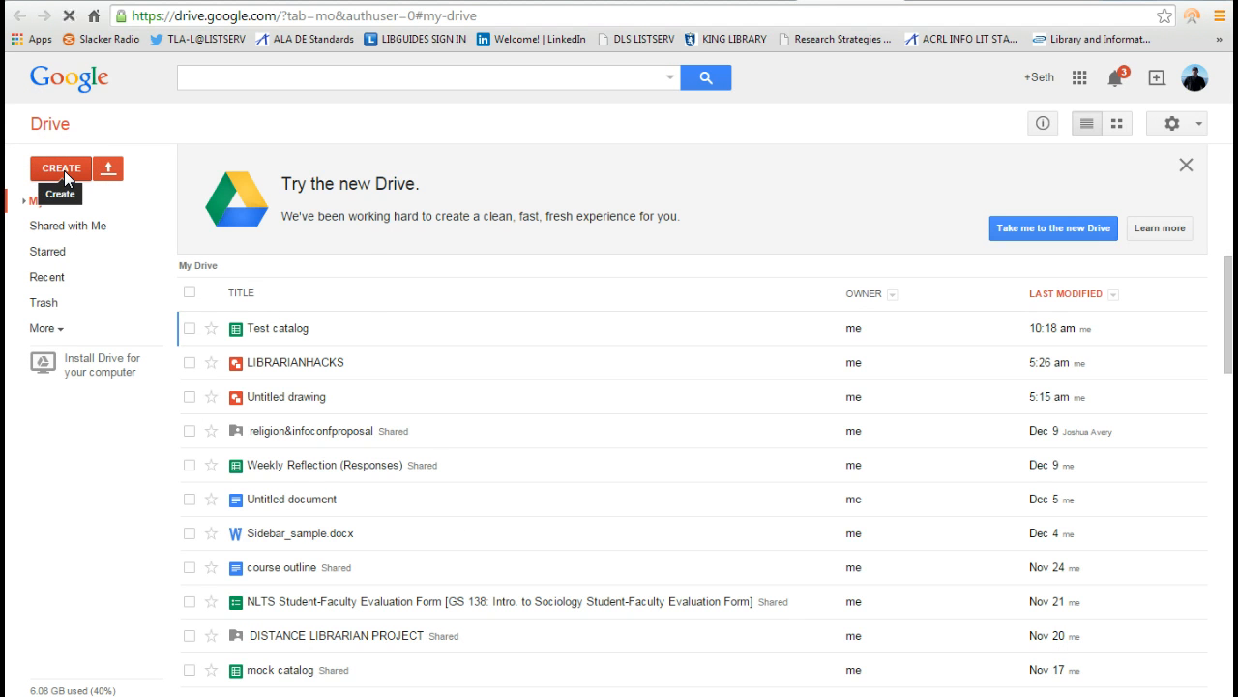
pyautogui.click(60, 167)
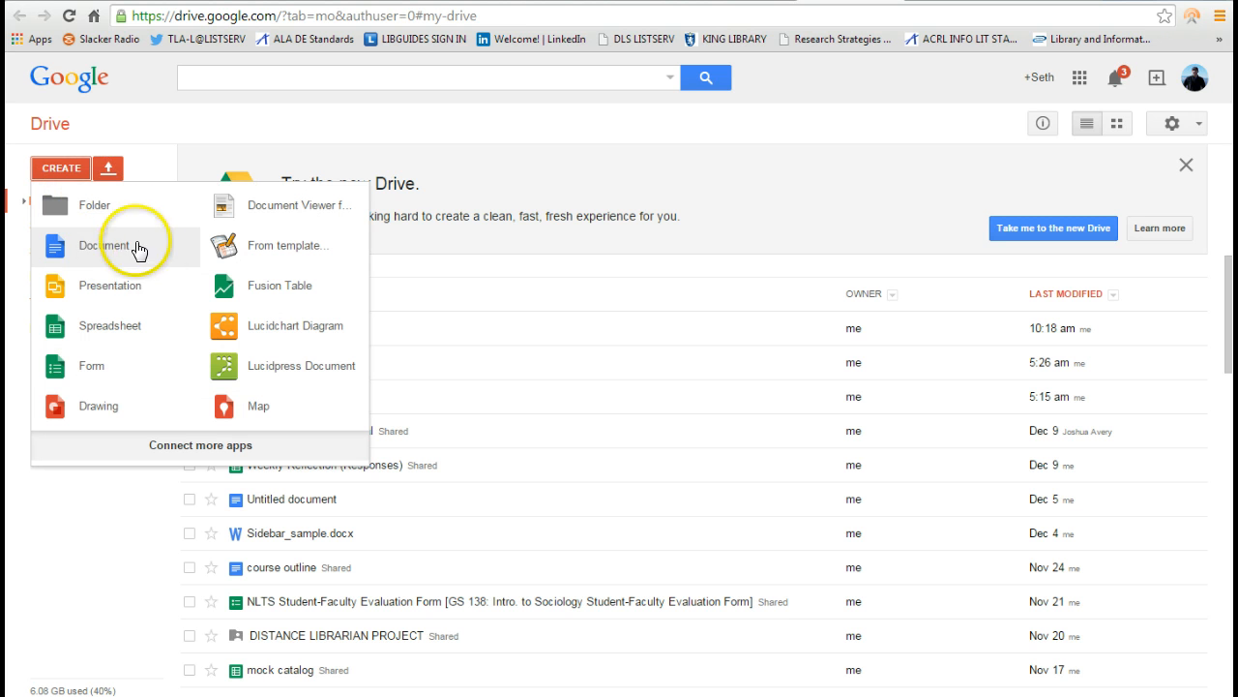
pyautogui.moveTo(106, 260)
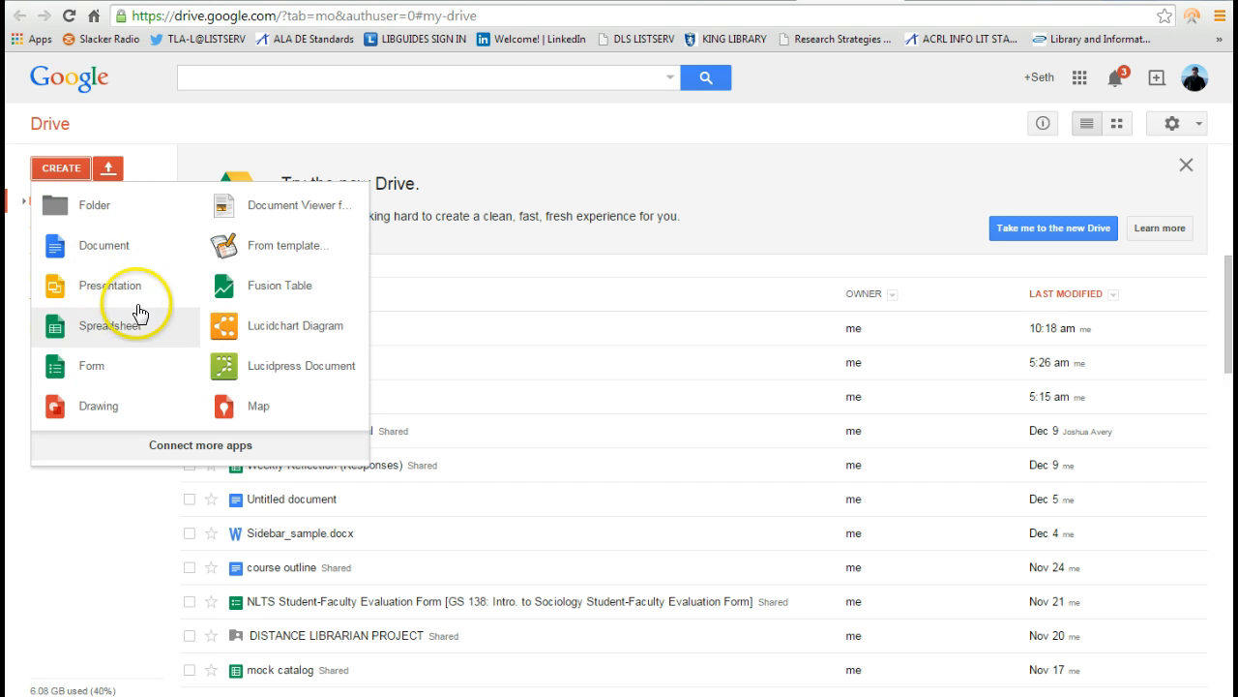
pyautogui.moveTo(139, 288)
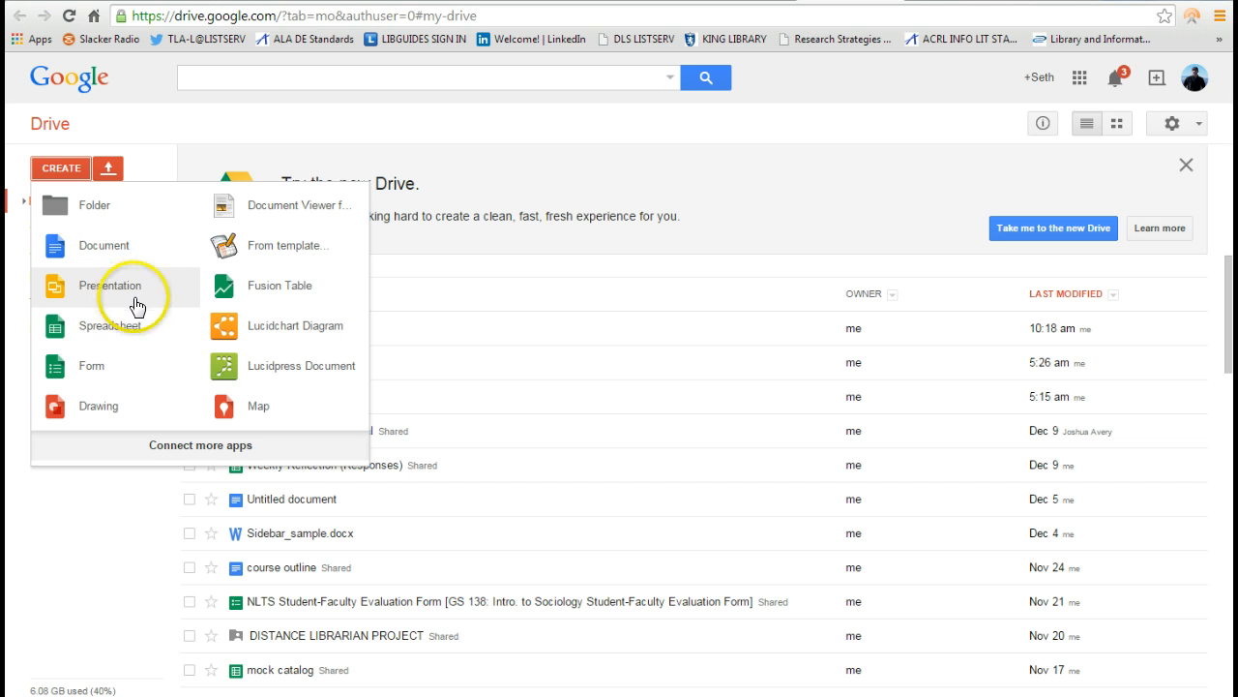
pyautogui.moveTo(112, 334)
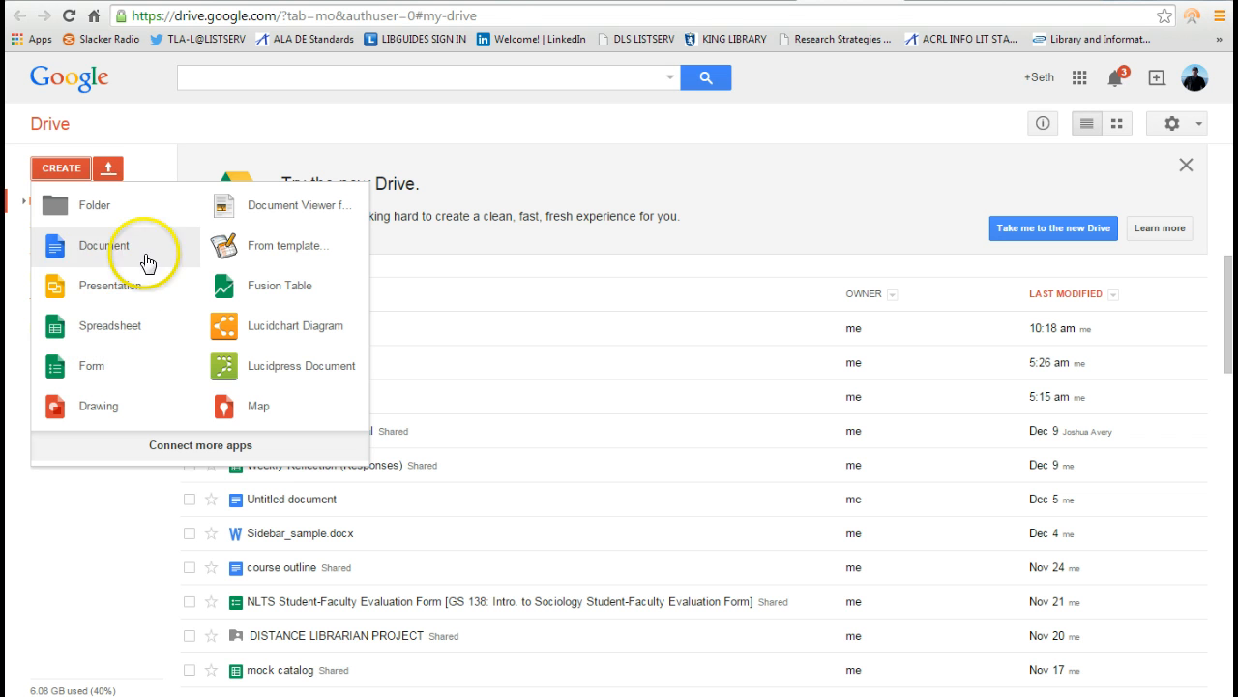
pyautogui.moveTo(152, 175)
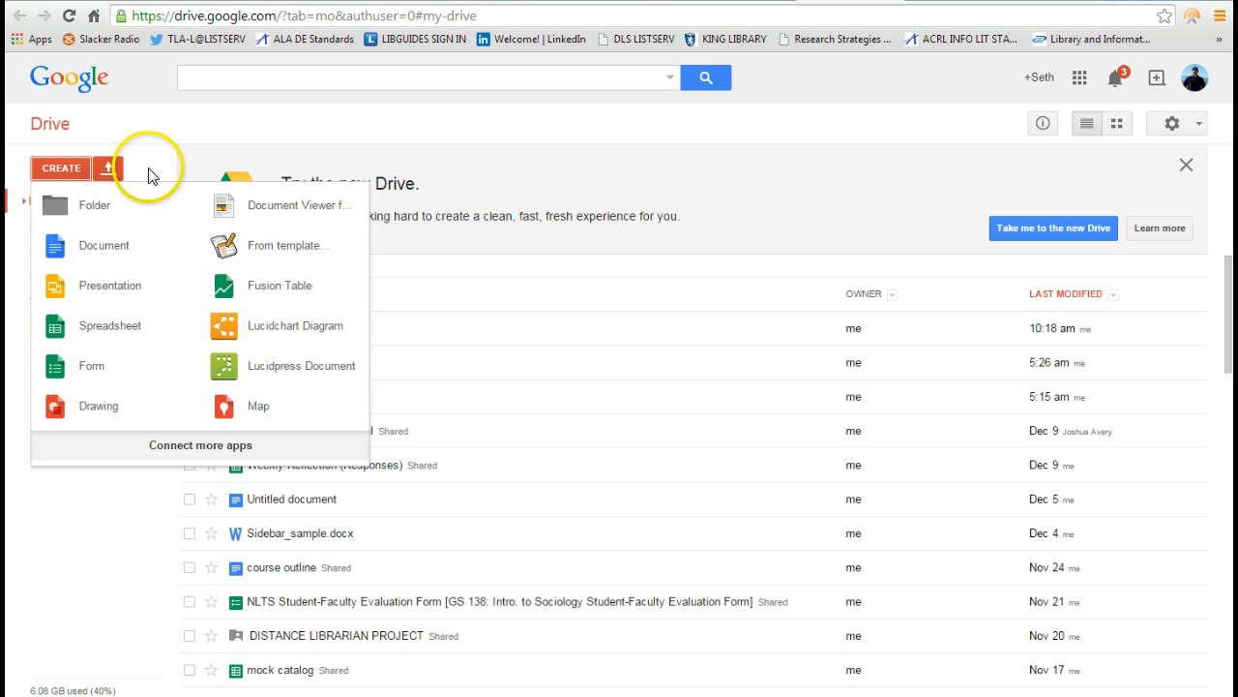
pyautogui.moveTo(169, 203)
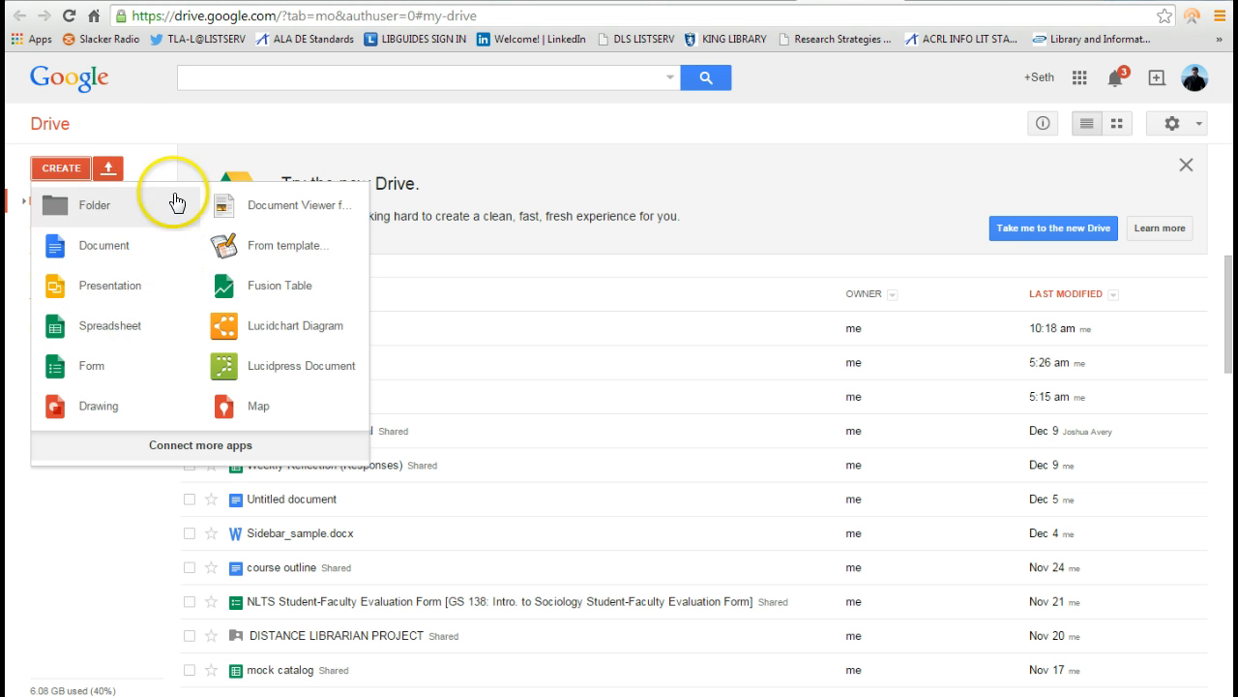
pyautogui.moveTo(142, 334)
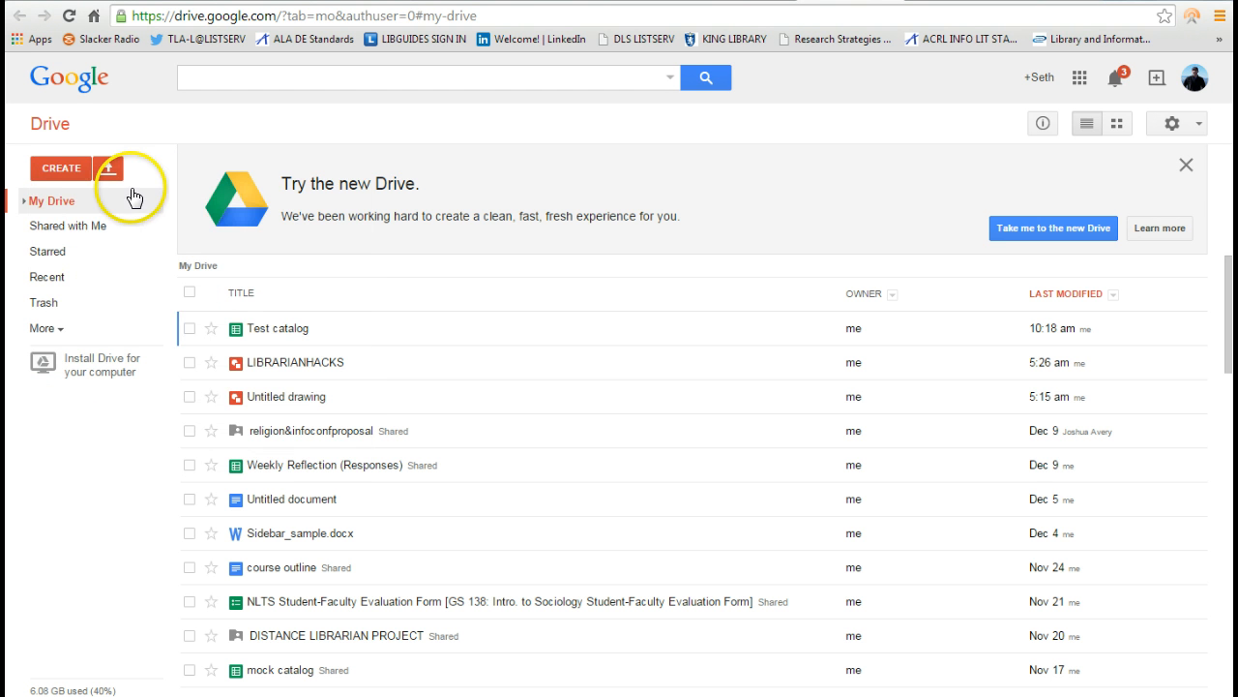
pyautogui.click(106, 167)
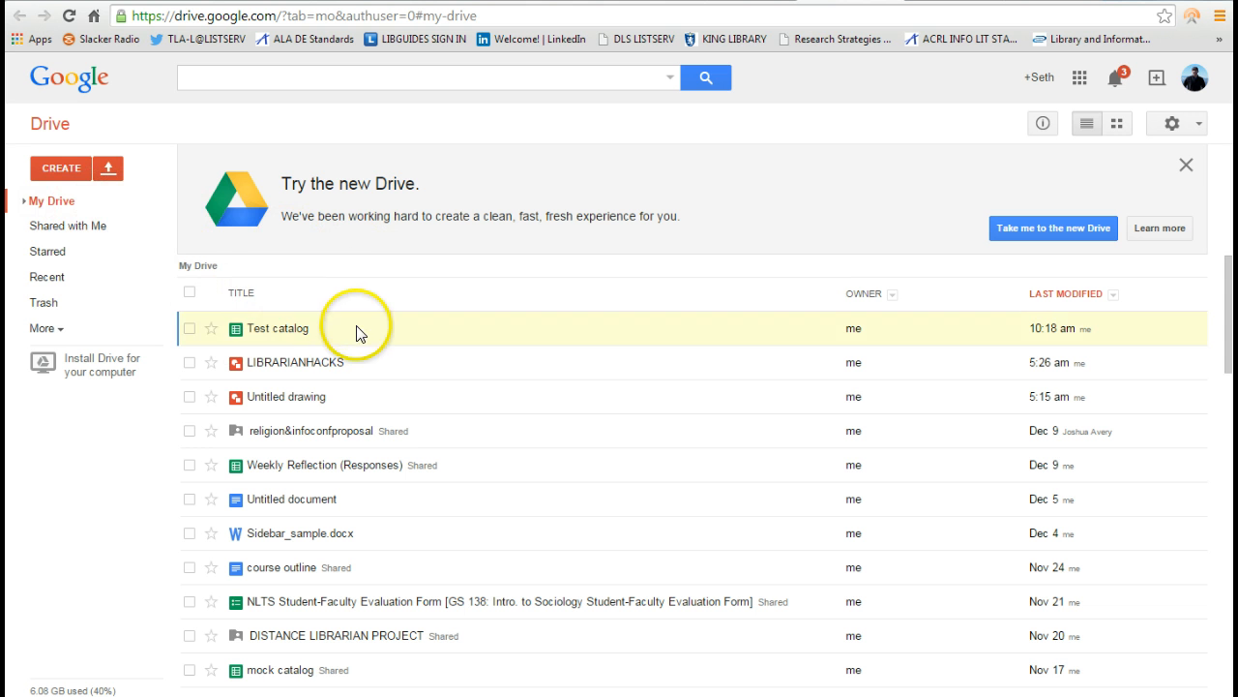
pyautogui.click(59, 168)
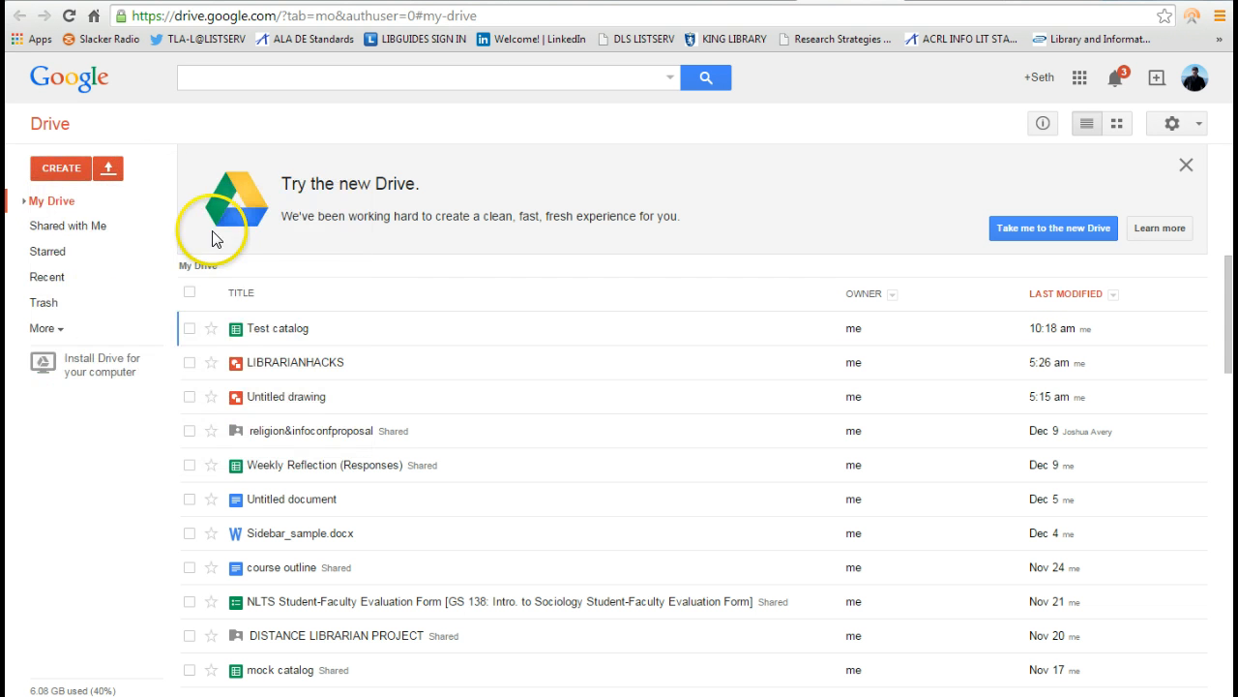
# Step: Open the Test catalog spreadsheet from Drive into Google Sheets
pyautogui.doubleClick(279, 328)
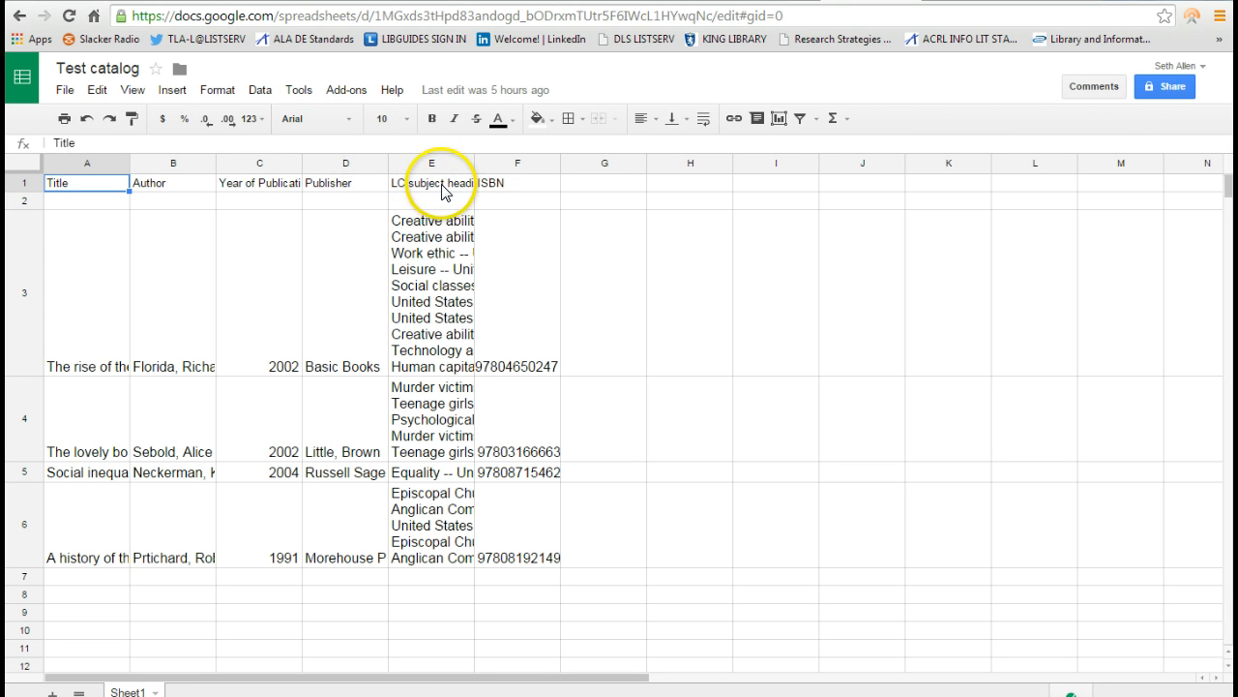
pyautogui.moveTo(513, 192)
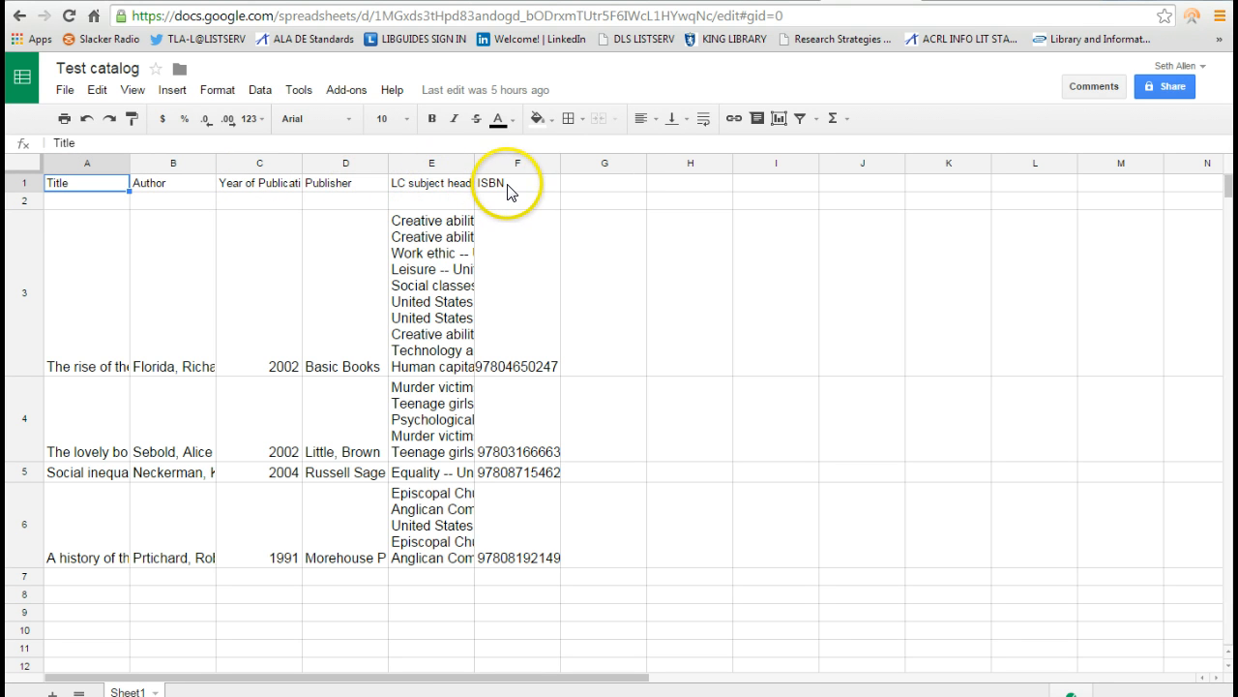
pyautogui.moveTo(570, 184)
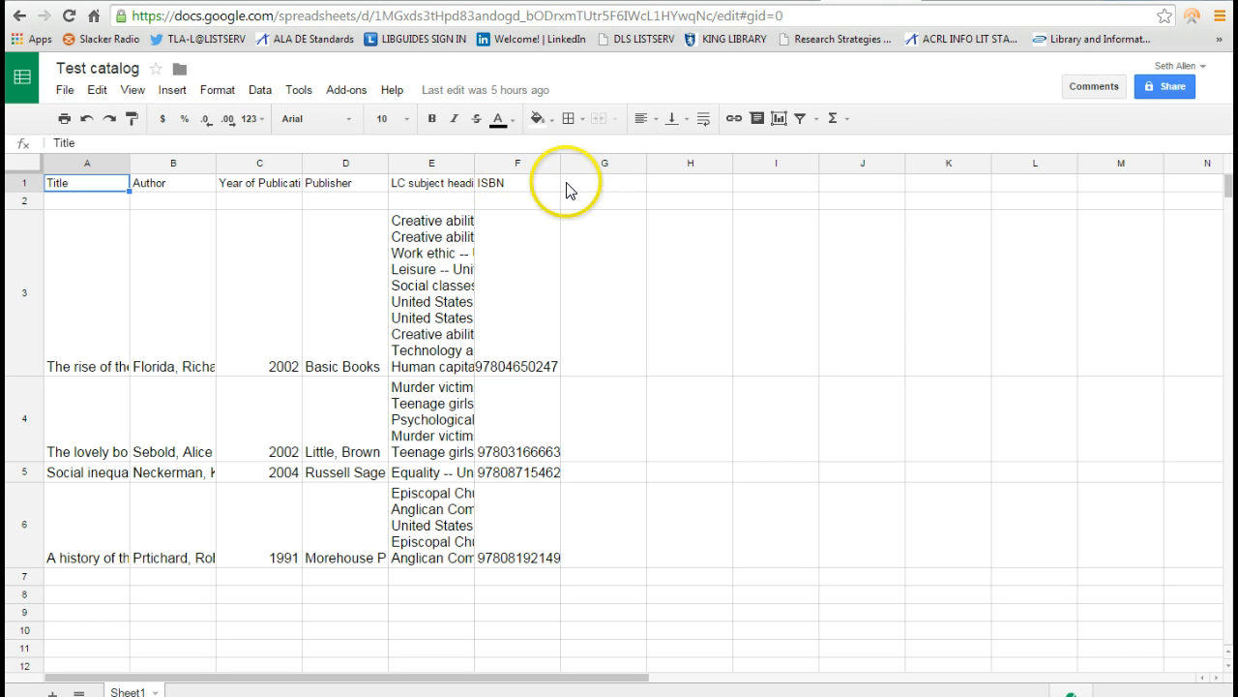
pyautogui.moveTo(765, 189)
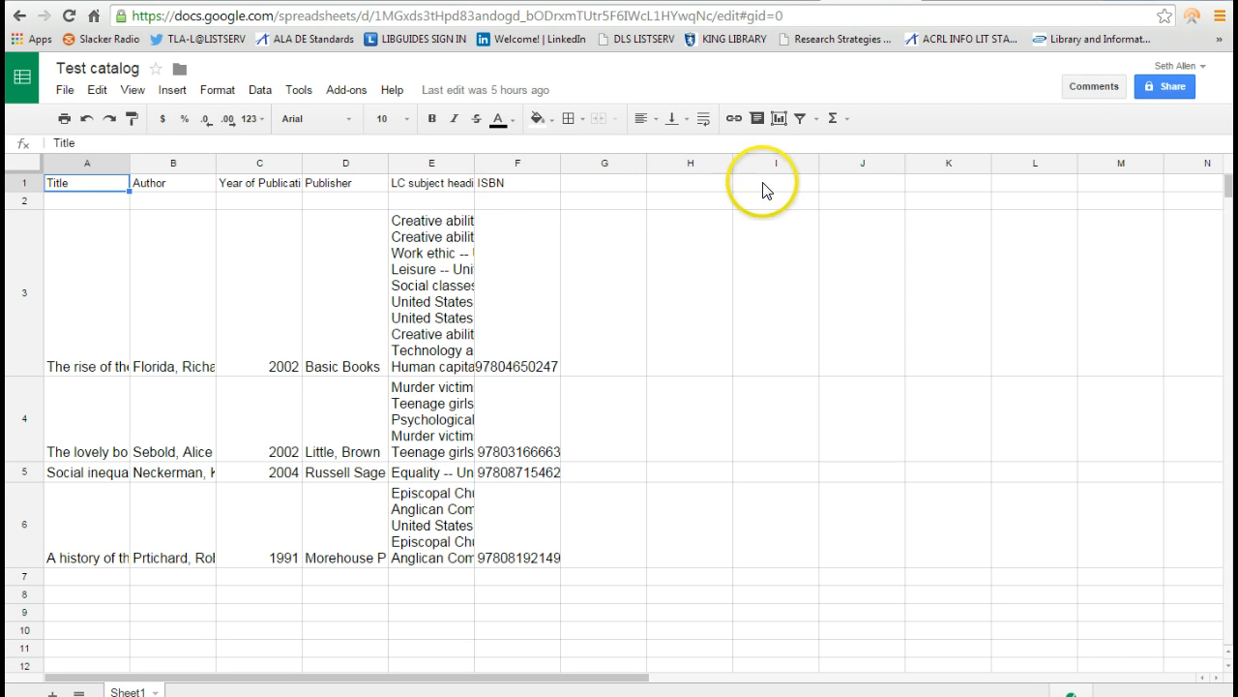
pyautogui.moveTo(624, 188)
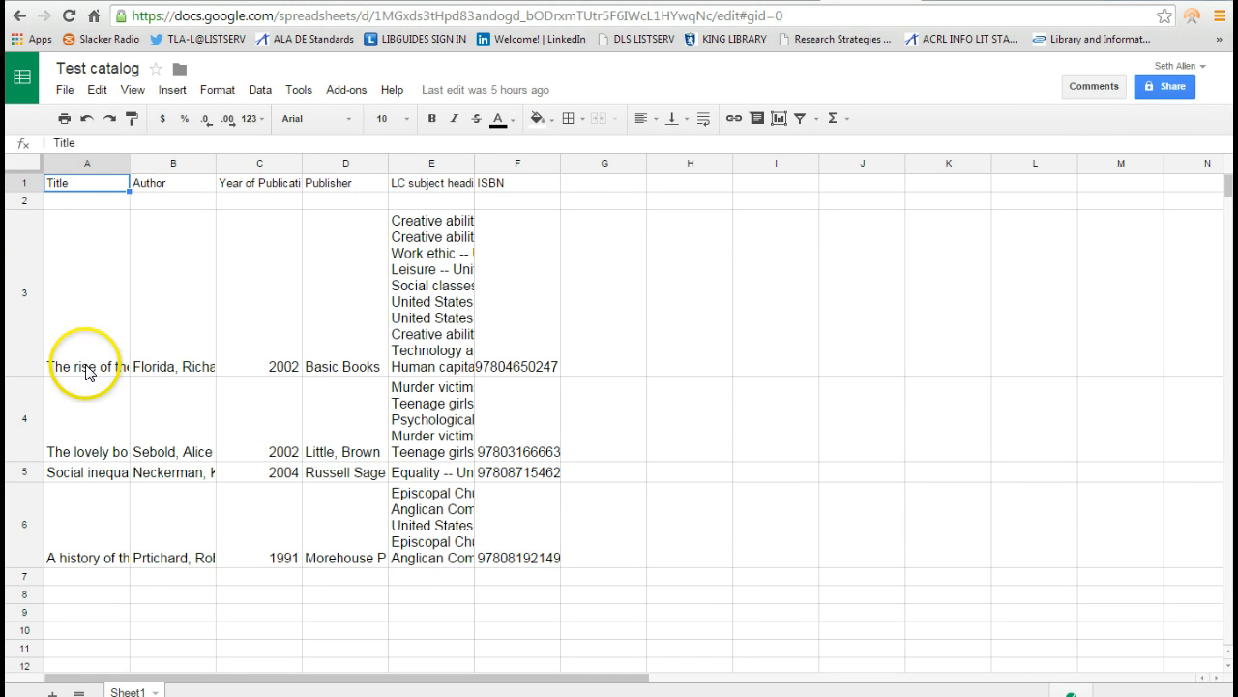
pyautogui.moveTo(213, 446)
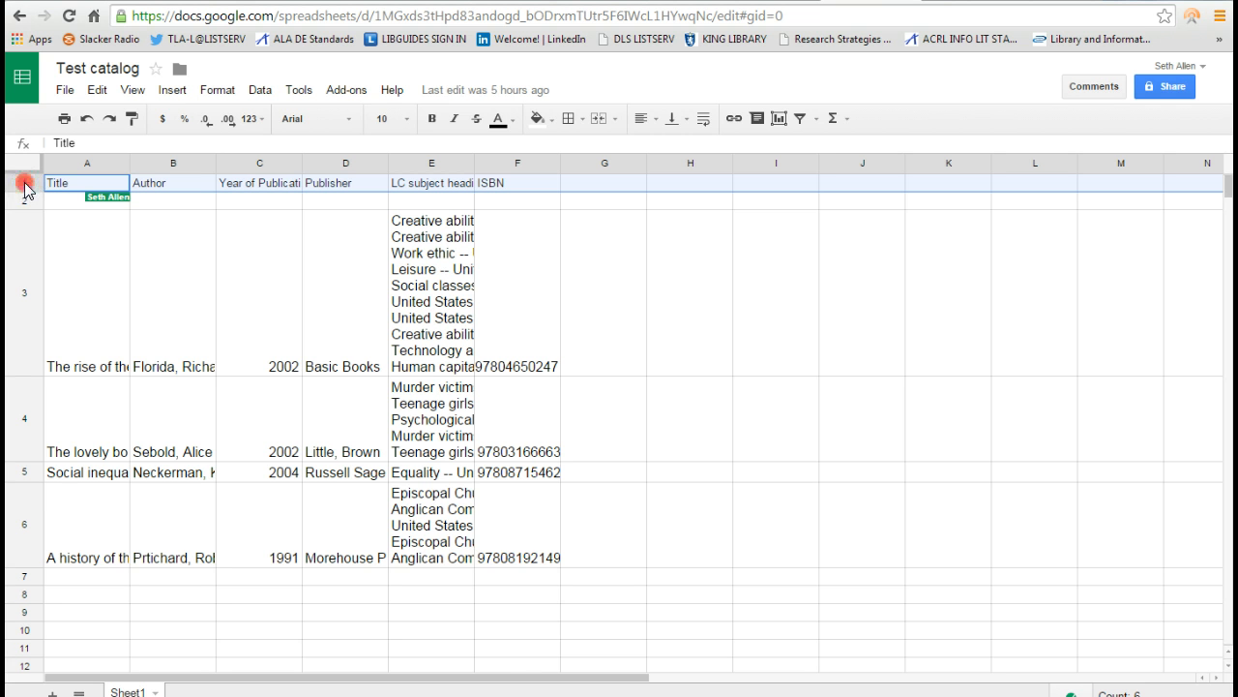
pyautogui.rightClick(21, 183)
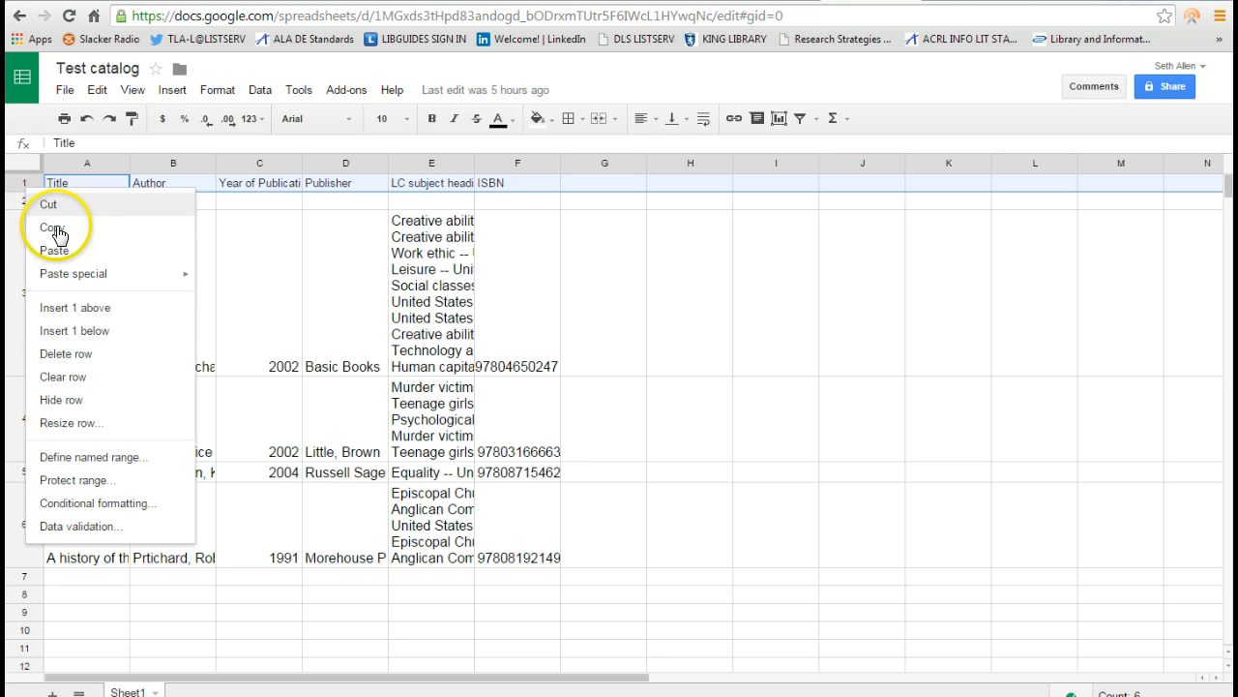
pyautogui.moveTo(307, 211)
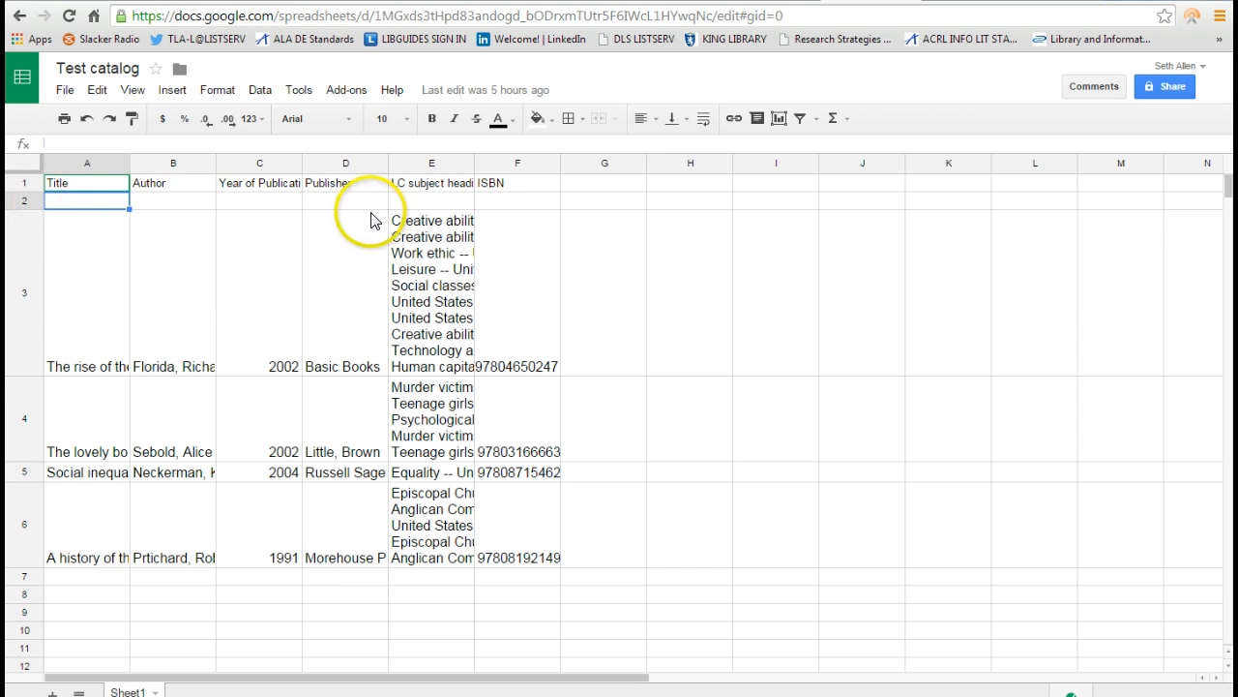
pyautogui.moveTo(455, 200)
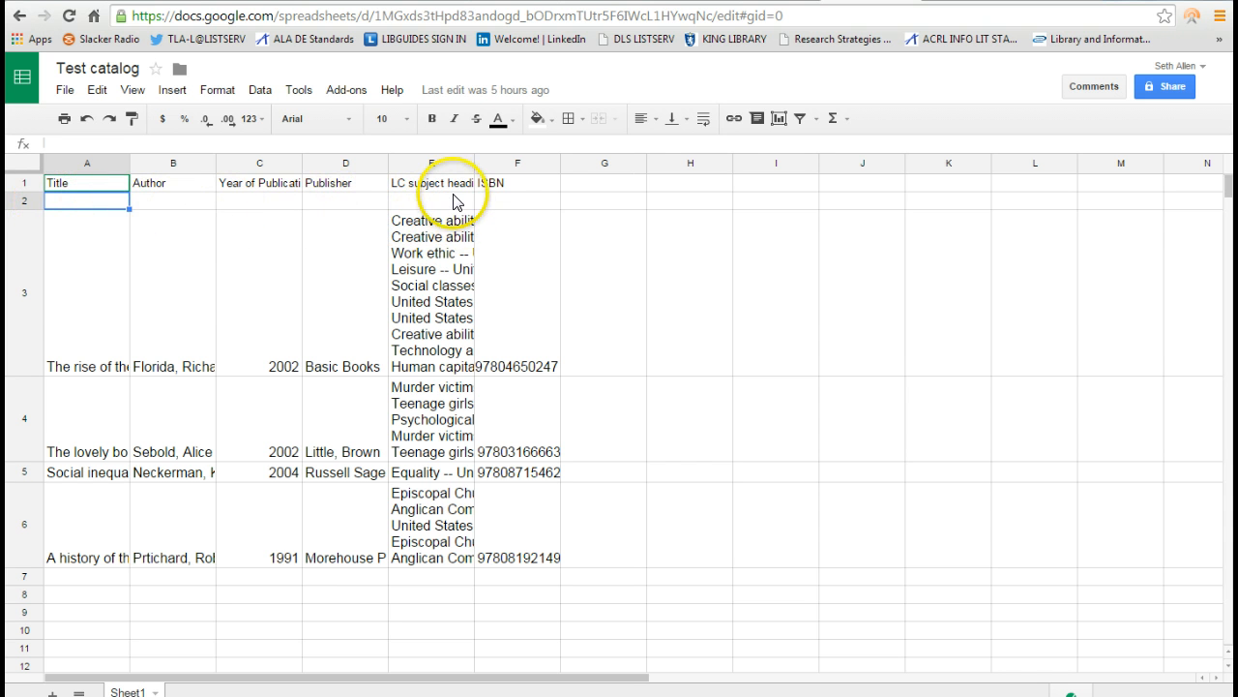
pyautogui.moveTo(698, 254)
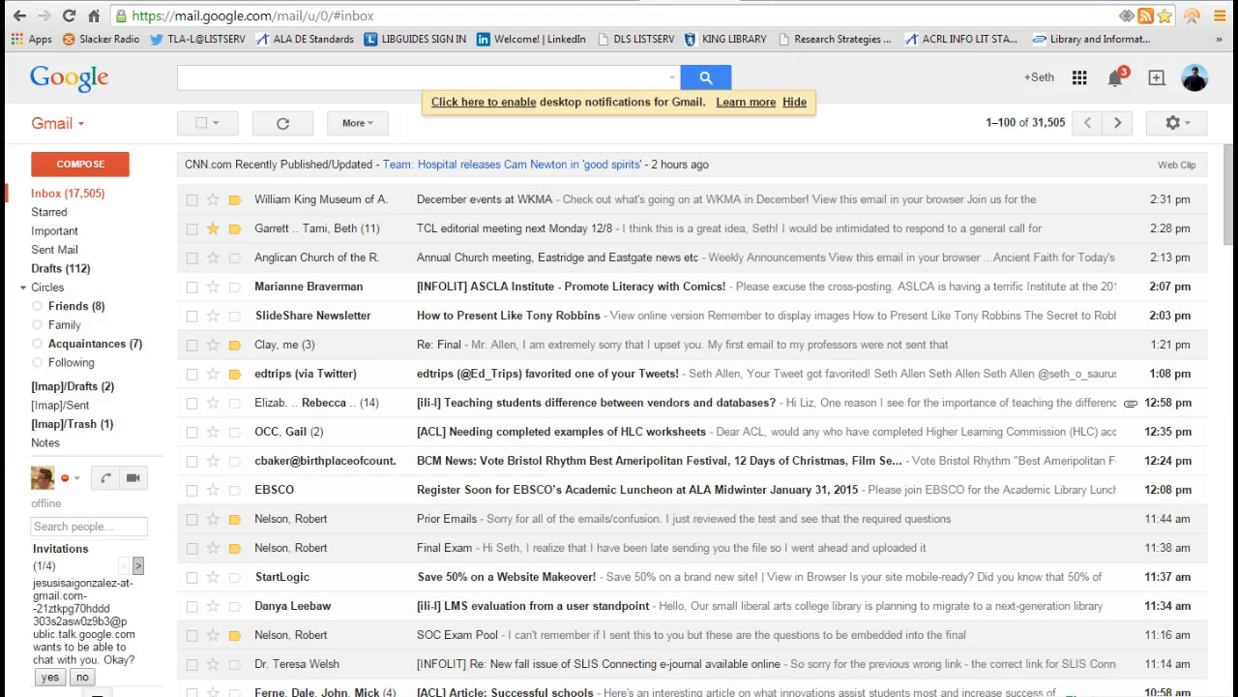
pyautogui.moveTo(1094, 92)
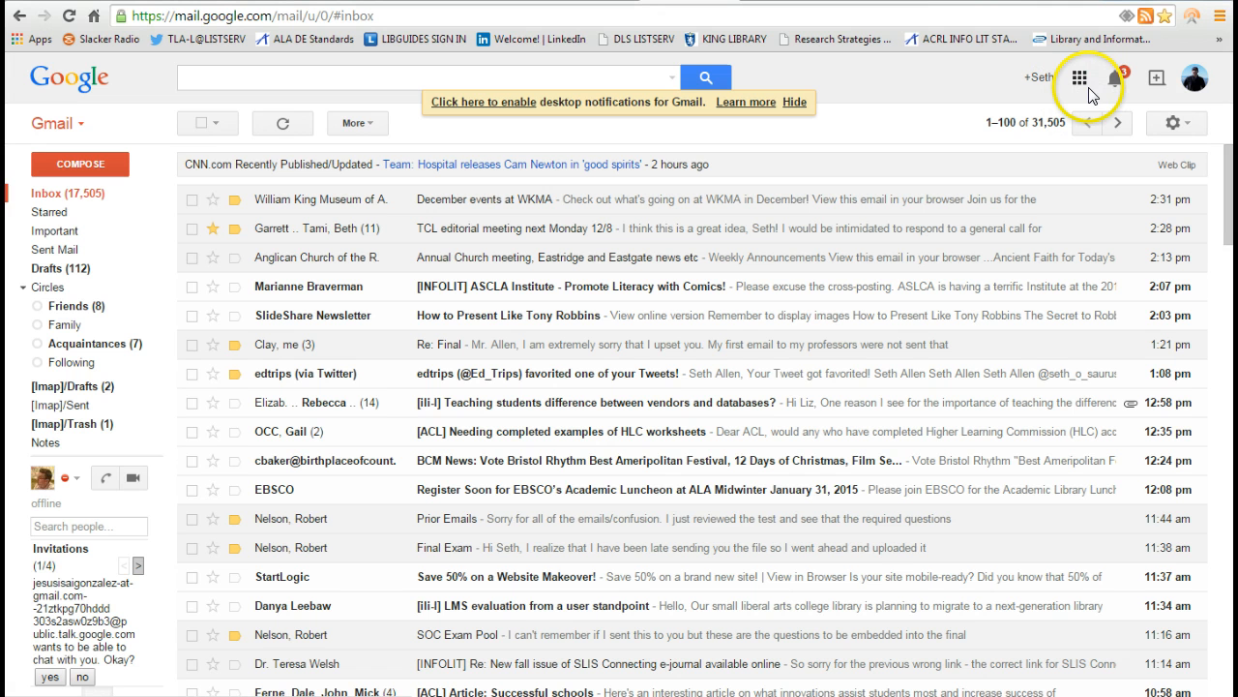
pyautogui.moveTo(1095, 92)
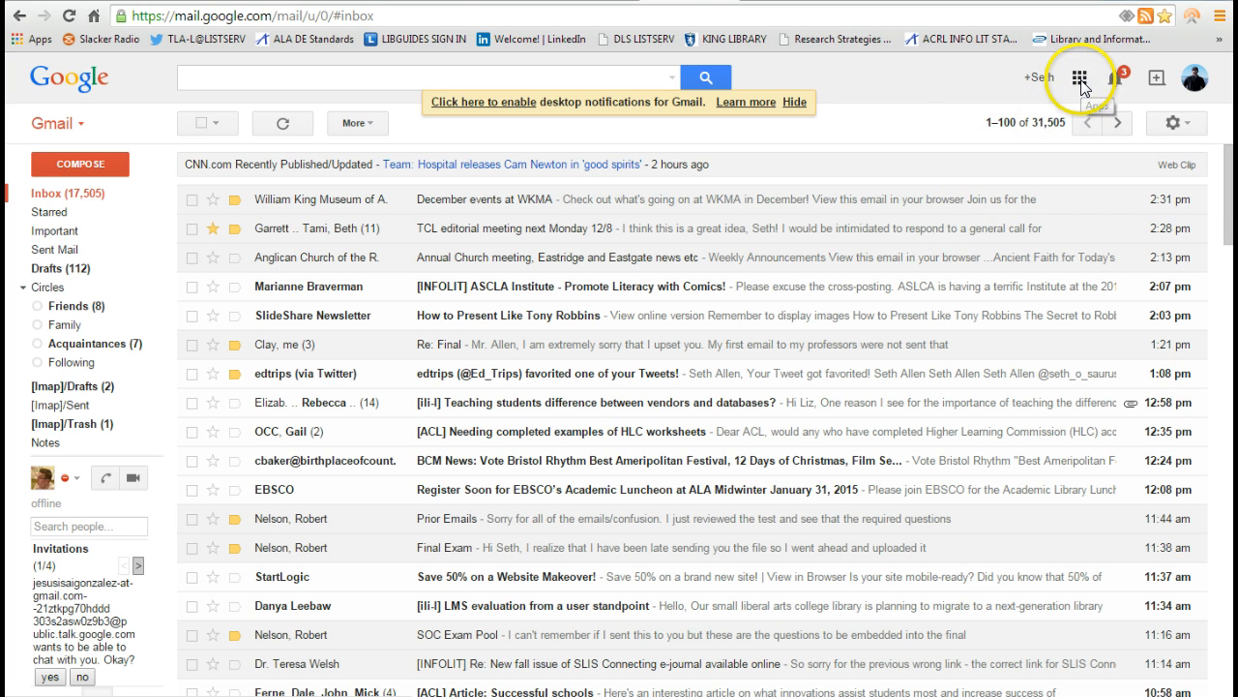
# Step: Expand the Google apps launcher to its additional apps like Books and Photos
pyautogui.click(1080, 76)
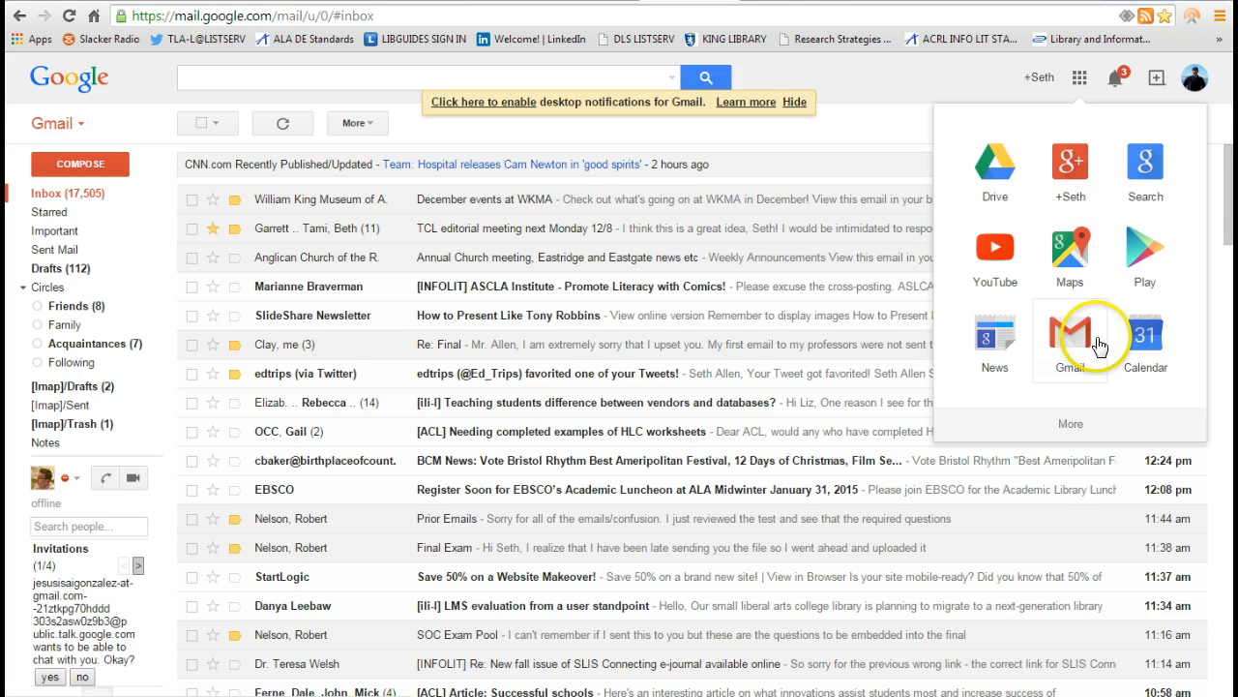
pyautogui.moveTo(1072, 429)
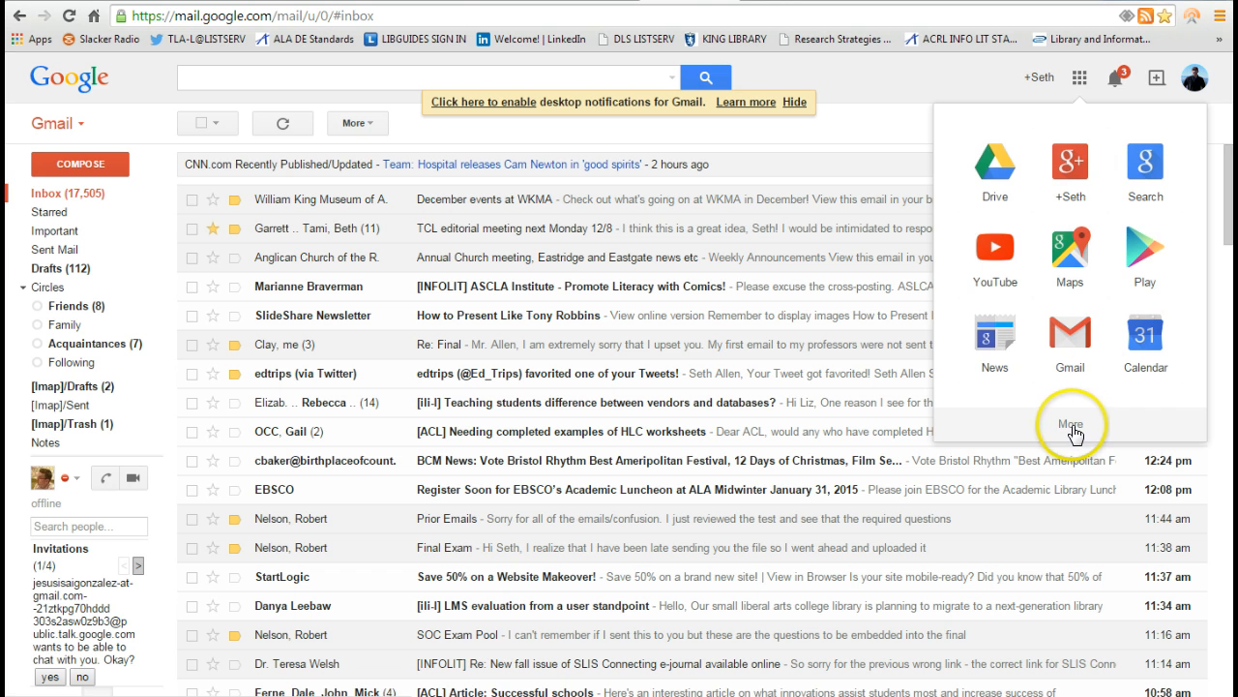
pyautogui.click(1078, 430)
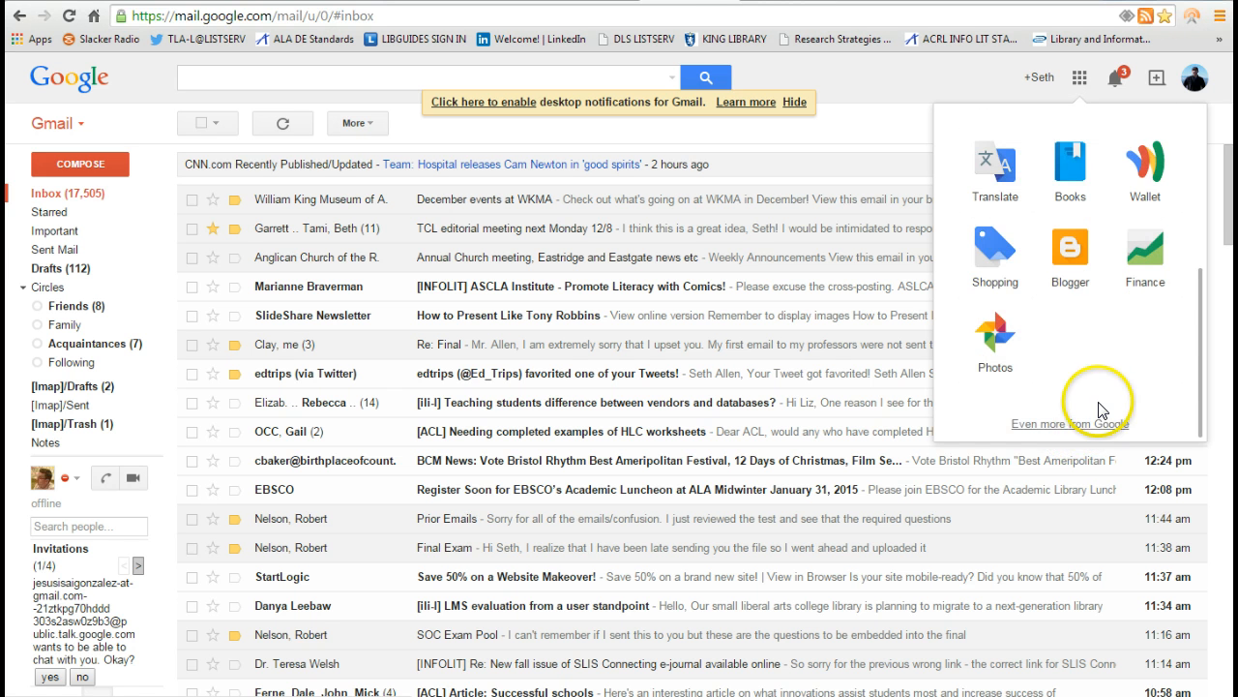
# Step: Open Google Sites from the Home & Office section of the Google products list
pyautogui.click(1071, 418)
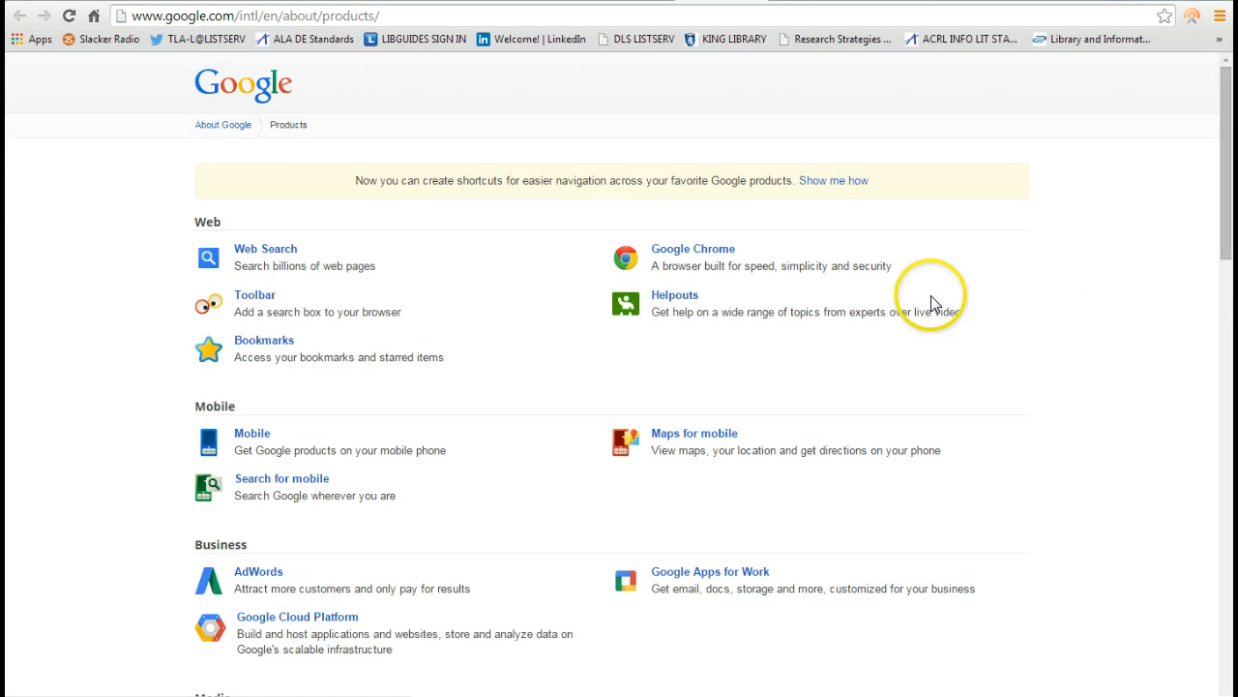
pyautogui.scroll(-3)
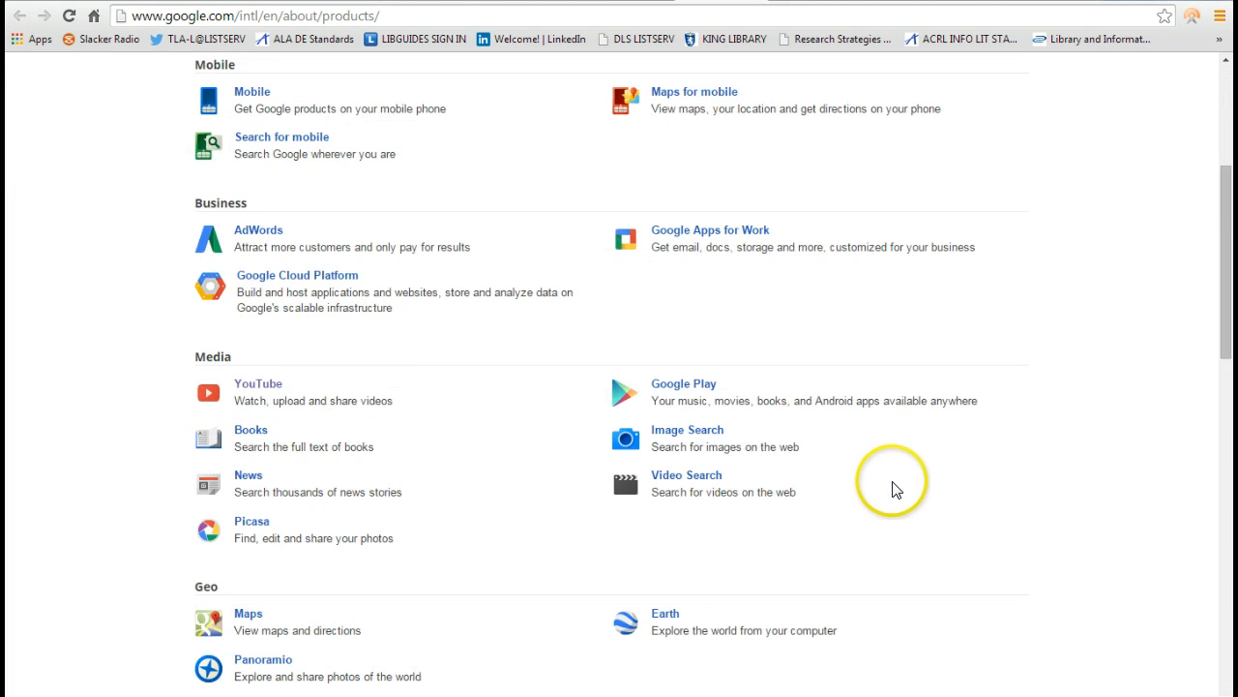
pyautogui.scroll(-3)
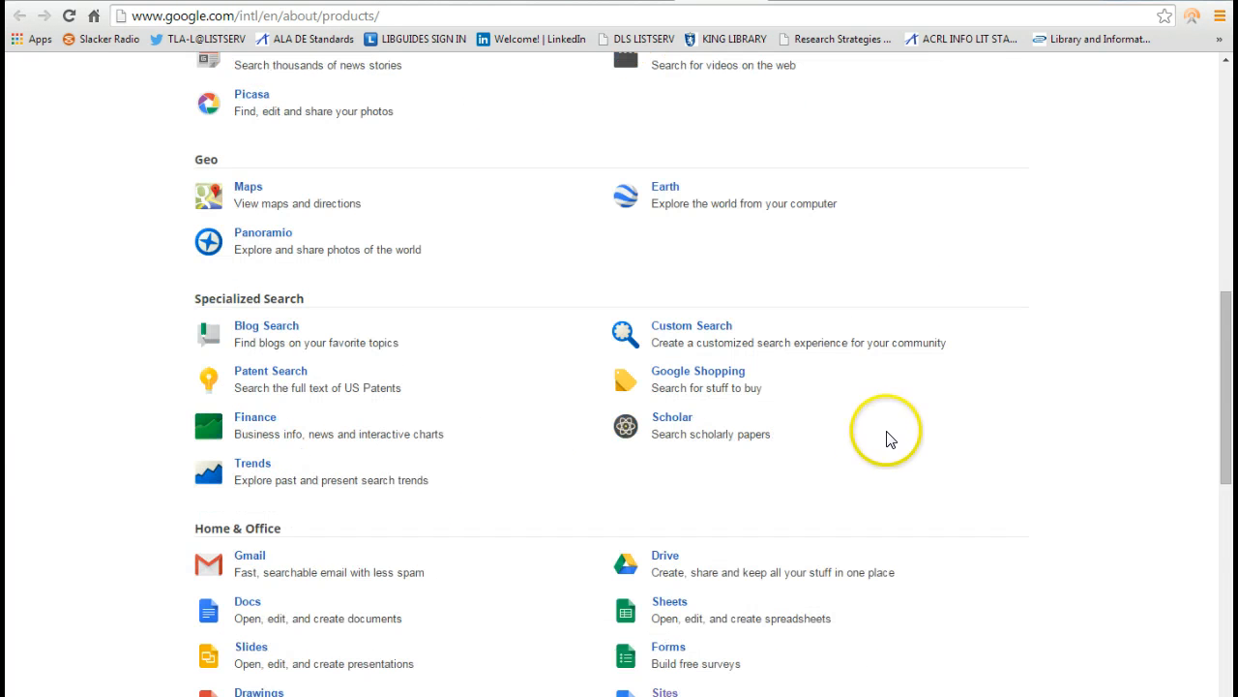
pyautogui.scroll(-3)
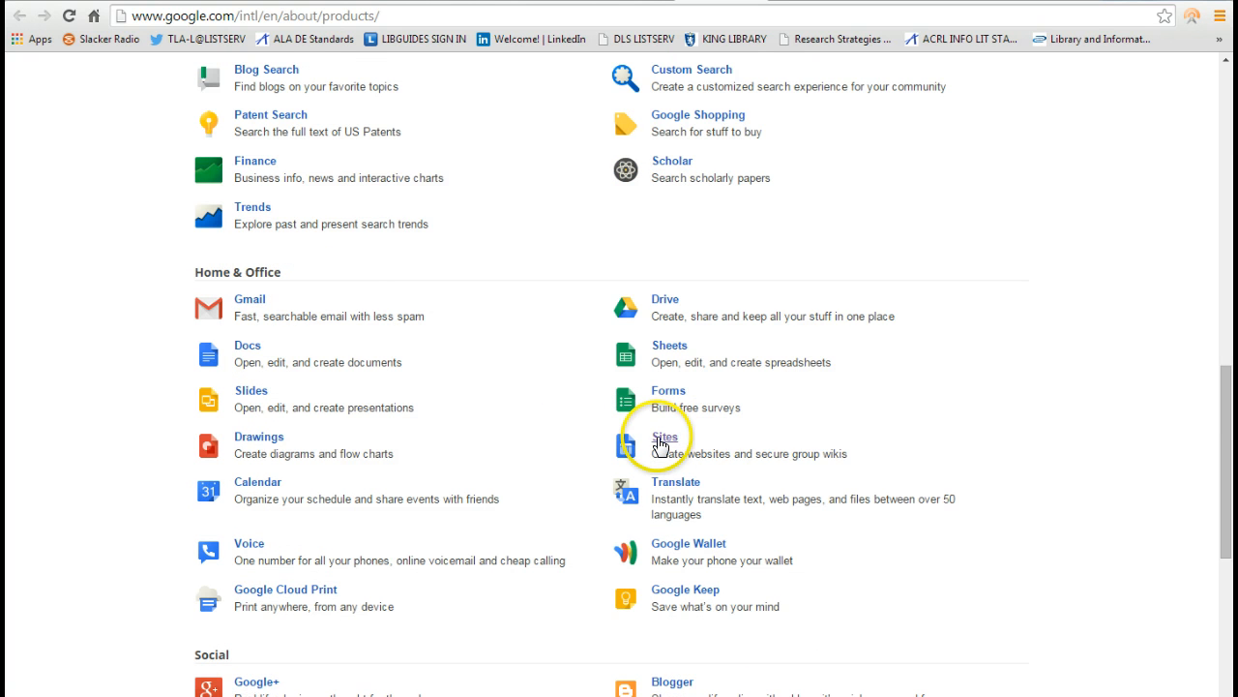
pyautogui.click(664, 440)
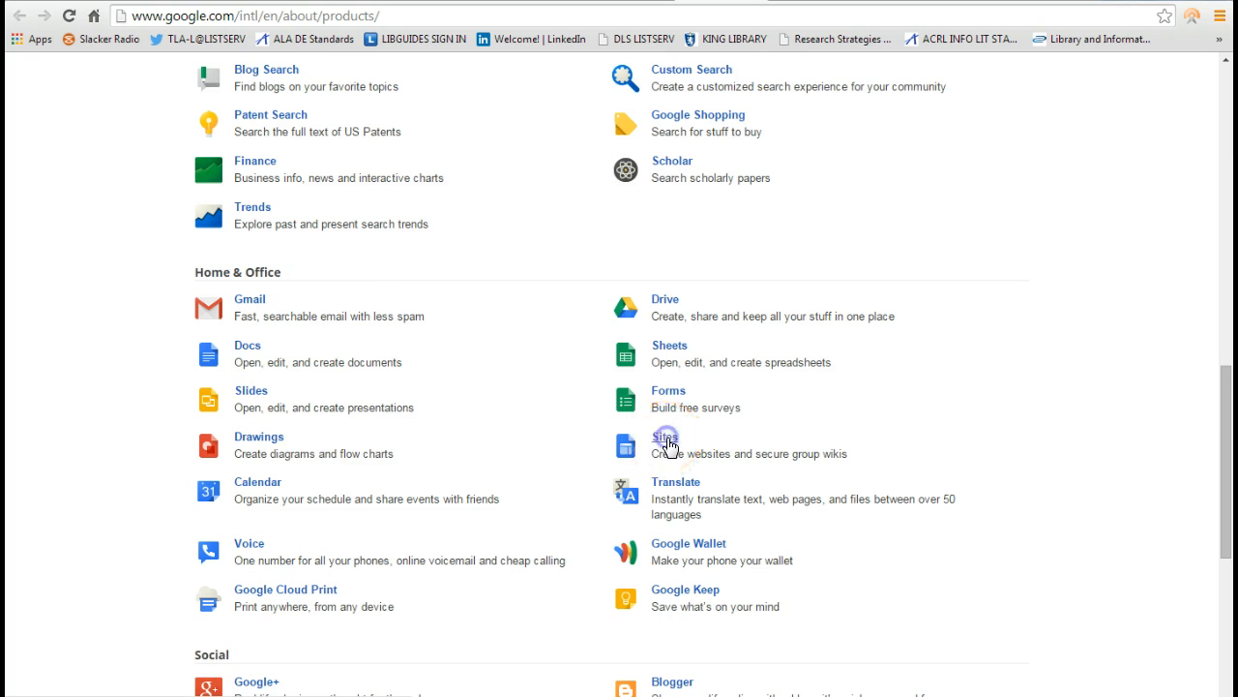
pyautogui.click(665, 437)
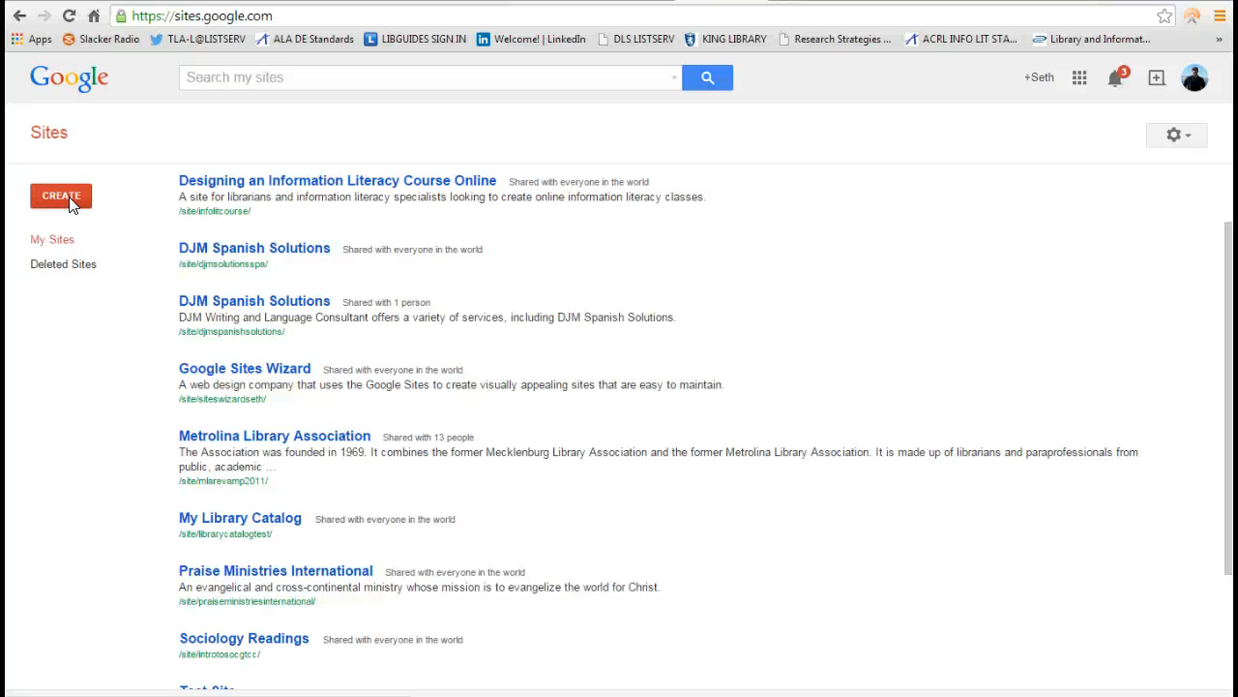
pyautogui.moveTo(380, 272)
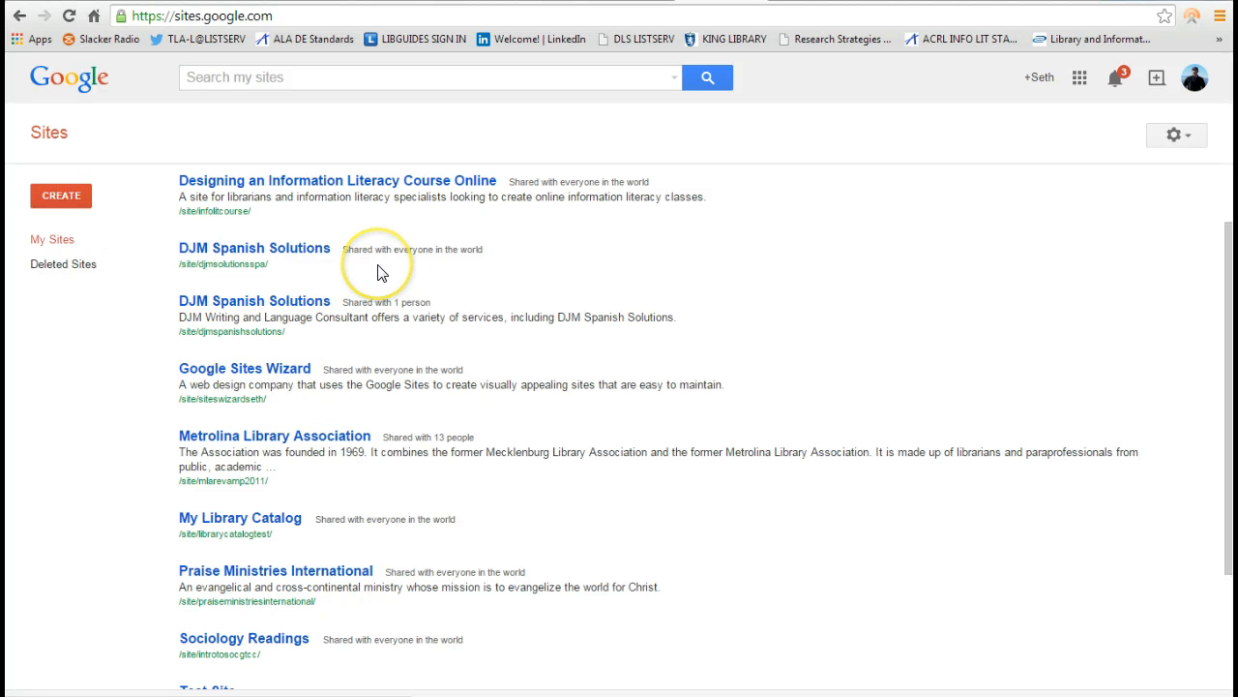
# Step: Open the Test Site from My Sites and save its Home page
pyautogui.scroll(-3)
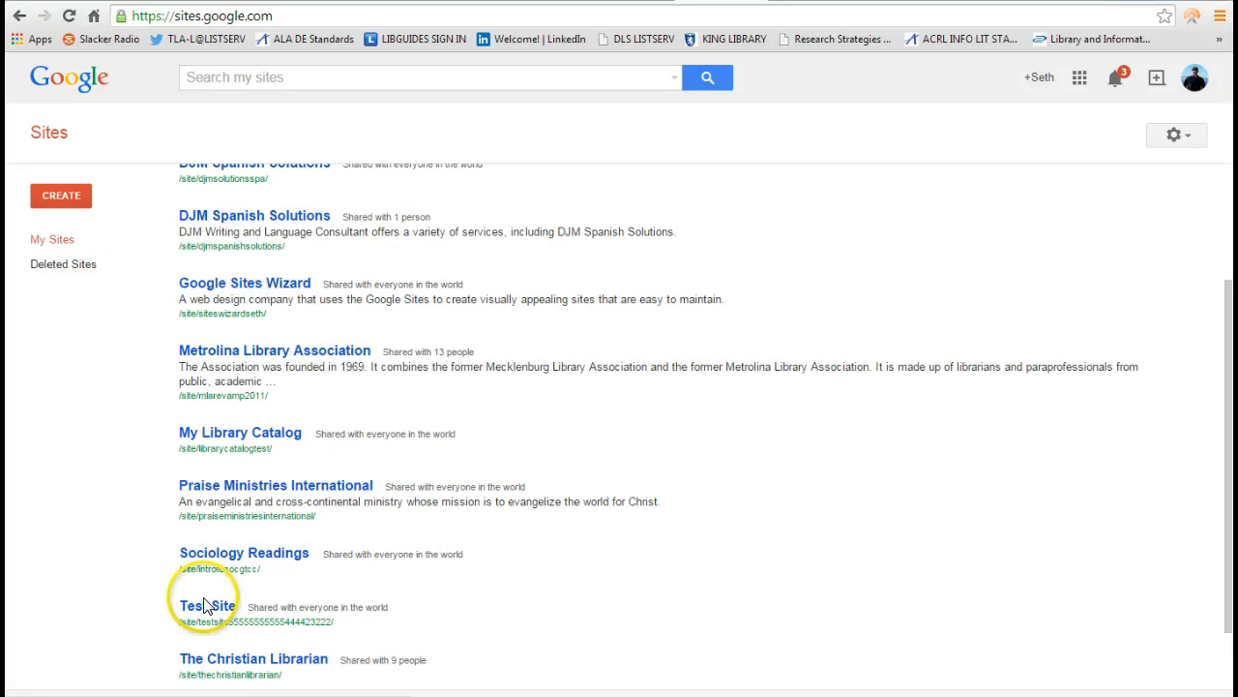
pyautogui.click(201, 606)
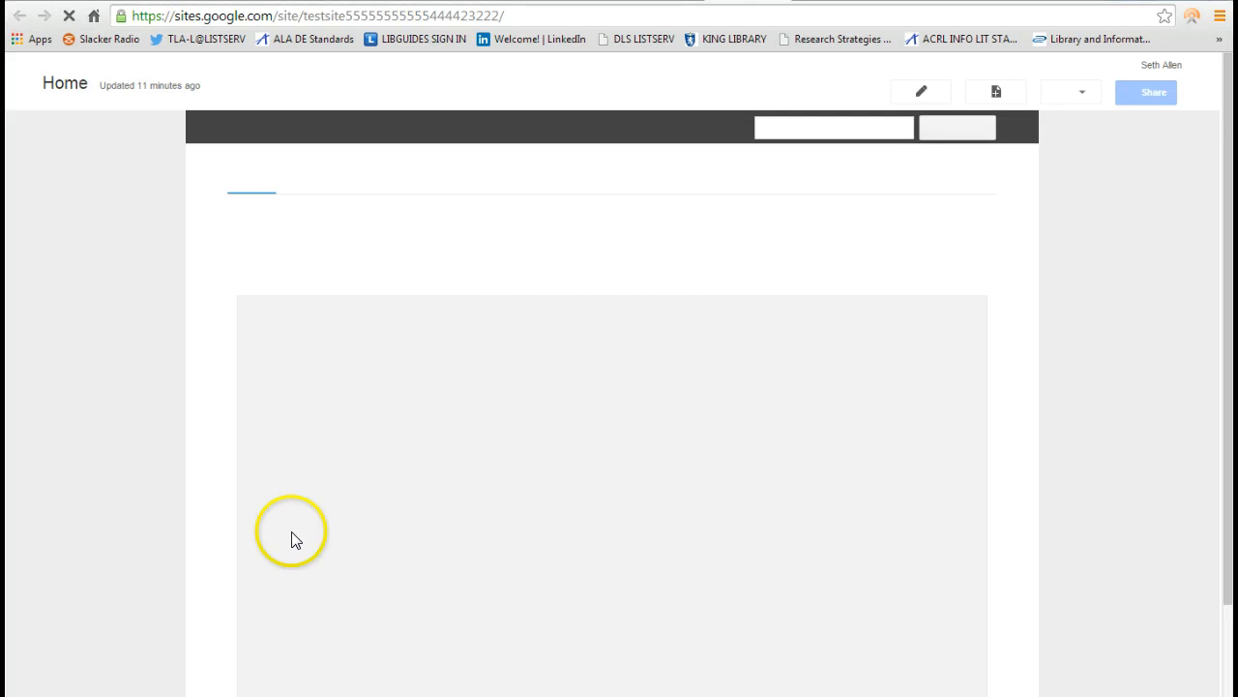
pyautogui.click(920, 92)
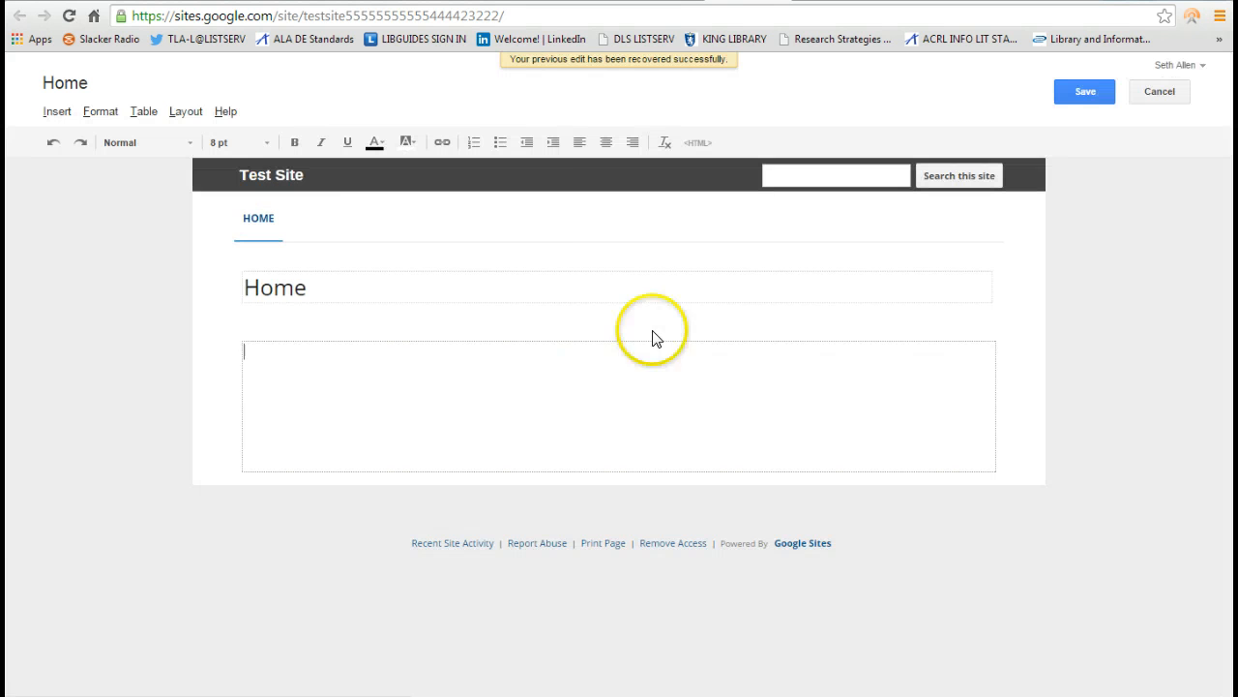
pyautogui.moveTo(408, 327)
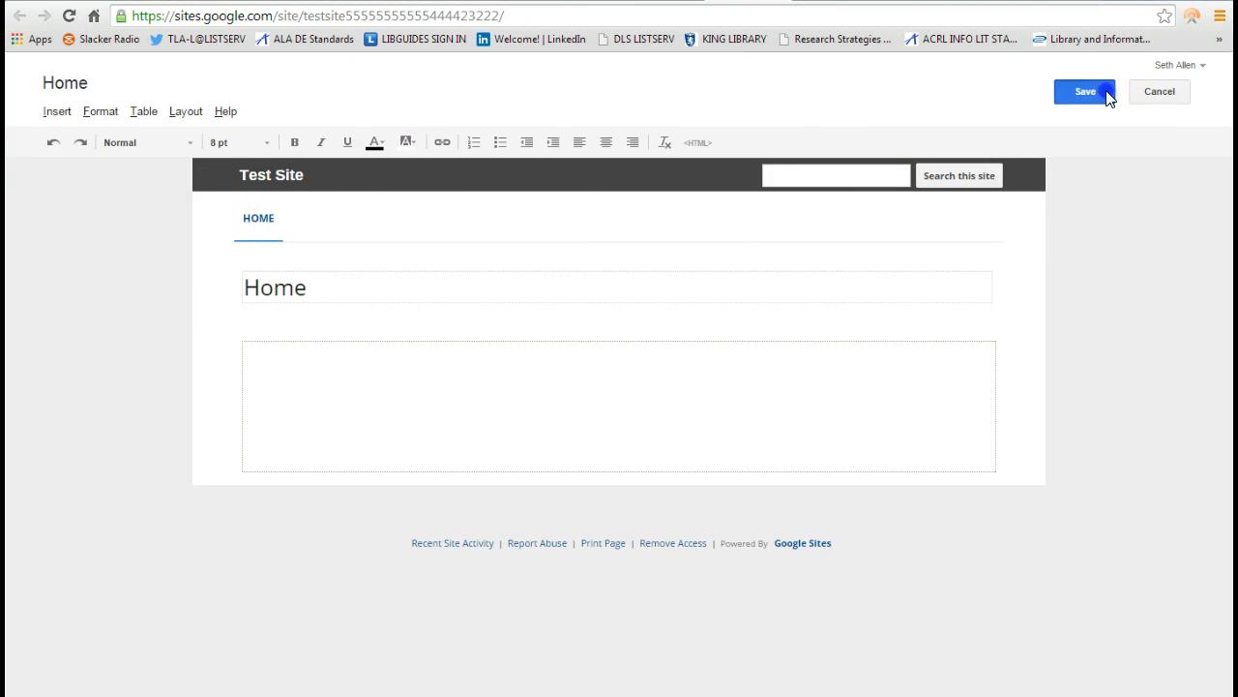
pyautogui.click(1083, 91)
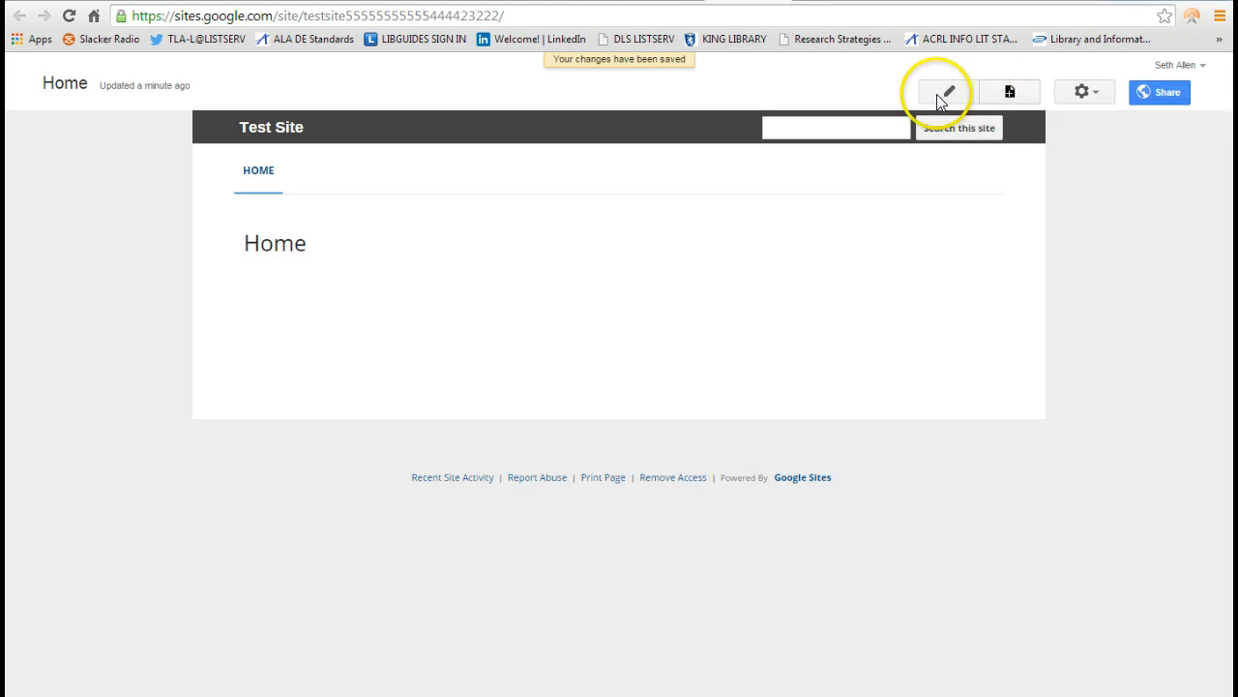
pyautogui.moveTo(956, 100)
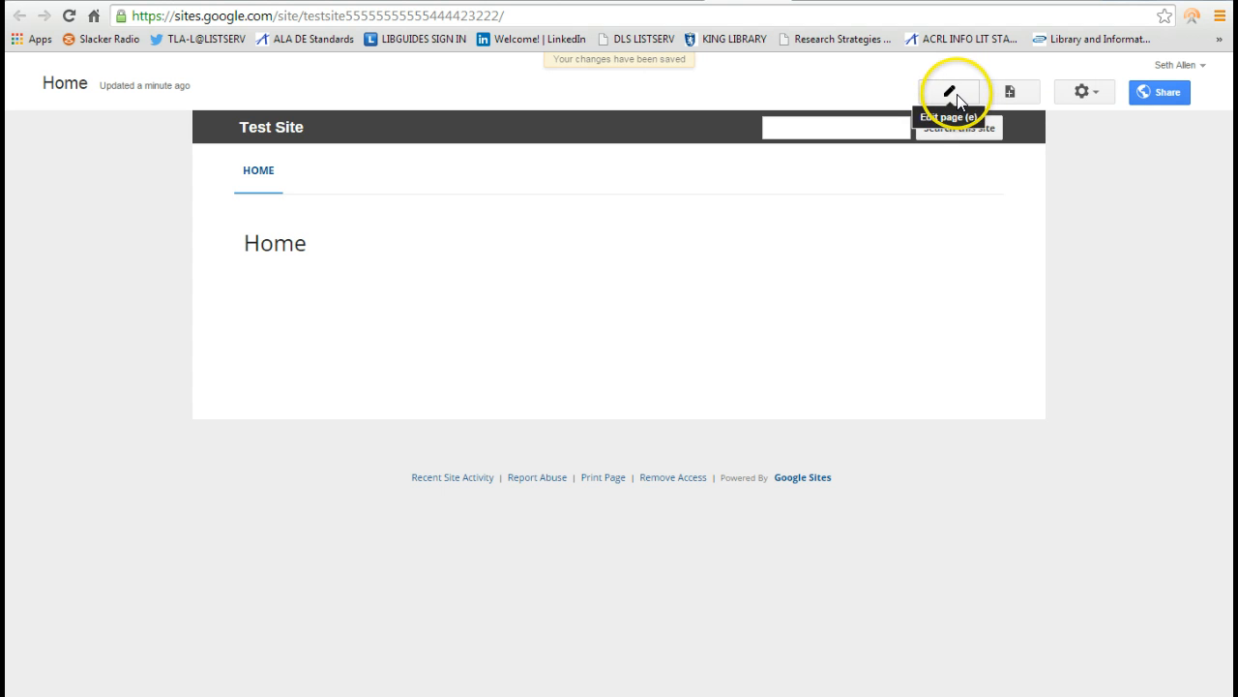
# Step: Switch the Test Site Home page into edit mode
pyautogui.click(951, 93)
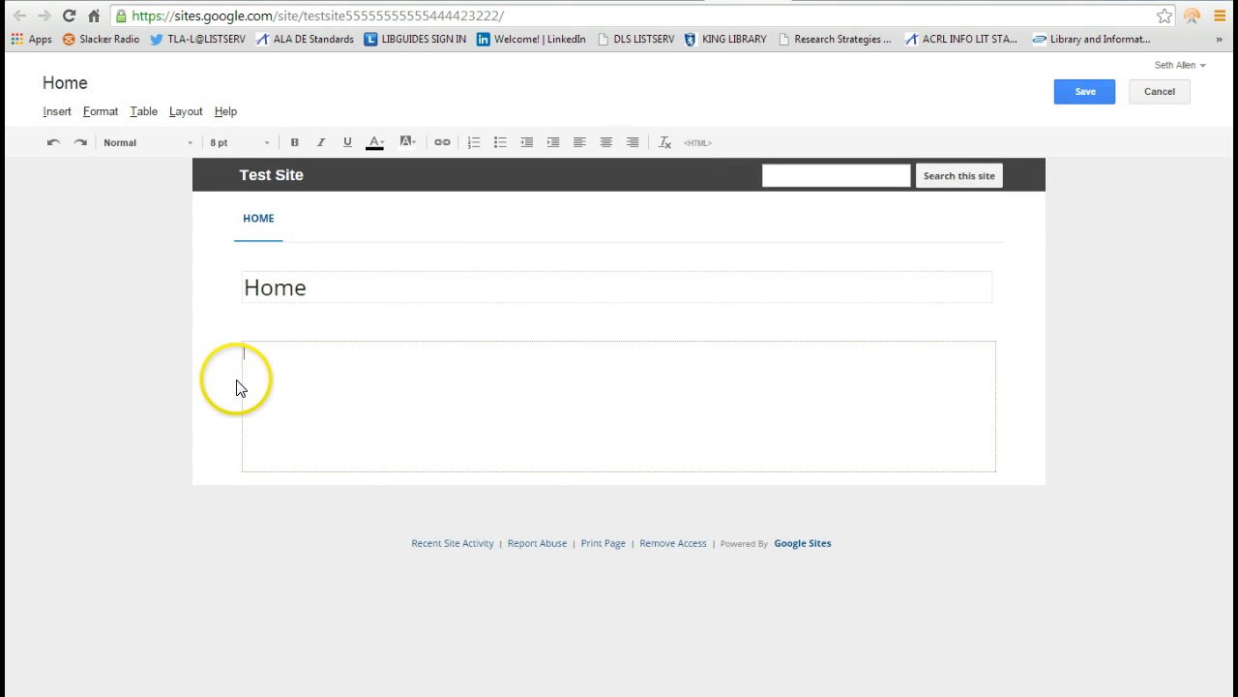
pyautogui.moveTo(469, 450)
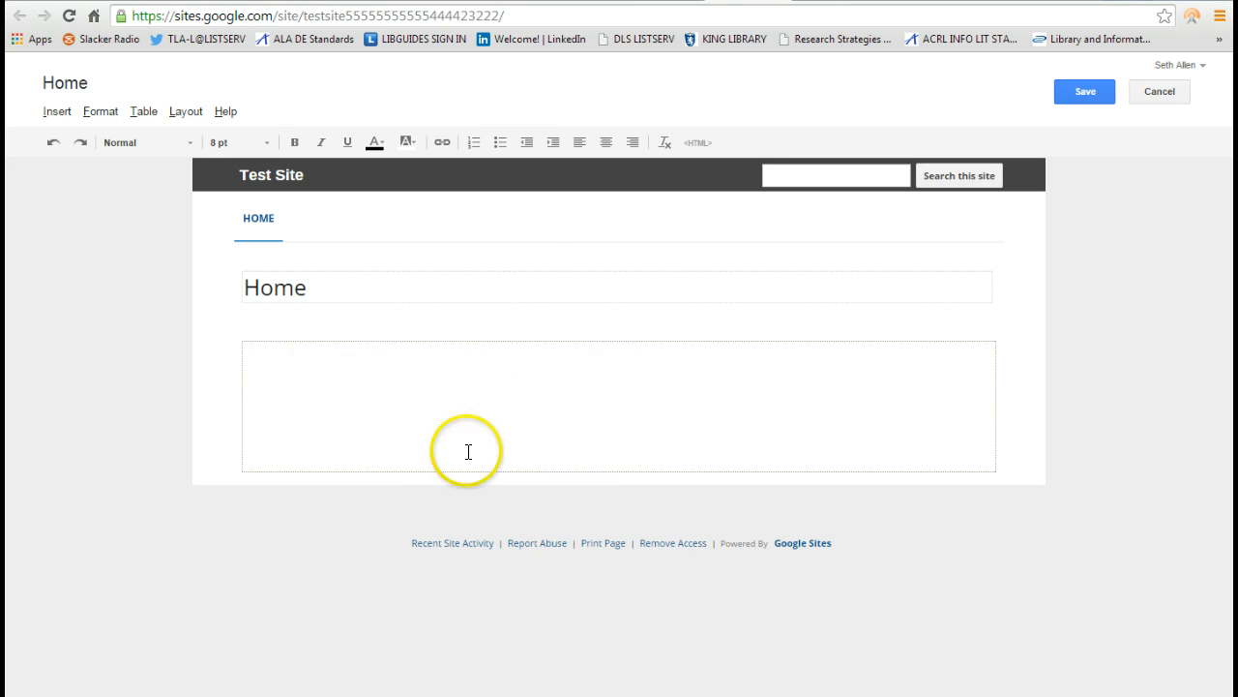
pyautogui.moveTo(384, 447)
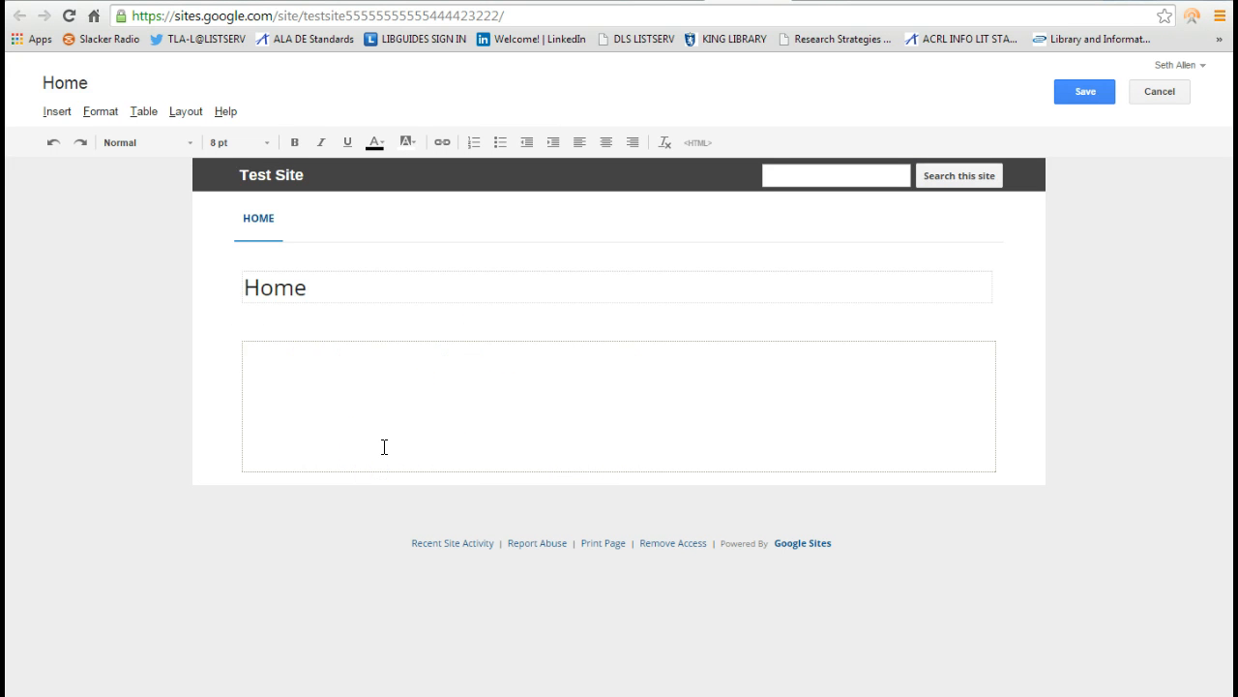
pyautogui.moveTo(616, 366)
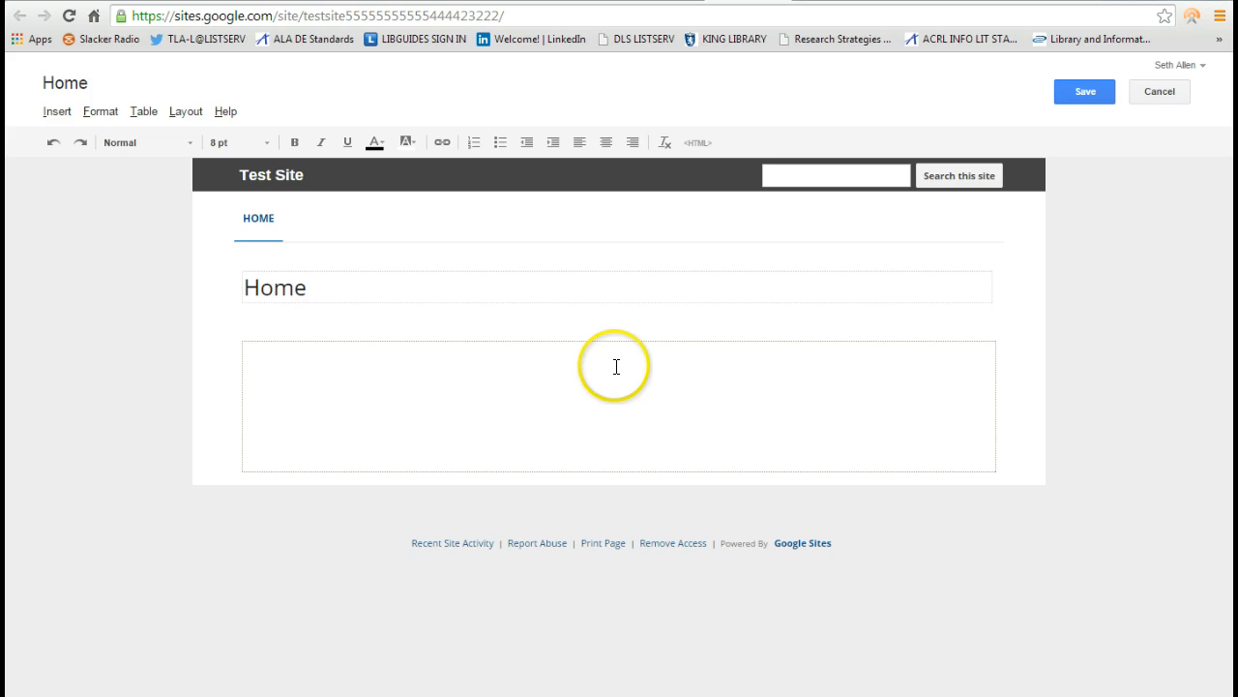
pyautogui.moveTo(1032, 101)
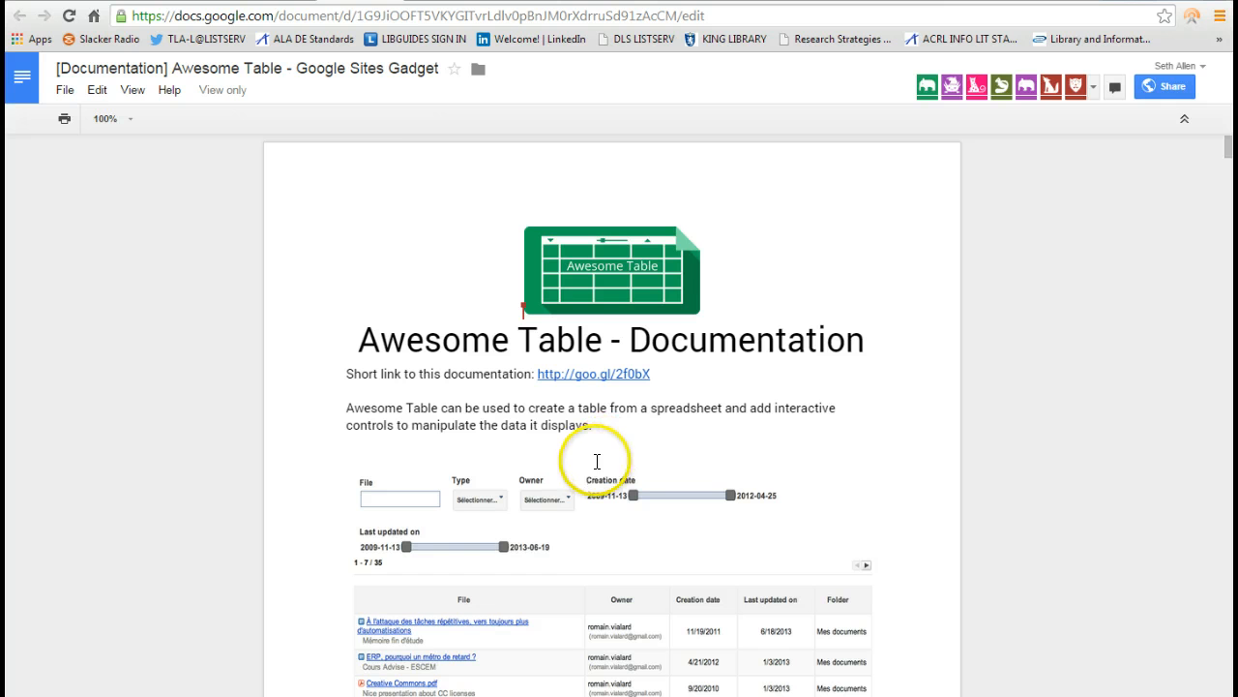
pyautogui.moveTo(1048, 261)
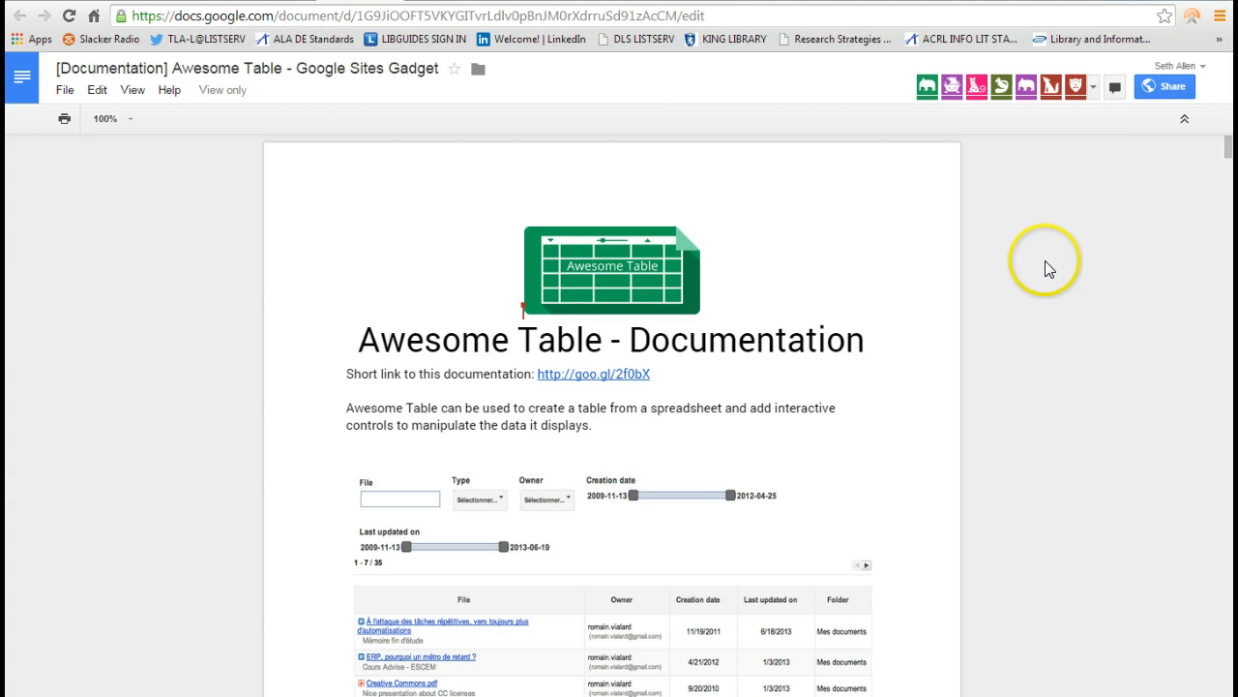
# Step: Read the Awesome Table guide down to section 2.2 on configuring second-row filters
pyautogui.scroll(-3)
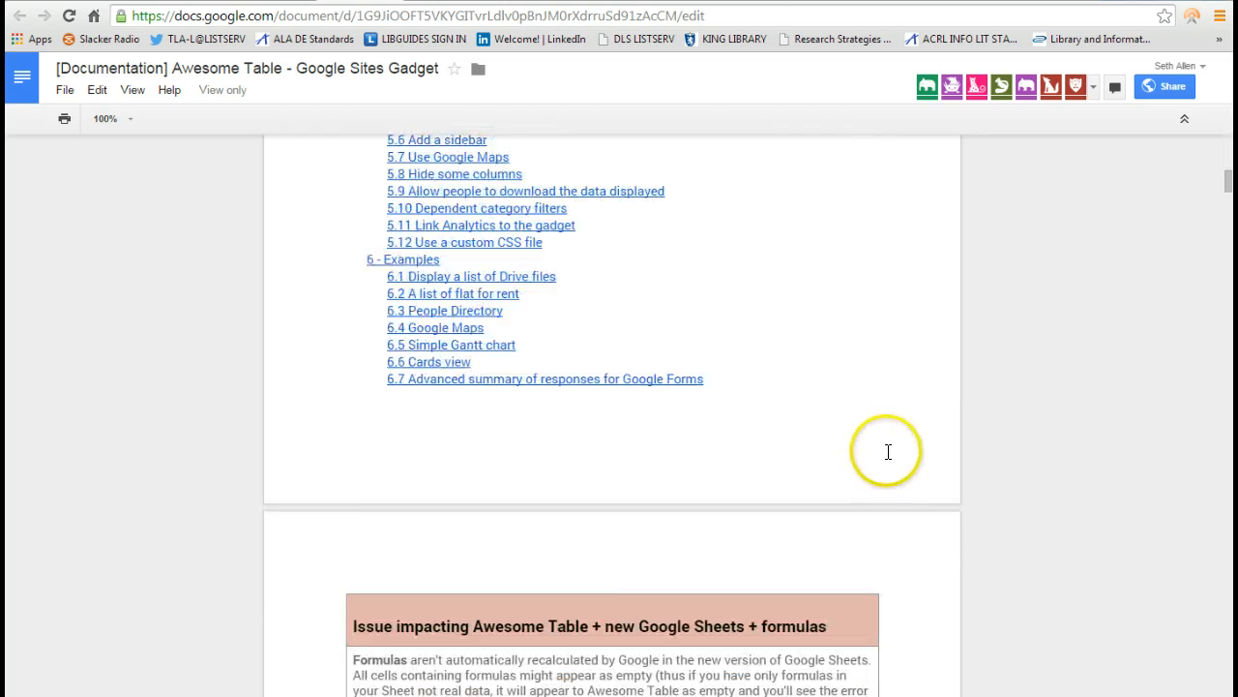
pyautogui.scroll(-3)
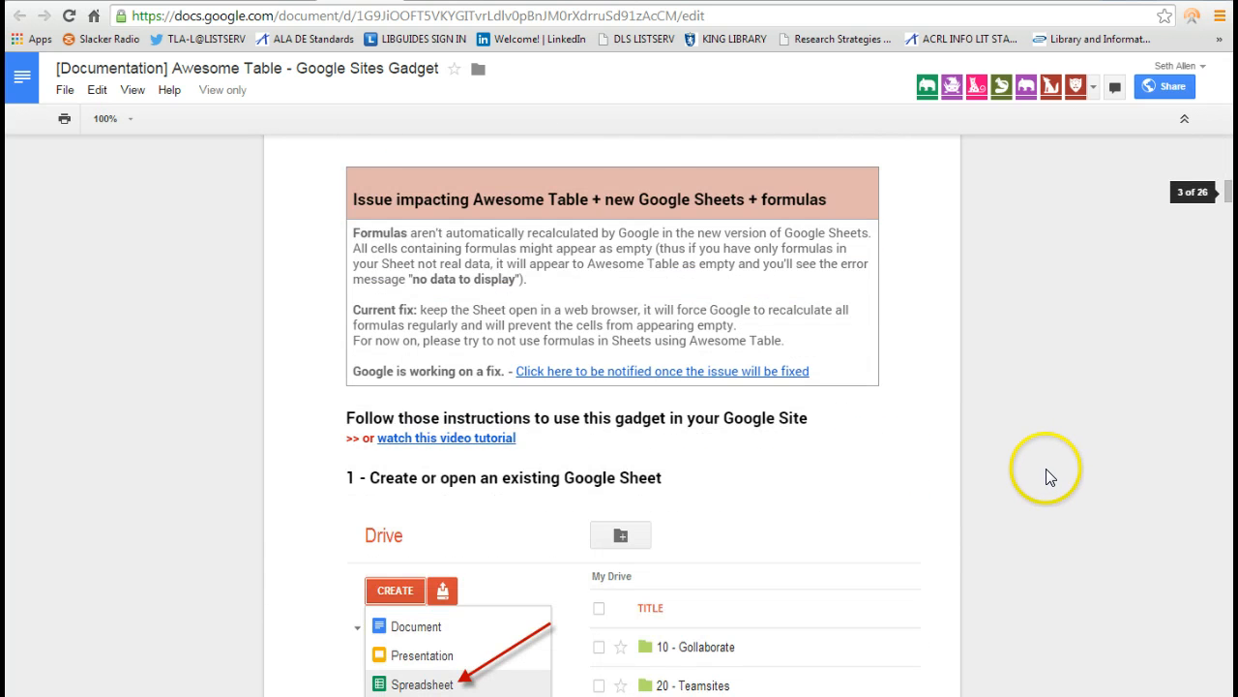
pyautogui.scroll(-3)
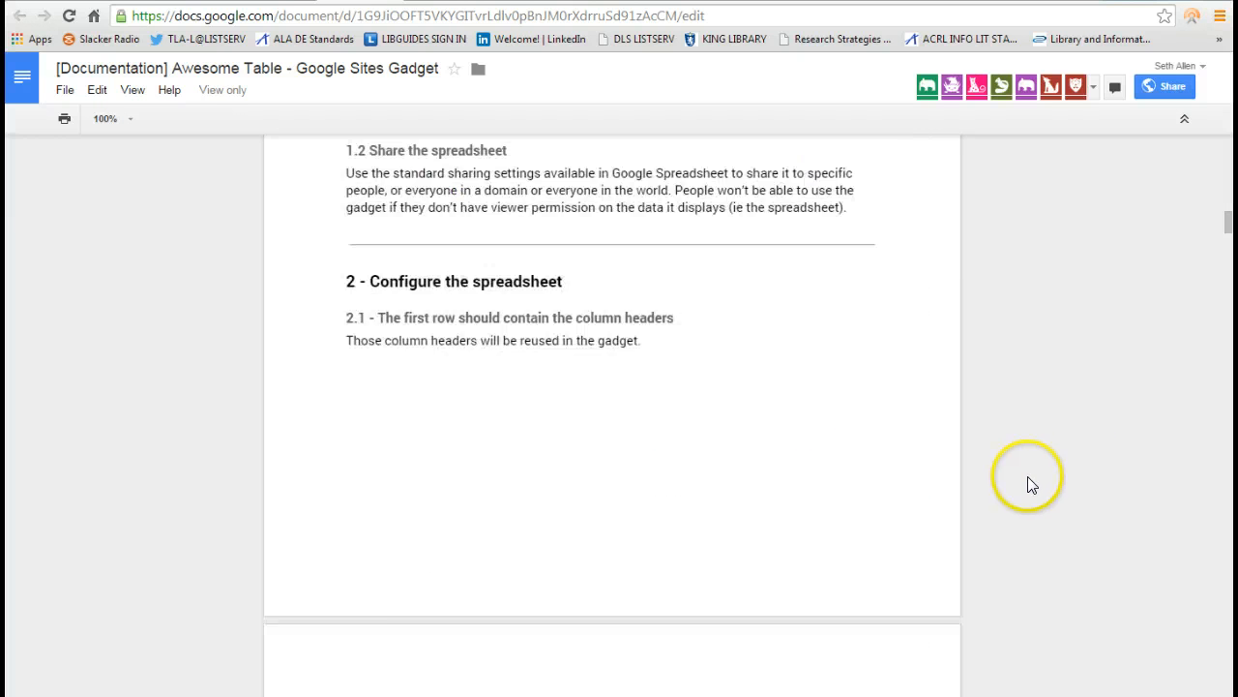
pyautogui.scroll(-3)
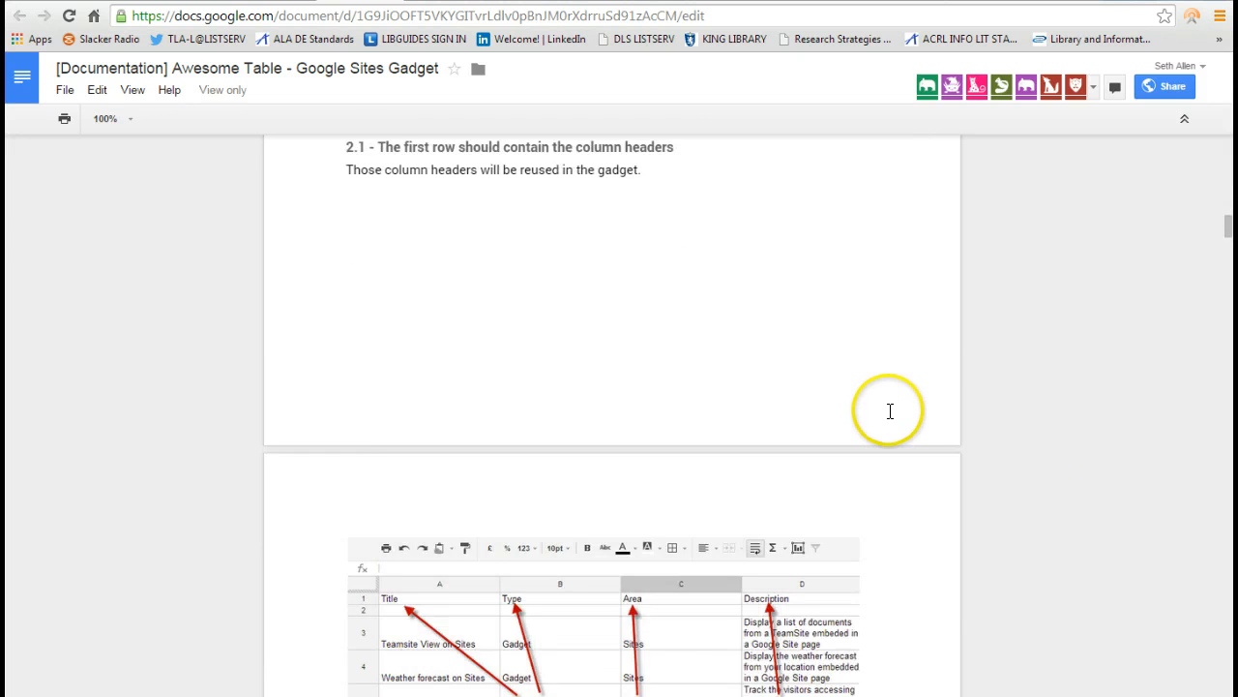
pyautogui.scroll(-3)
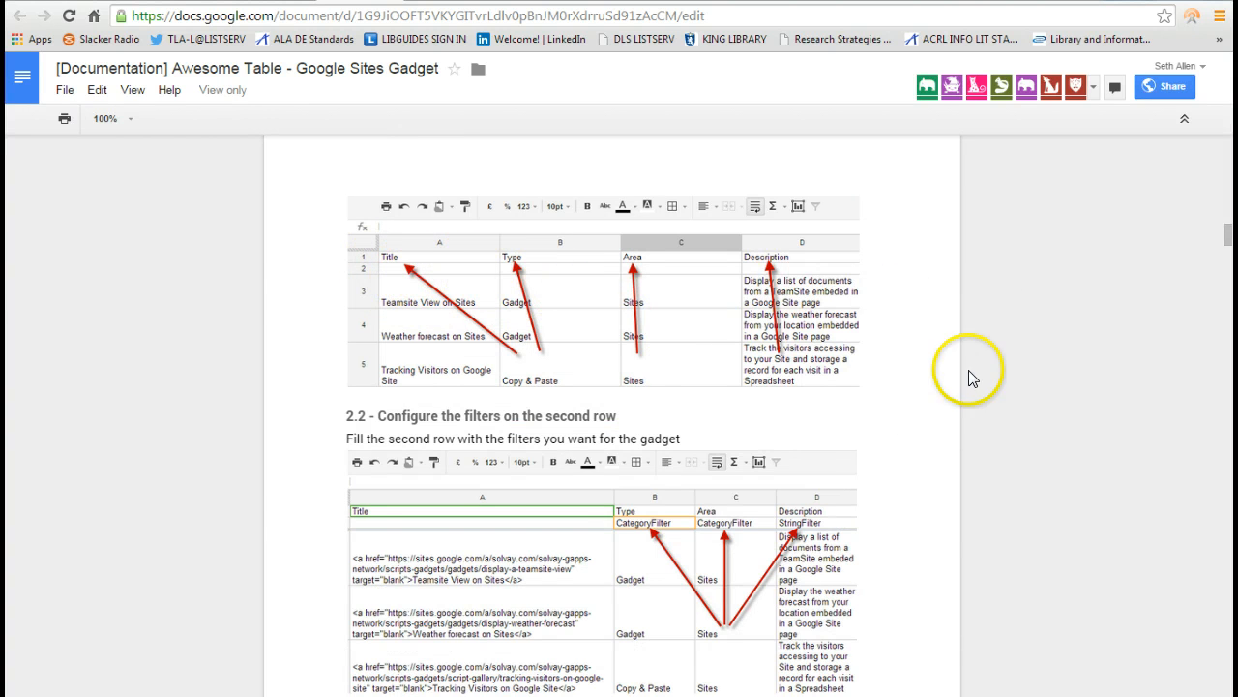
pyautogui.scroll(-3)
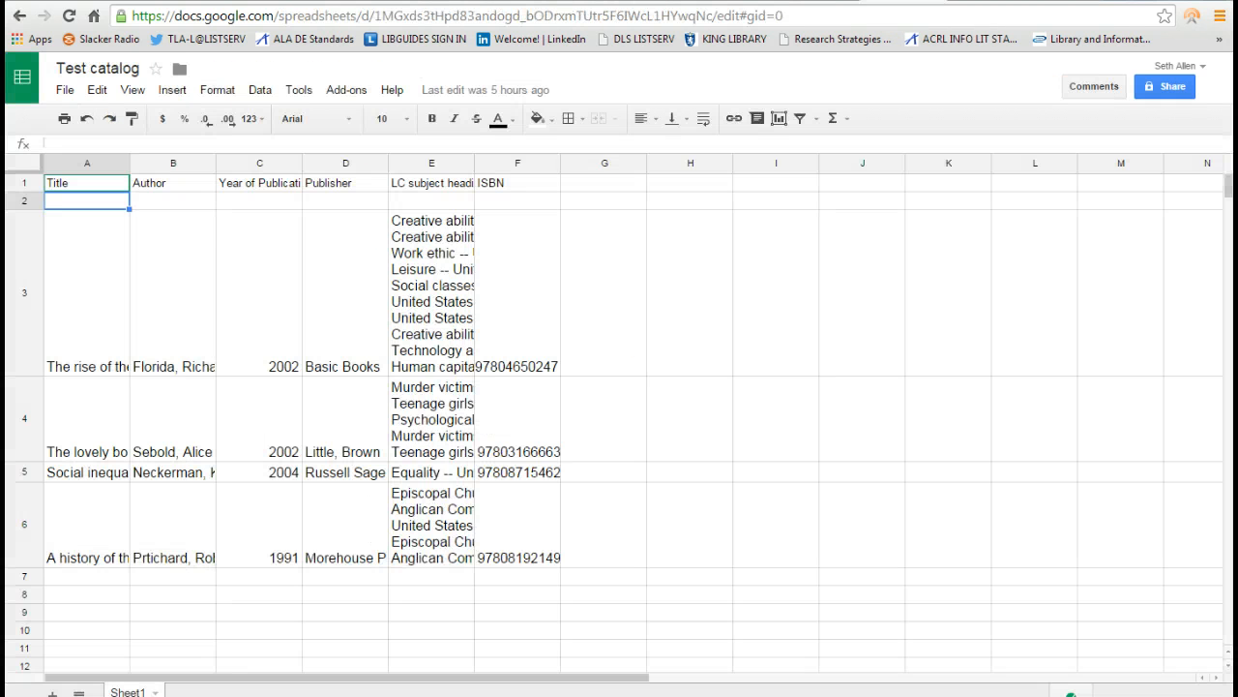
# Step: Enter StringFilter in A2 under Title and B2 under Author, then settle on C2
pyautogui.click(81, 199)
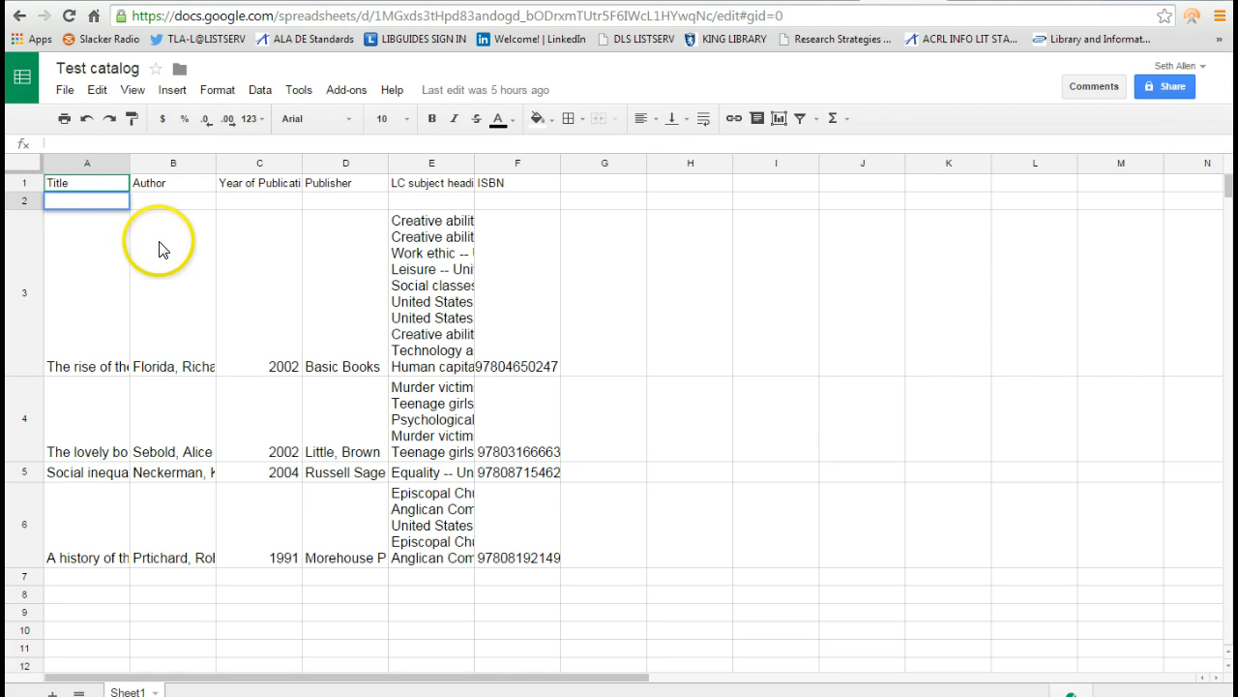
pyautogui.write('String')
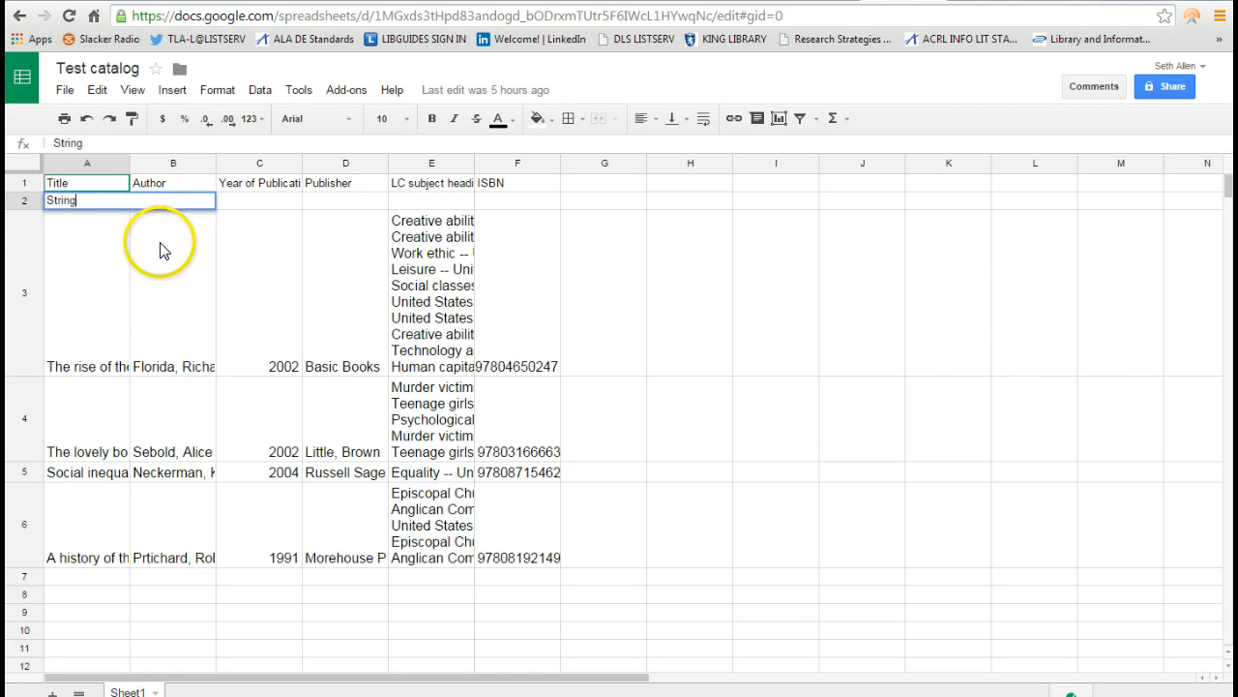
pyautogui.write('Filter')
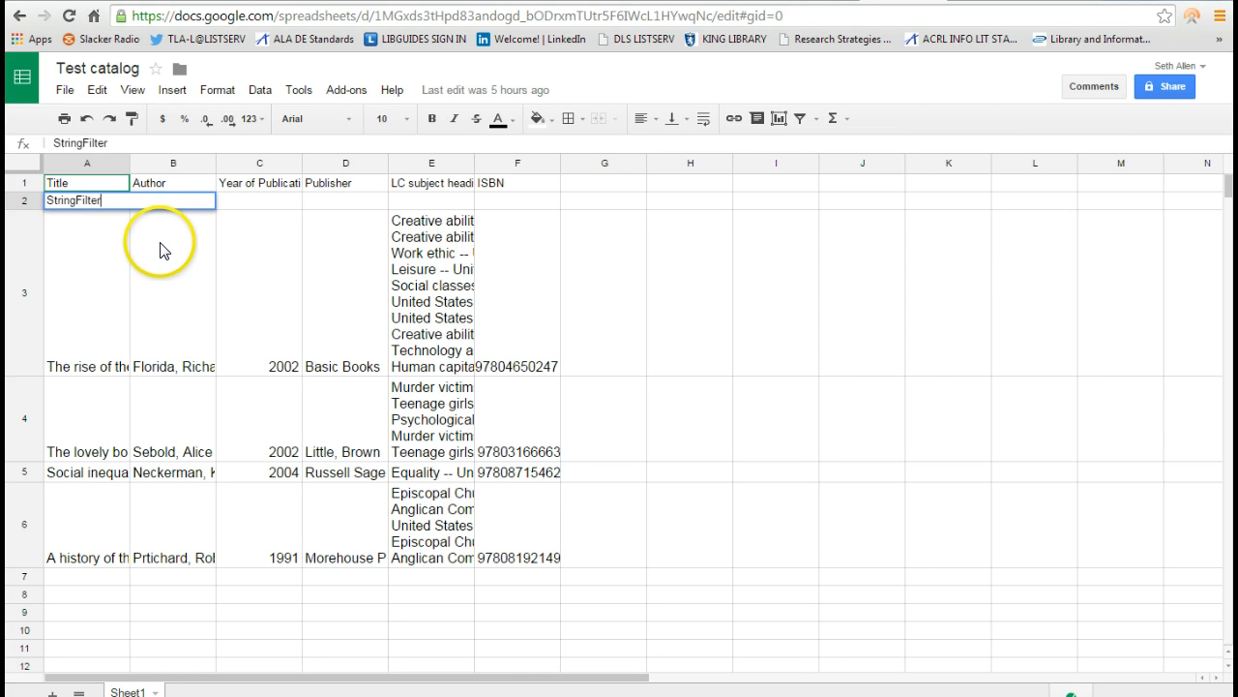
pyautogui.write('StringFilter')
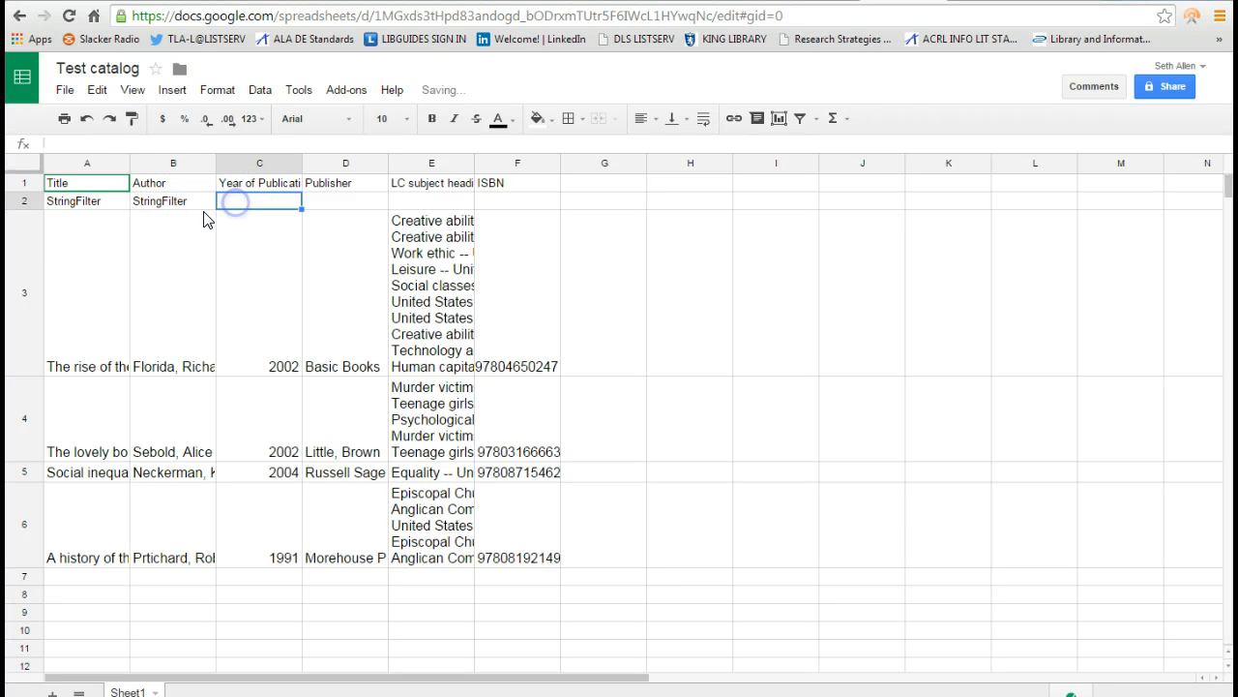
pyautogui.click(172, 200)
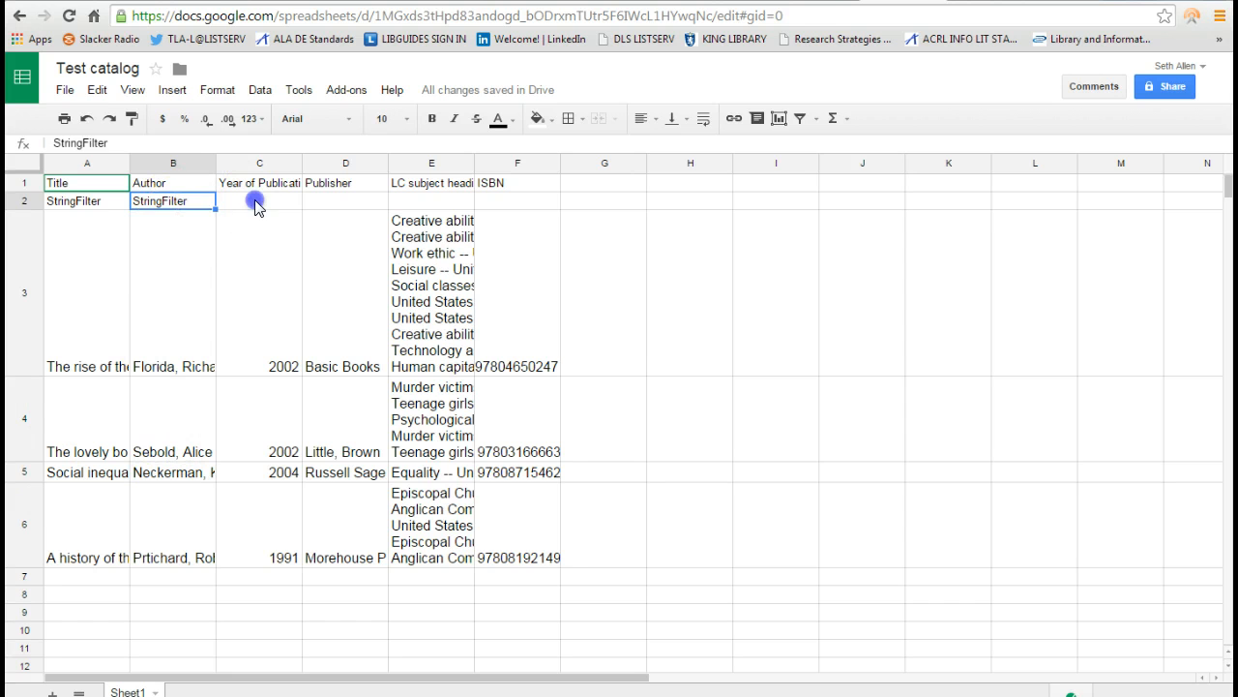
pyautogui.click(259, 200)
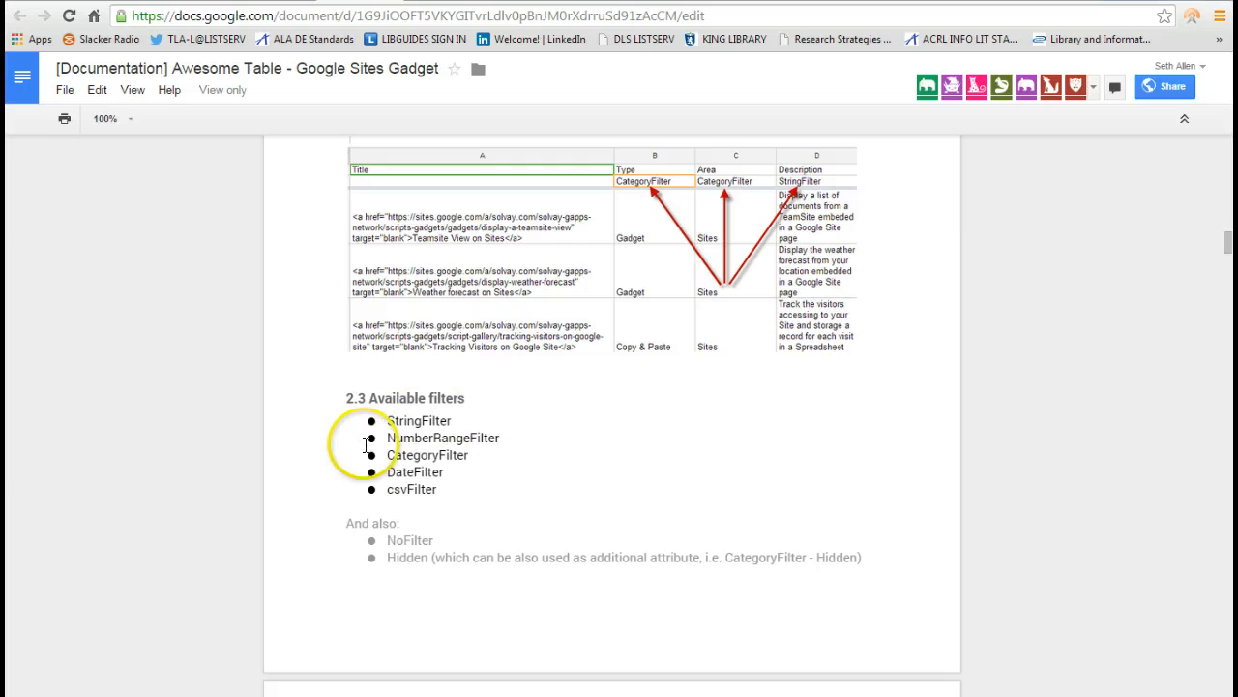
pyautogui.moveTo(418, 489)
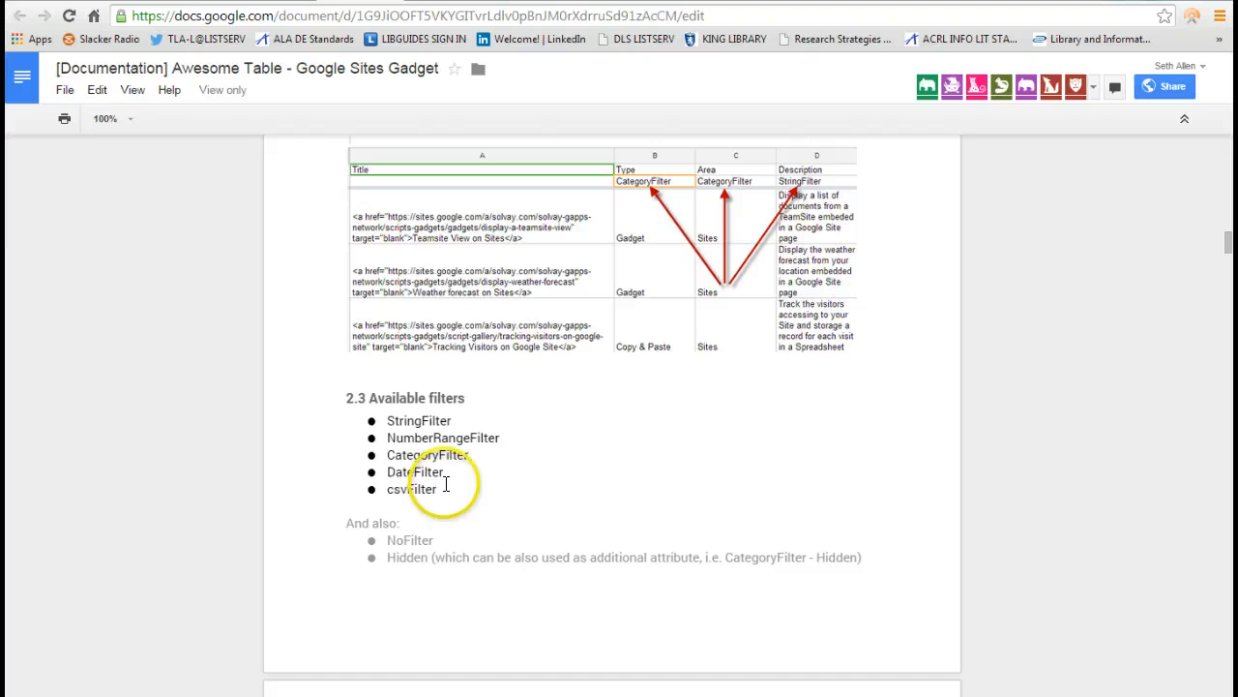
pyautogui.moveTo(545, 464)
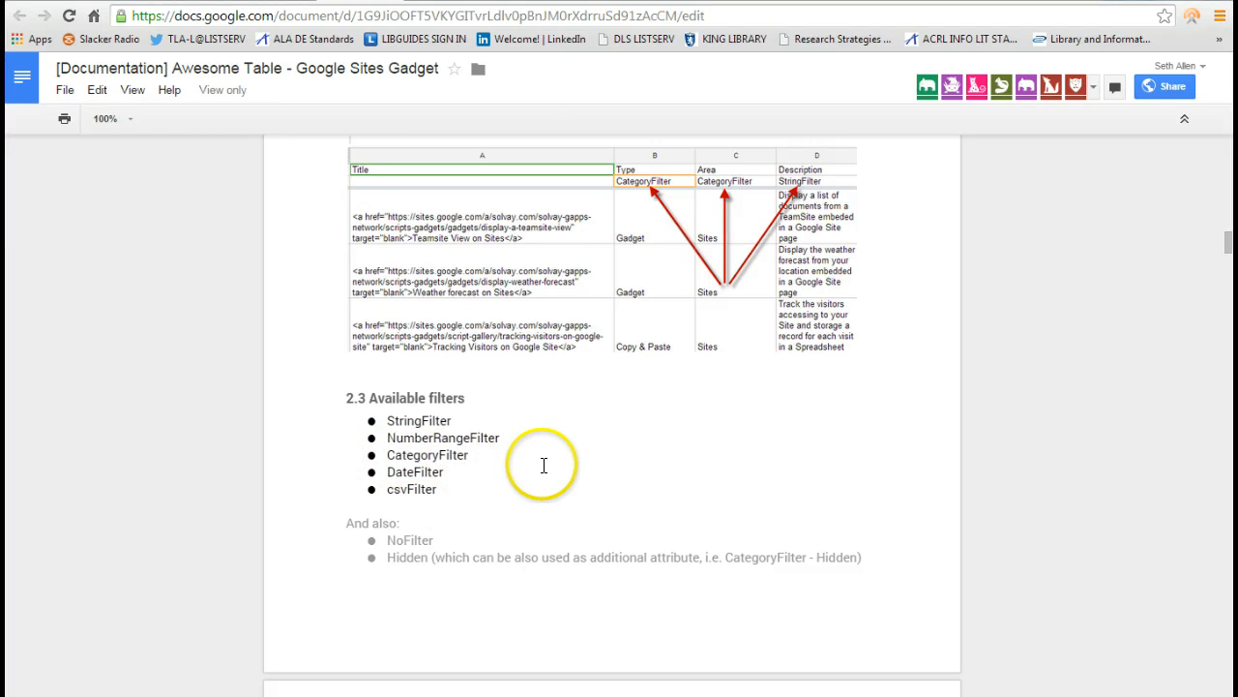
pyautogui.moveTo(547, 435)
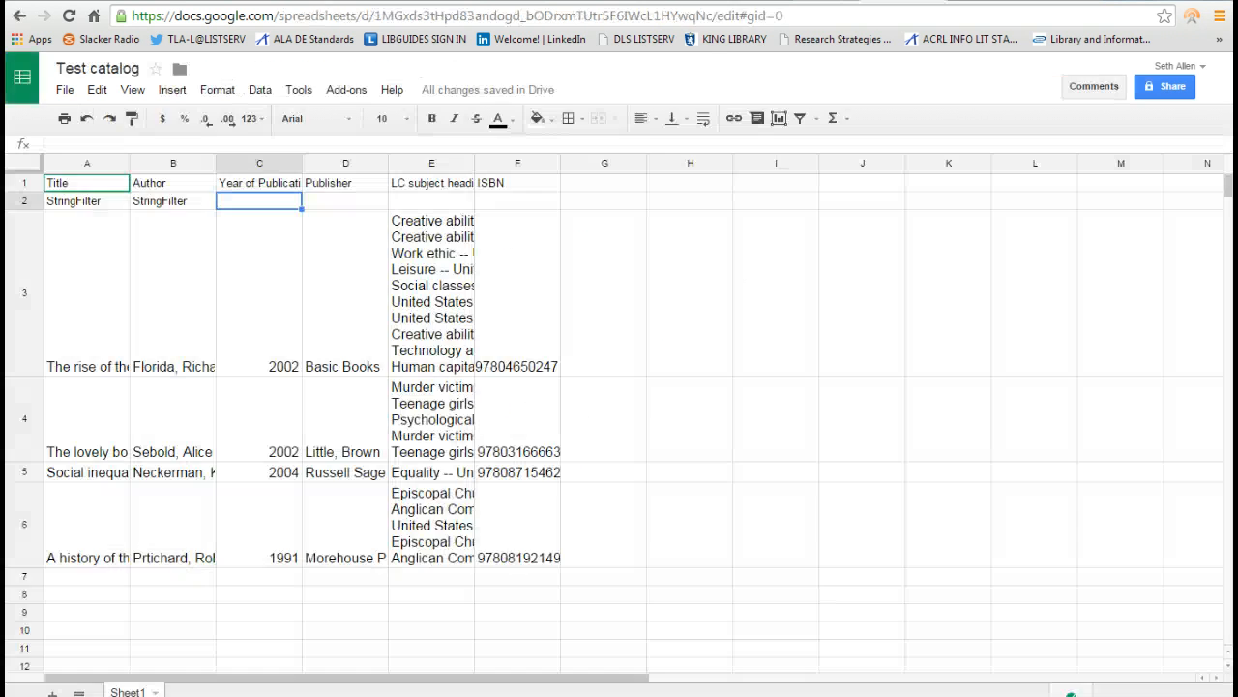
# Step: Add a Fiction/NonFiction header in G1 with CategoryFilter in G2 and Fiction or Non Fiction per book
pyautogui.click(603, 183)
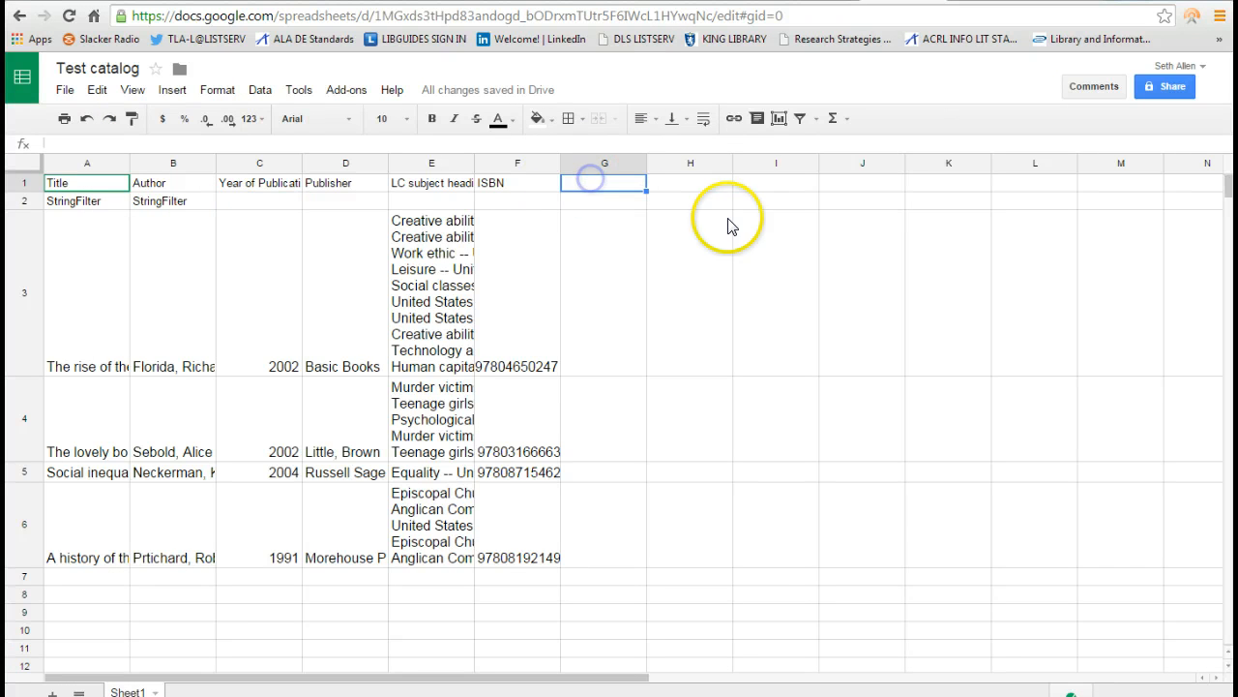
pyautogui.write('Fiction/Non')
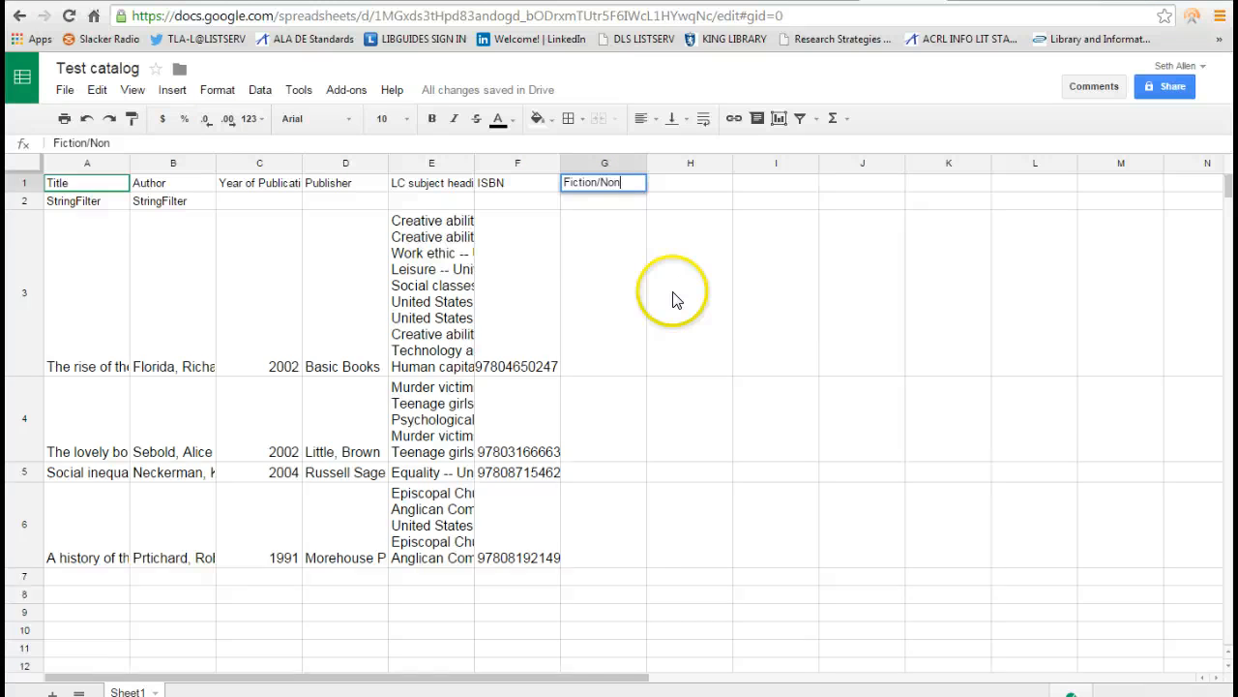
pyautogui.write('Fiction')
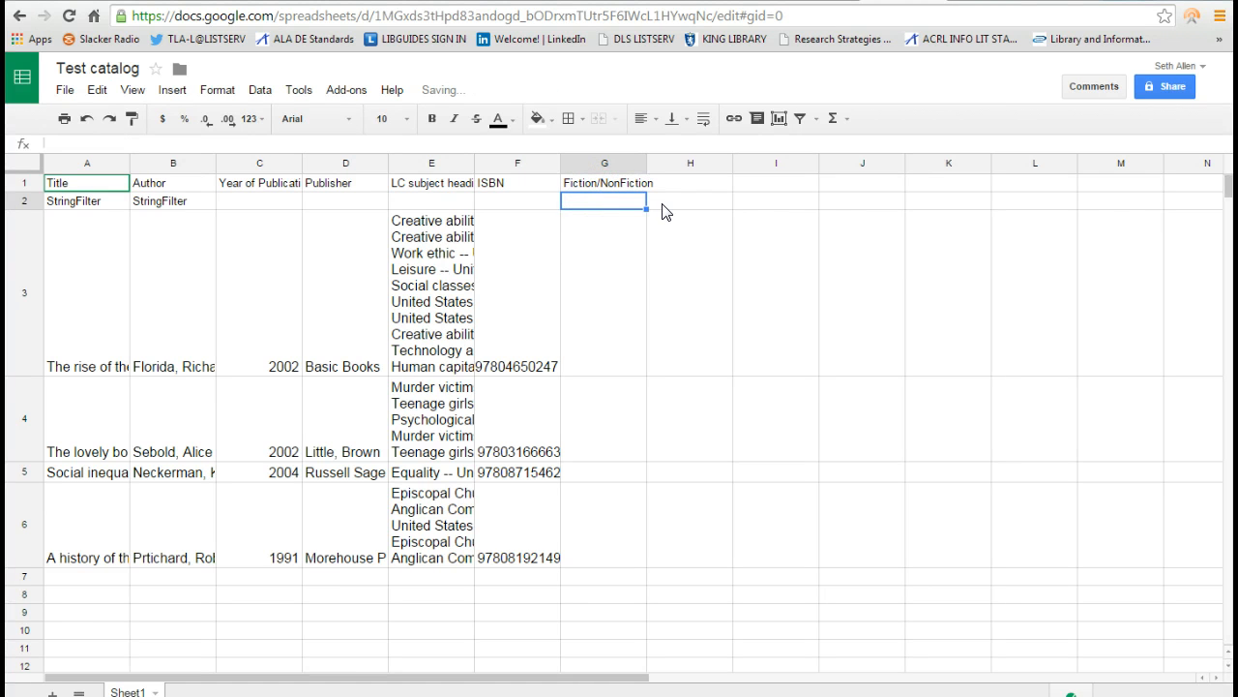
pyautogui.write('Cateo')
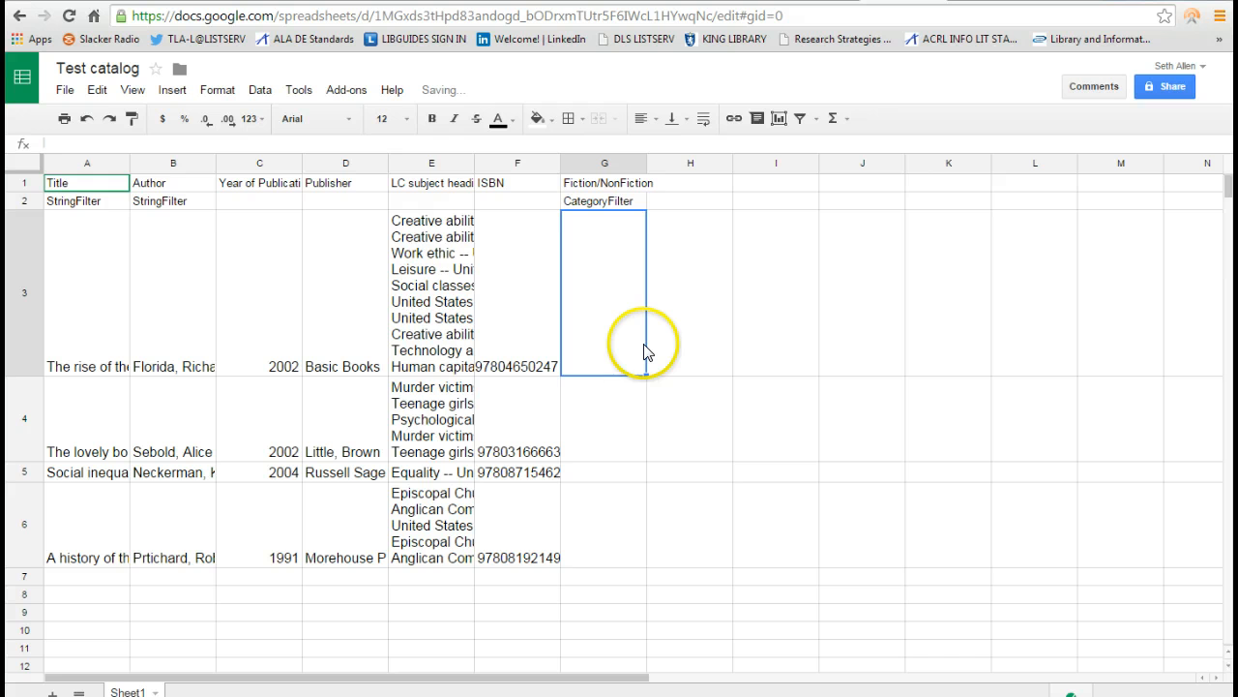
pyautogui.write('Non Fiction')
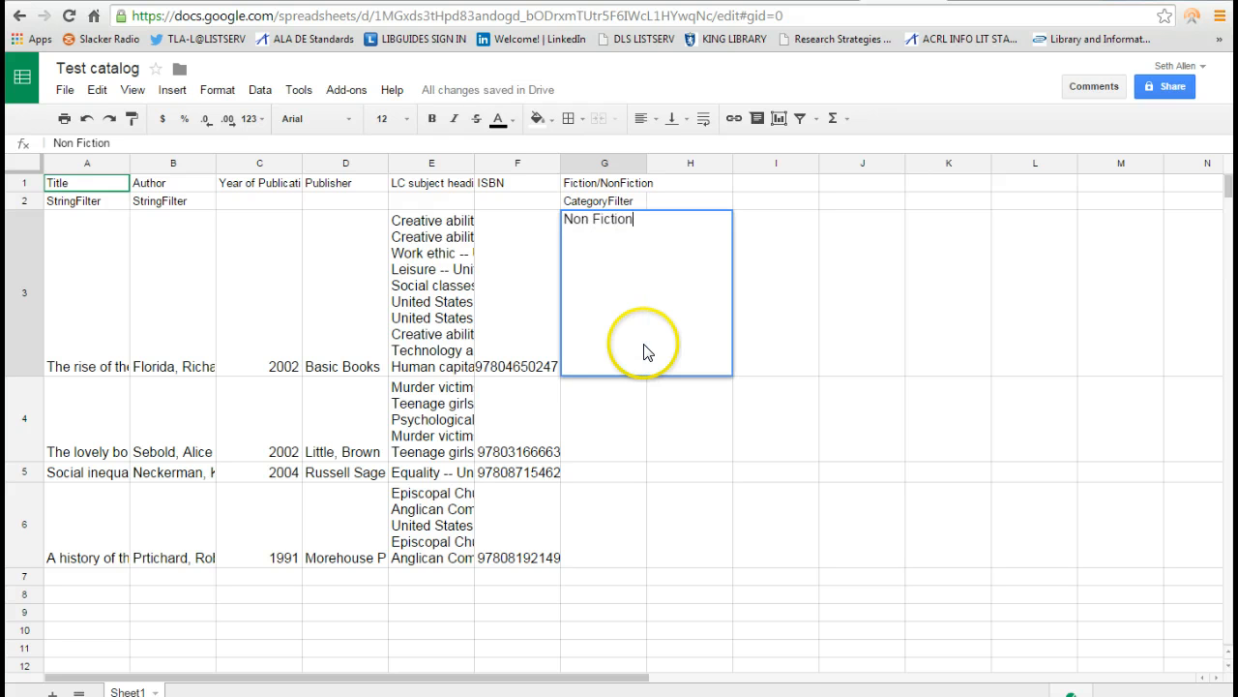
pyautogui.press('Enter')
pyautogui.write('Fictio')
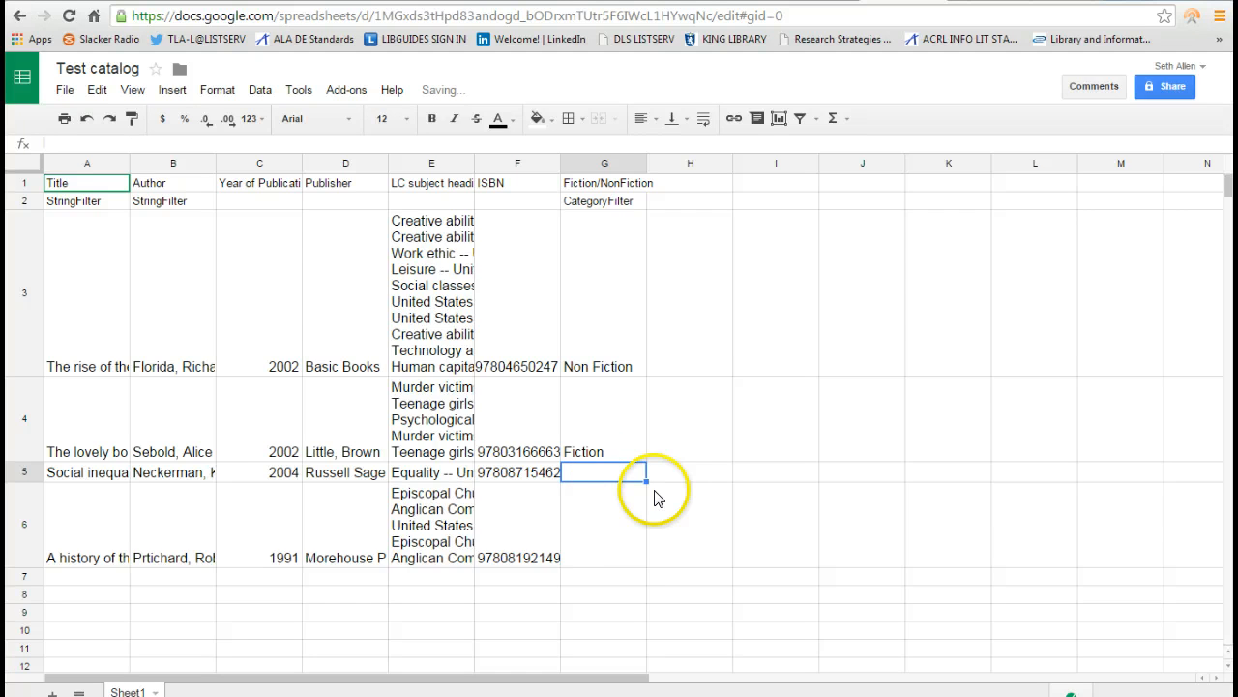
pyautogui.write('non Fiction')
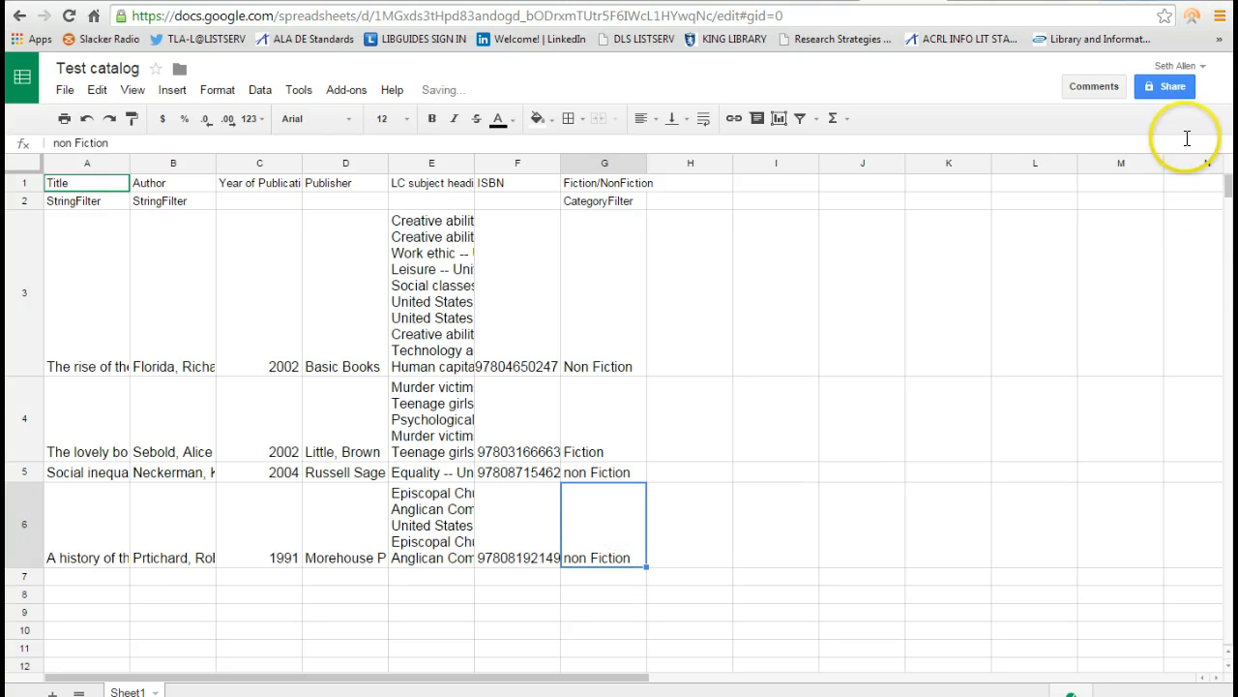
# Step: Review the catalog's sharing settings and close them with Done
pyautogui.click(1173, 86)
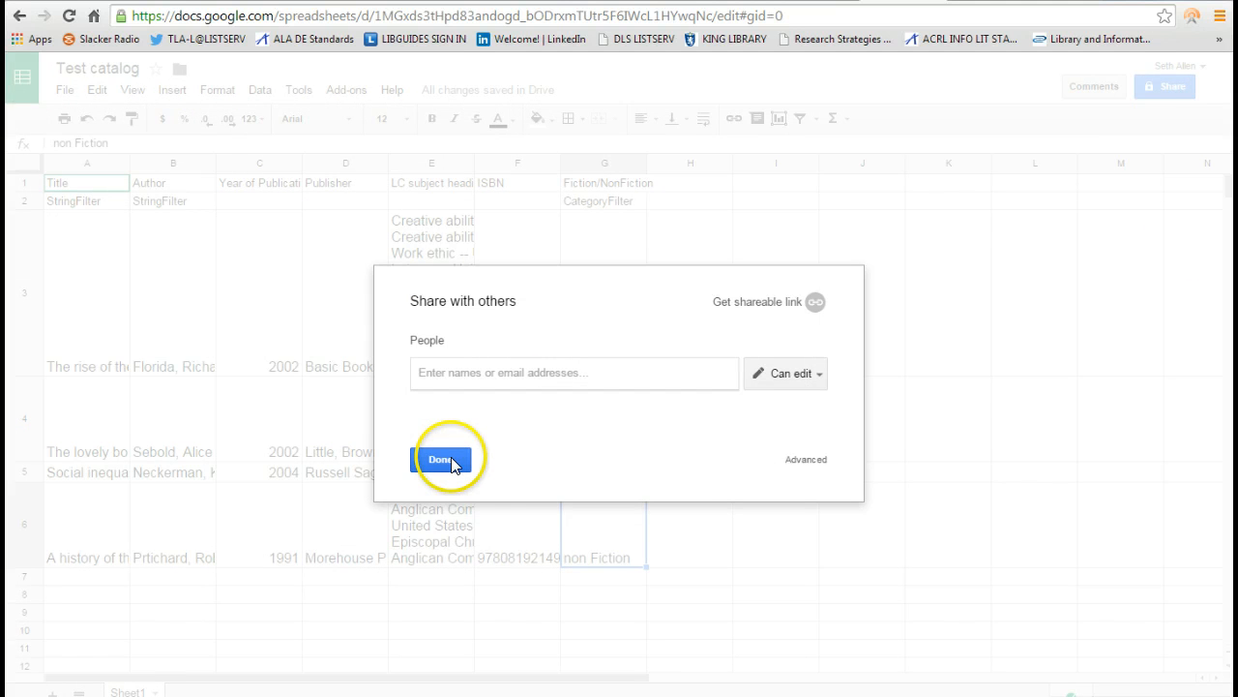
pyautogui.click(441, 459)
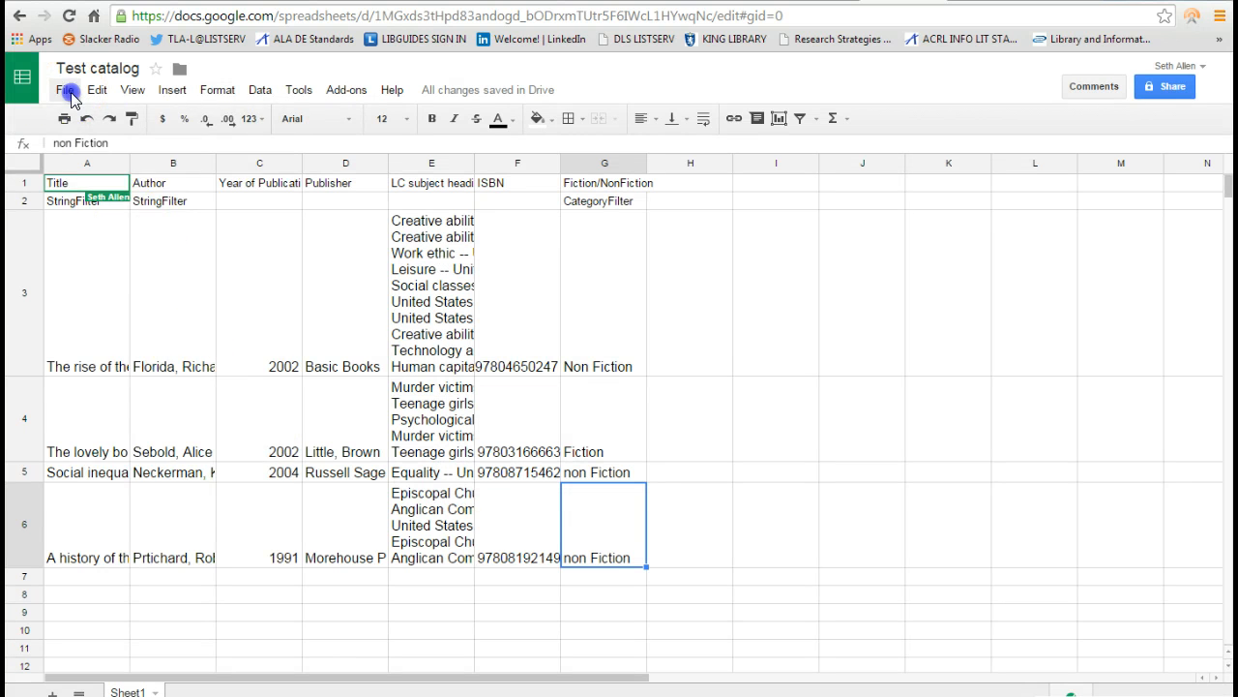
# Step: Confirm via File > Publish to the web that the Test catalog is published, then close the dialog
pyautogui.click(64, 89)
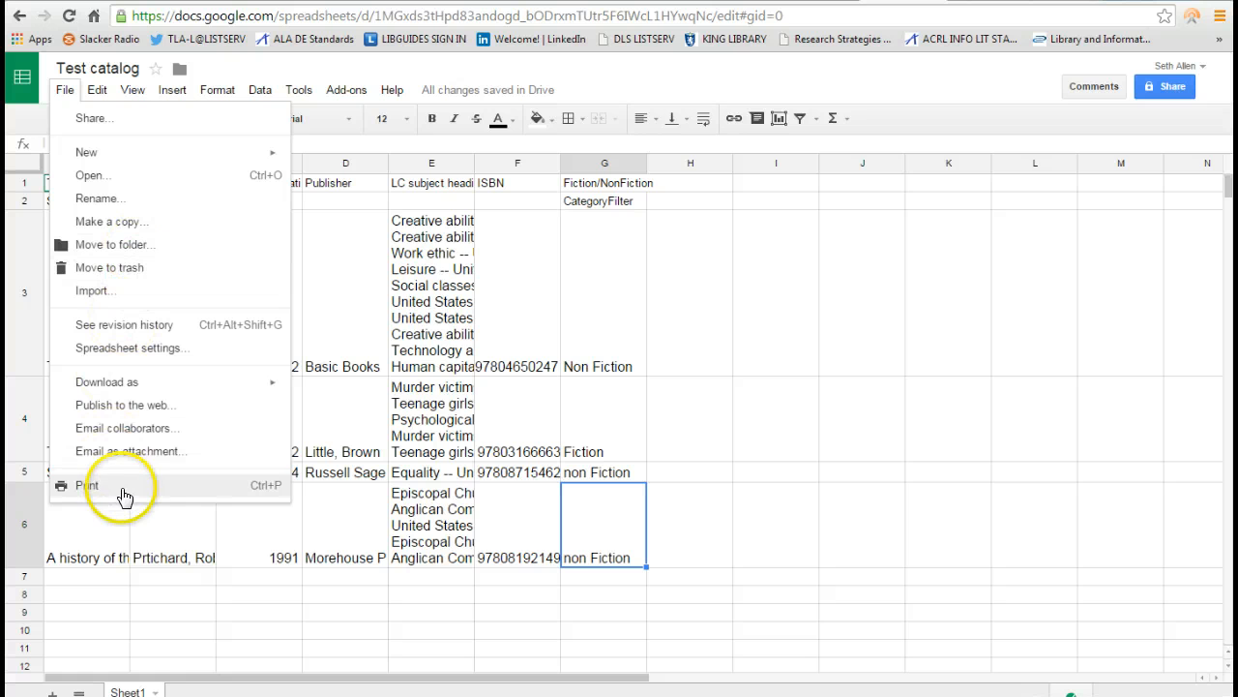
pyautogui.moveTo(148, 404)
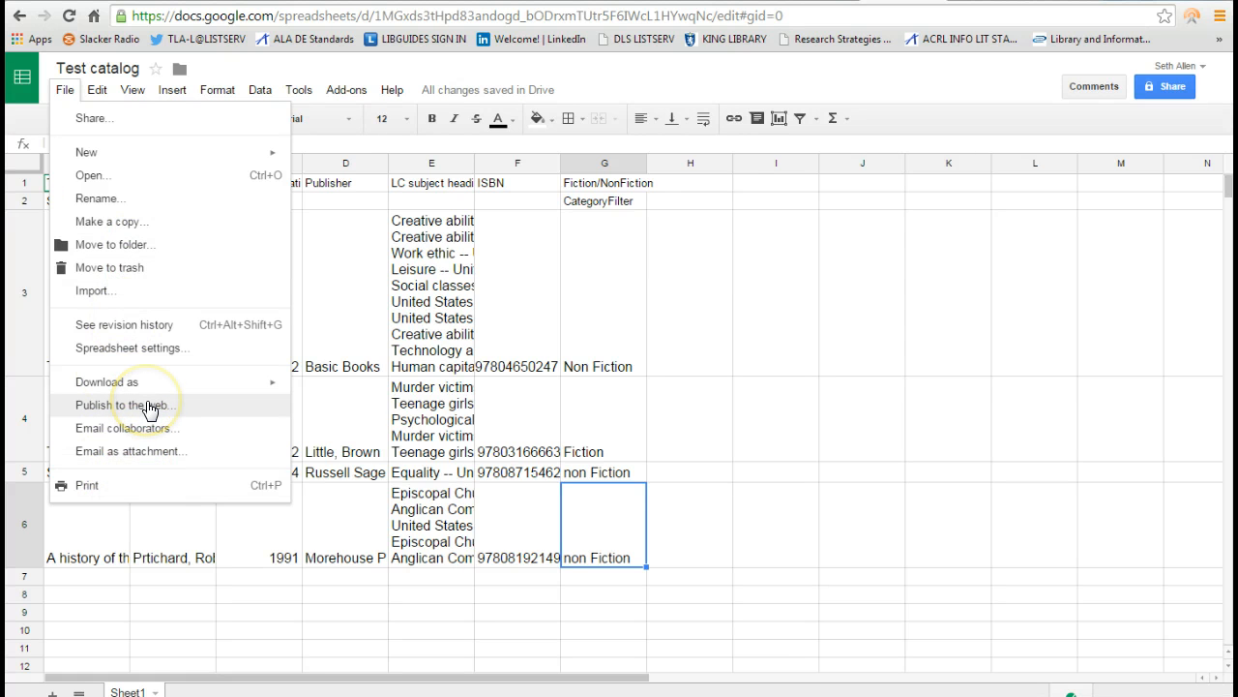
pyautogui.click(118, 404)
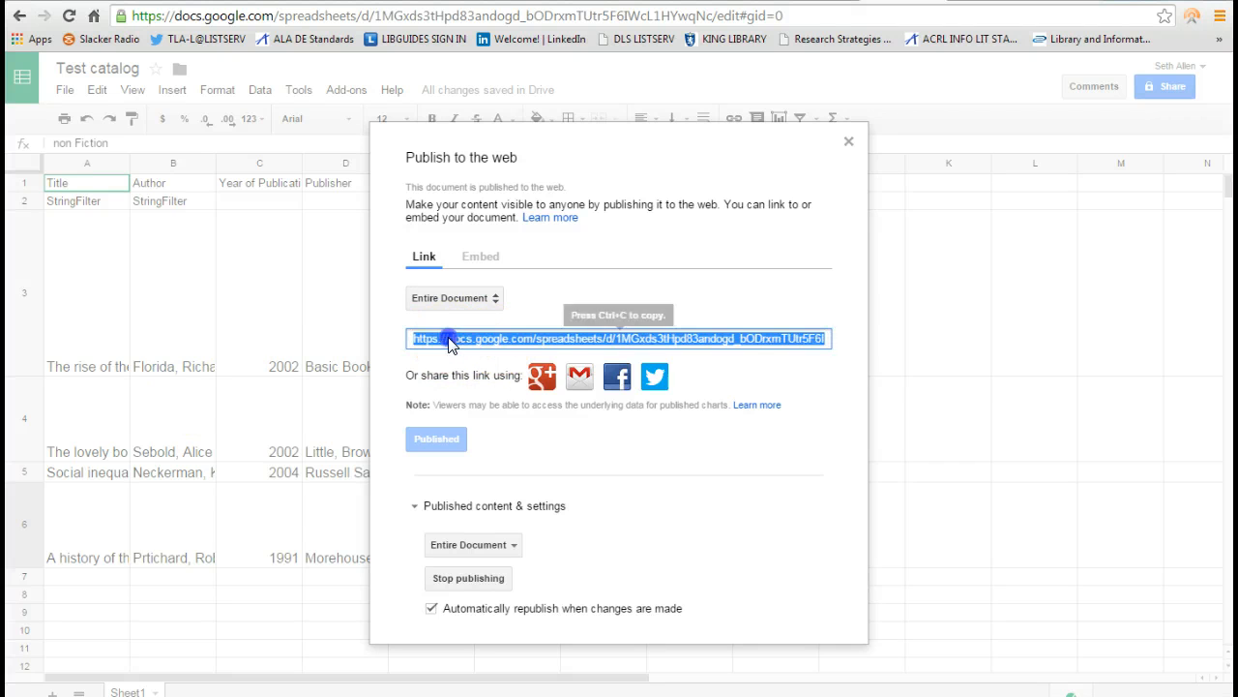
pyautogui.moveTo(479, 387)
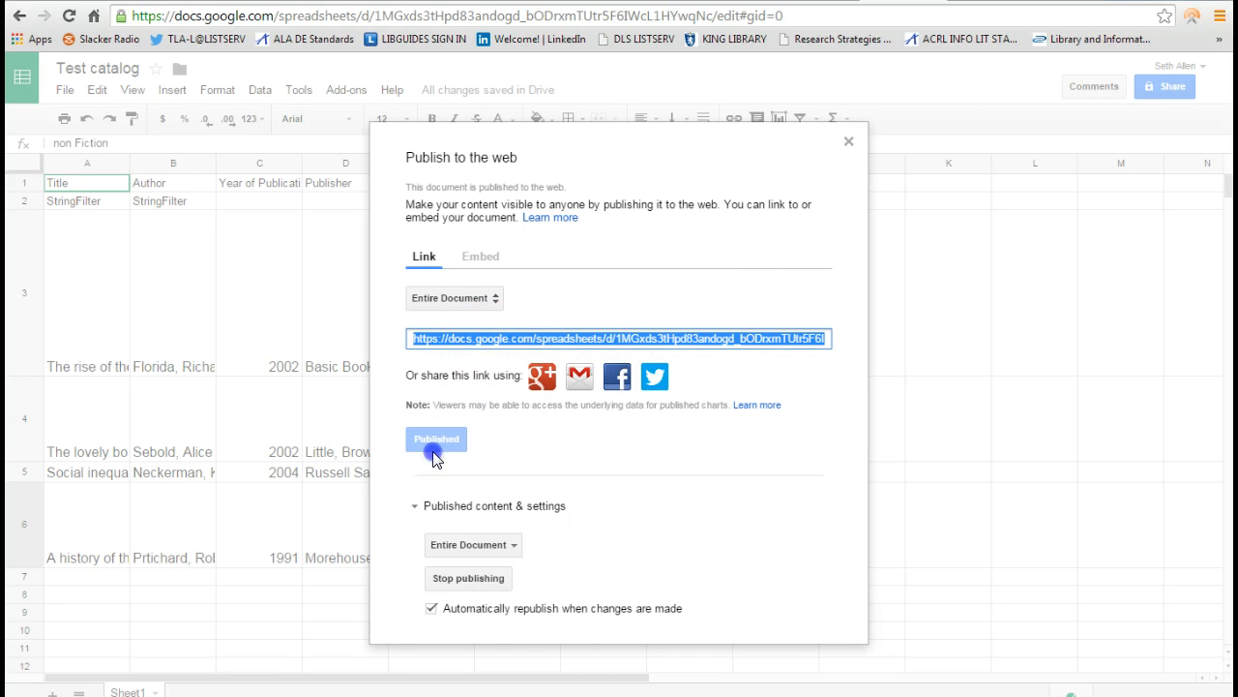
pyautogui.click(435, 439)
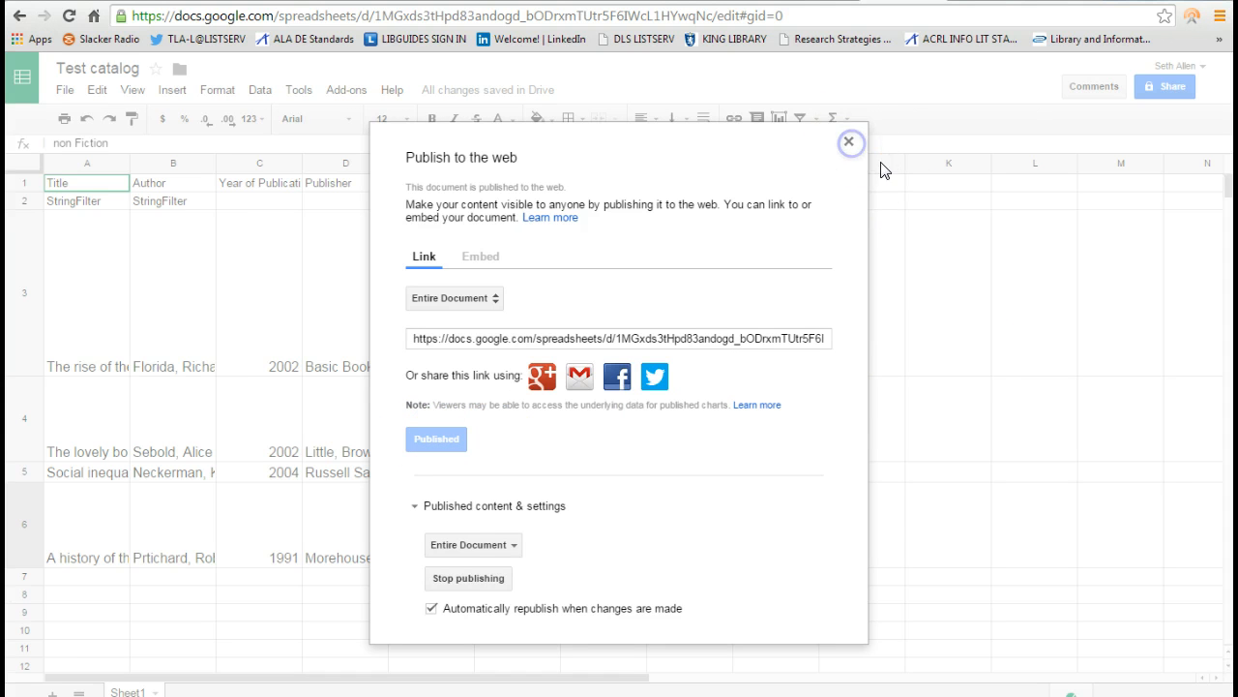
pyautogui.click(850, 141)
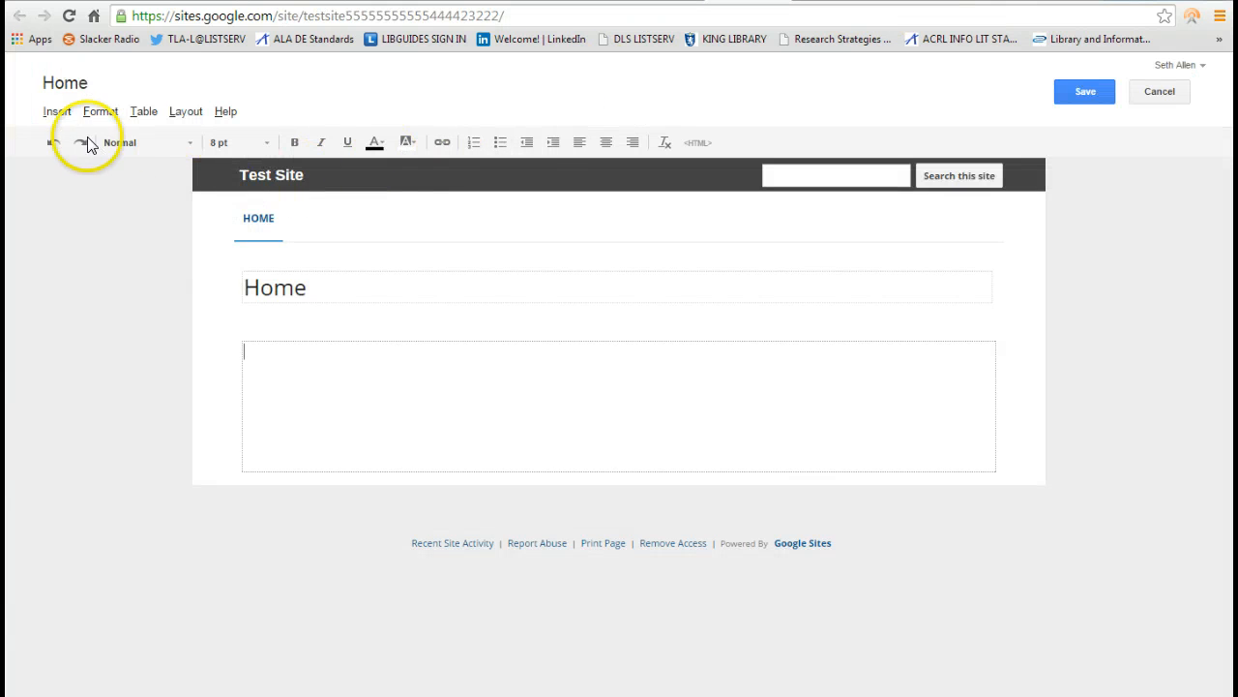
# Step: Choose the Awesome Table gadget from Insert > More gadgets for the Home page
pyautogui.click(58, 111)
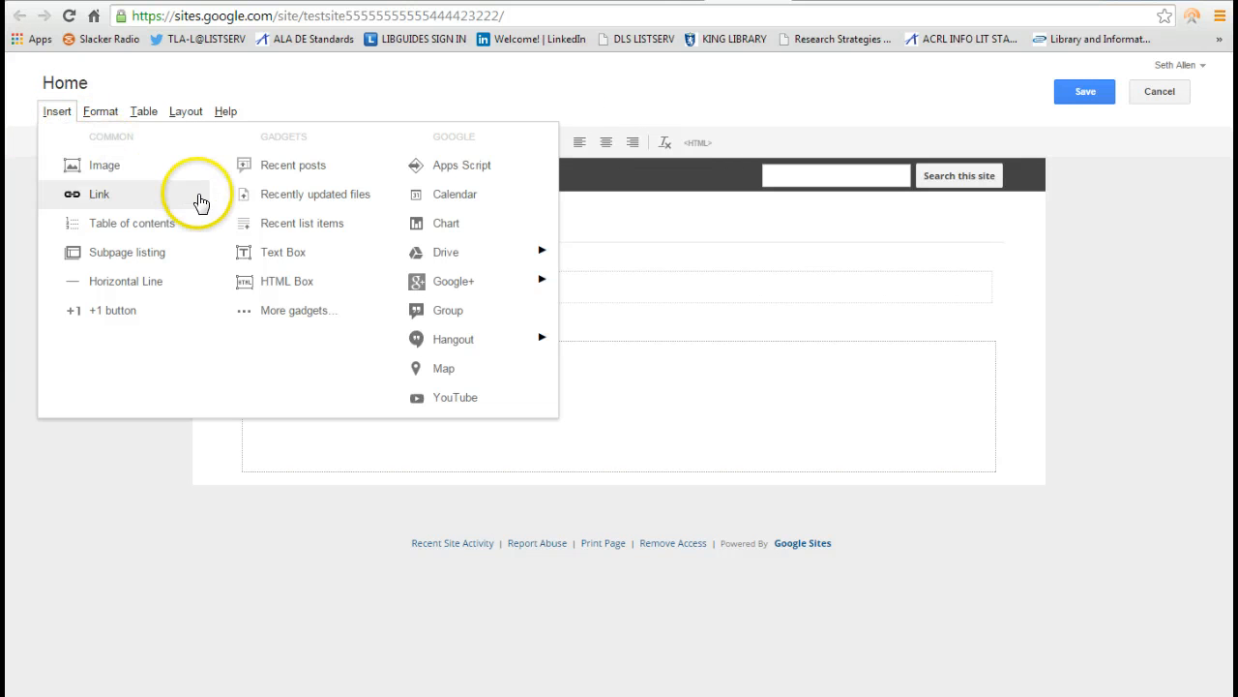
pyautogui.click(299, 309)
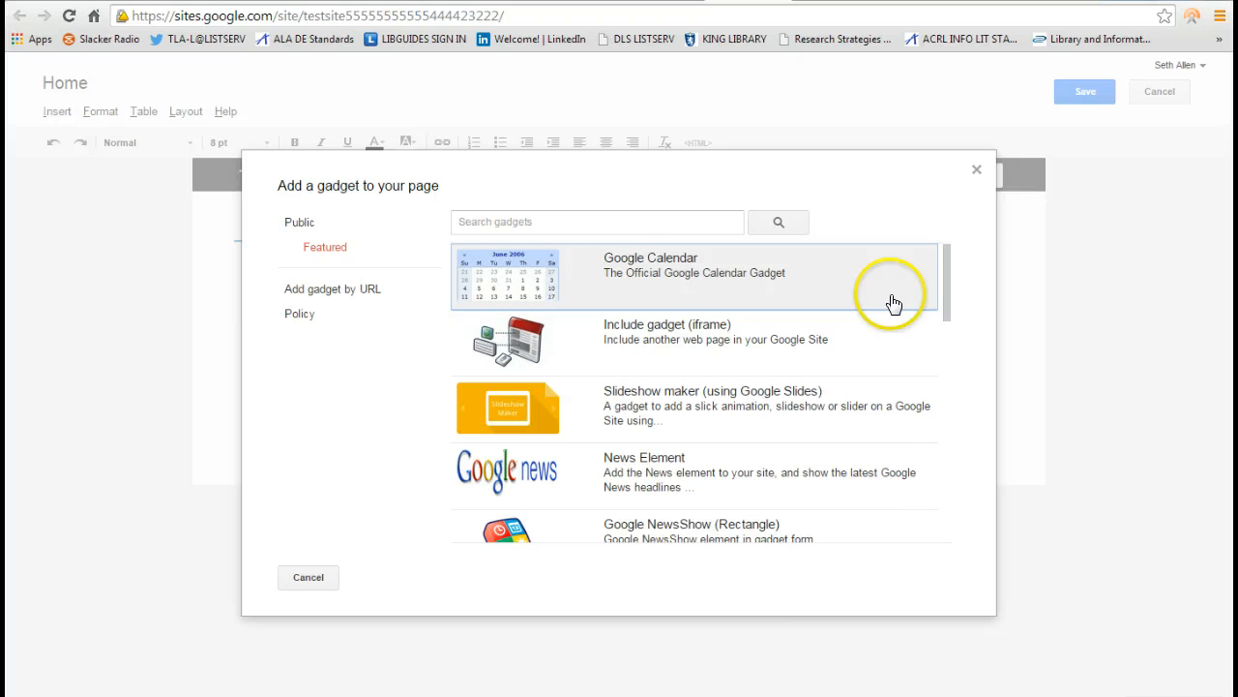
pyautogui.scroll(-3)
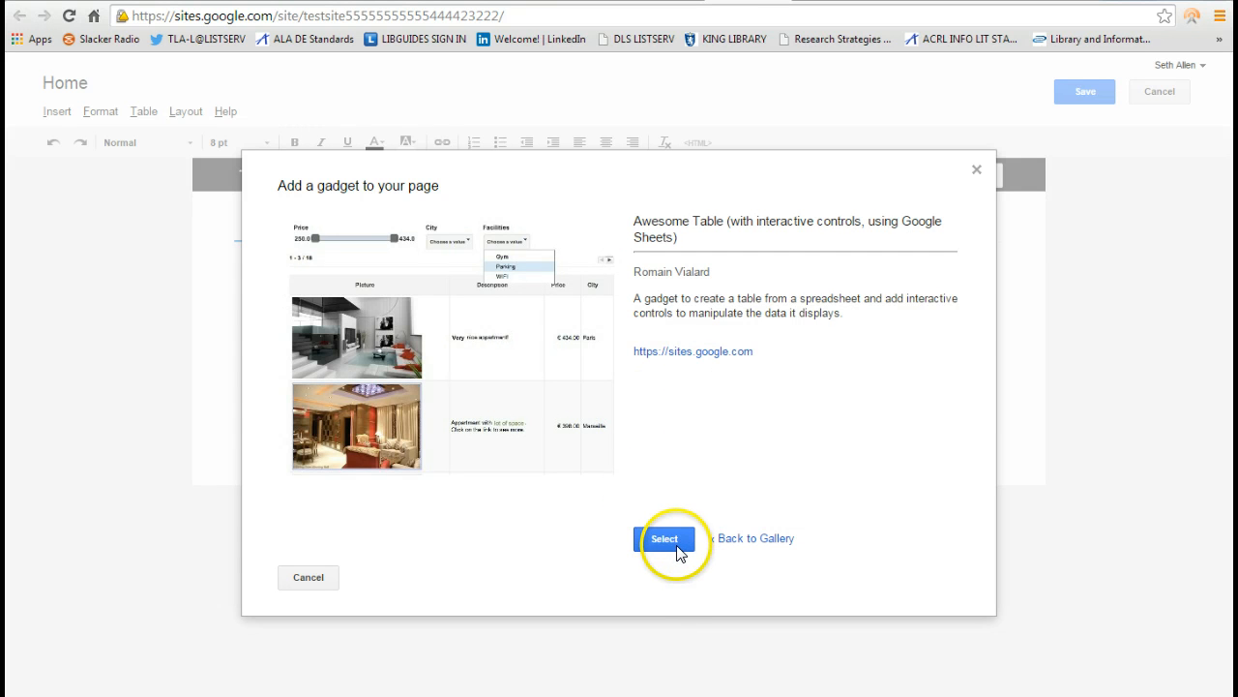
pyautogui.click(663, 538)
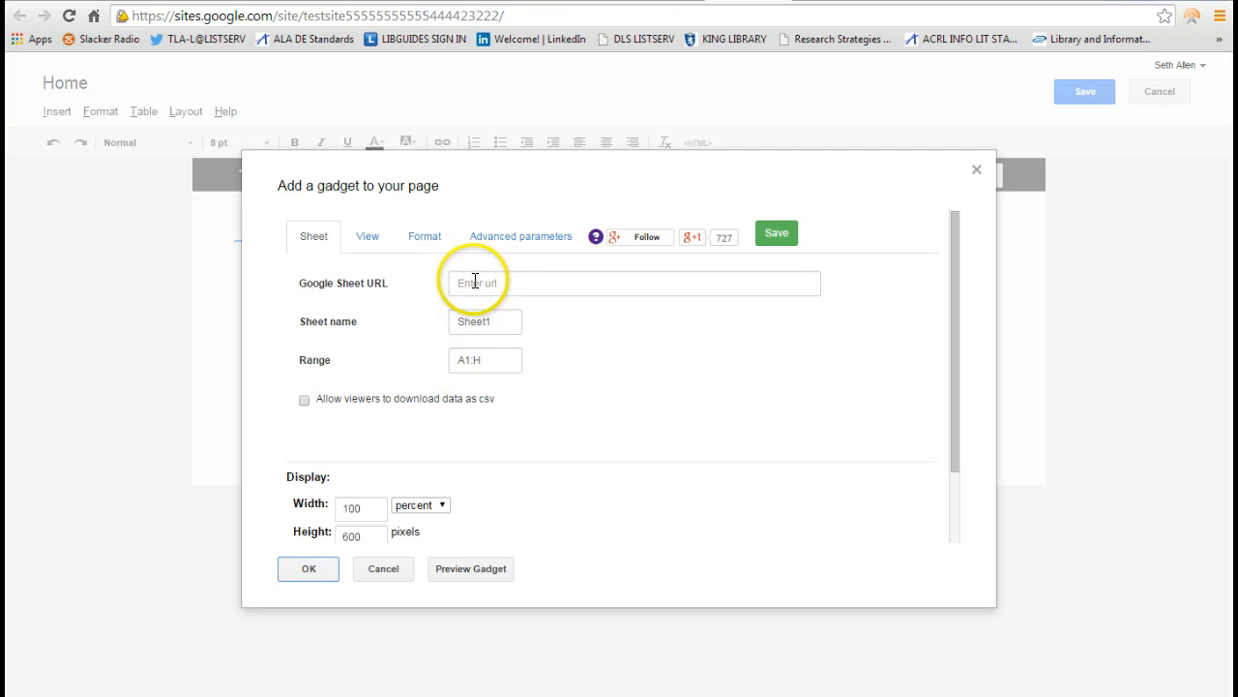
# Step: Paste the Test catalog's published link into the gadget's Google Sheet URL box
pyautogui.rightClick(488, 282)
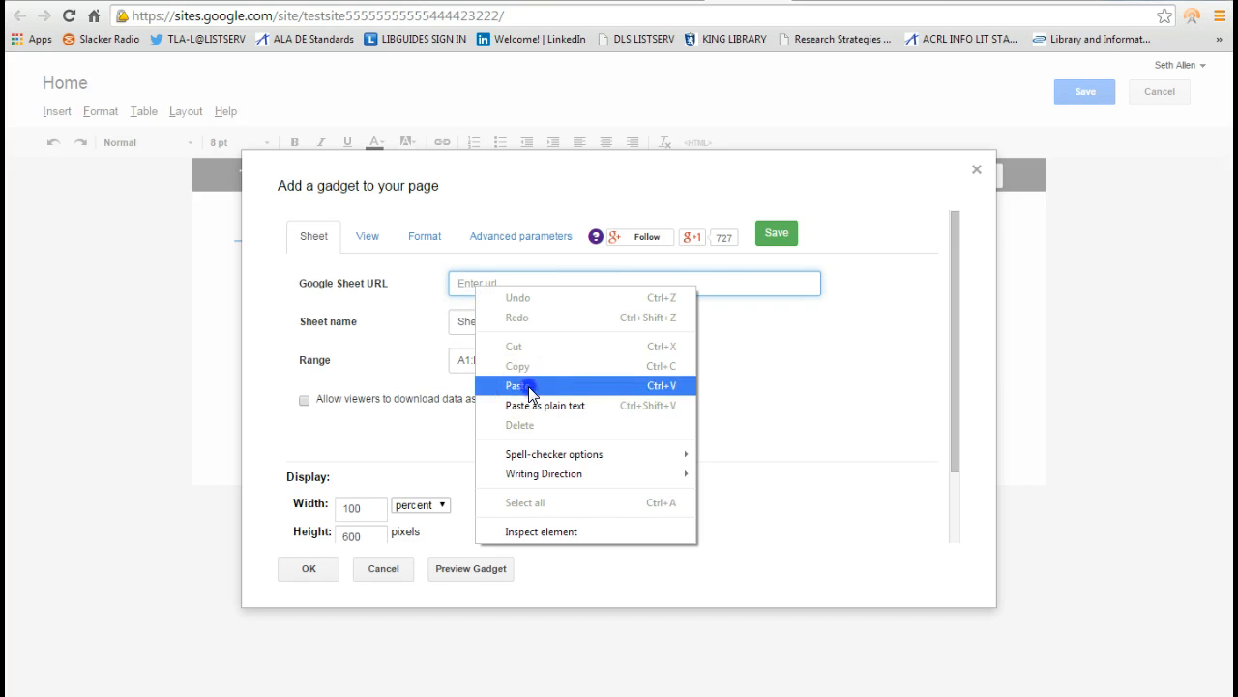
pyautogui.click(518, 385)
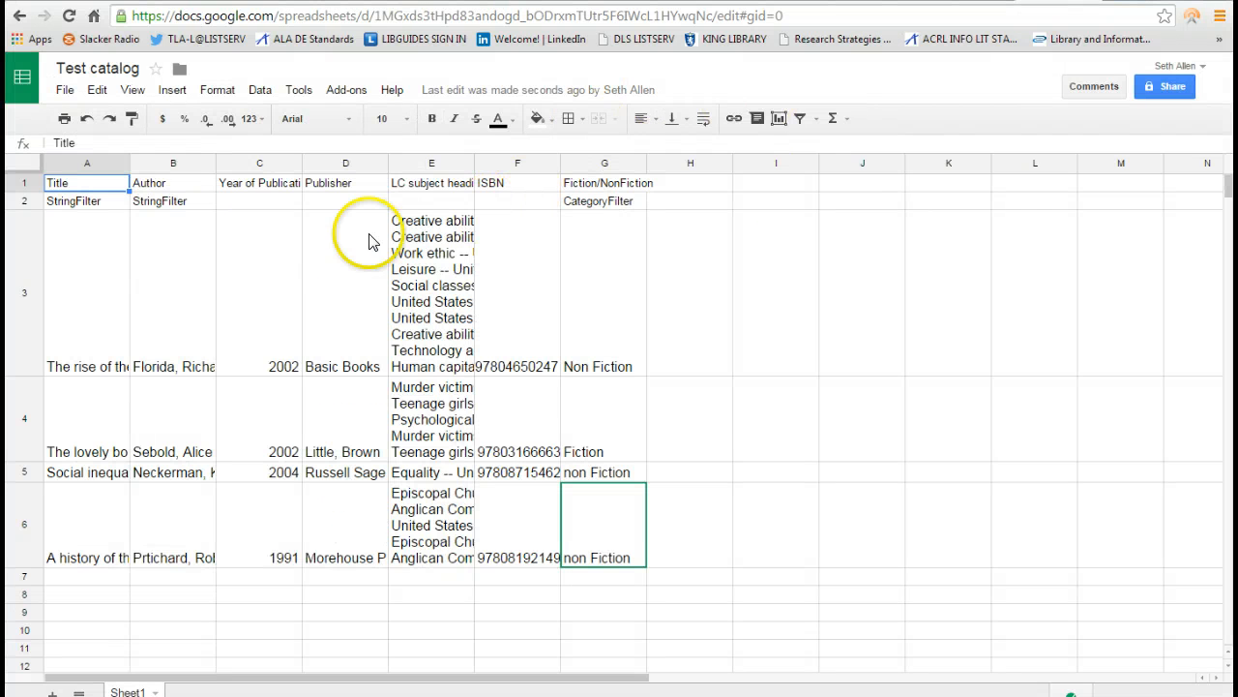
# Step: Switch back to the Google Sites tab holding the Awesome Table gadget dialog
pyautogui.click(86, 182)
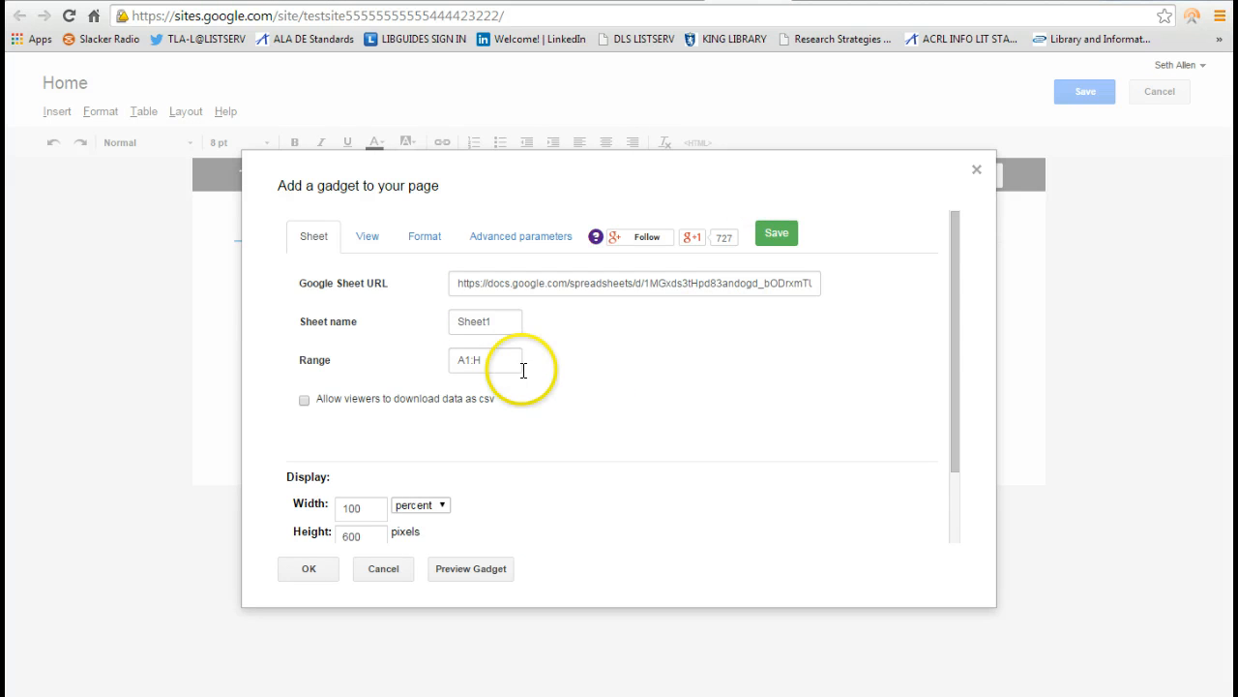
# Step: Set the gadget's data range to A1:G and allow viewers to download the data as csv
pyautogui.click(484, 361)
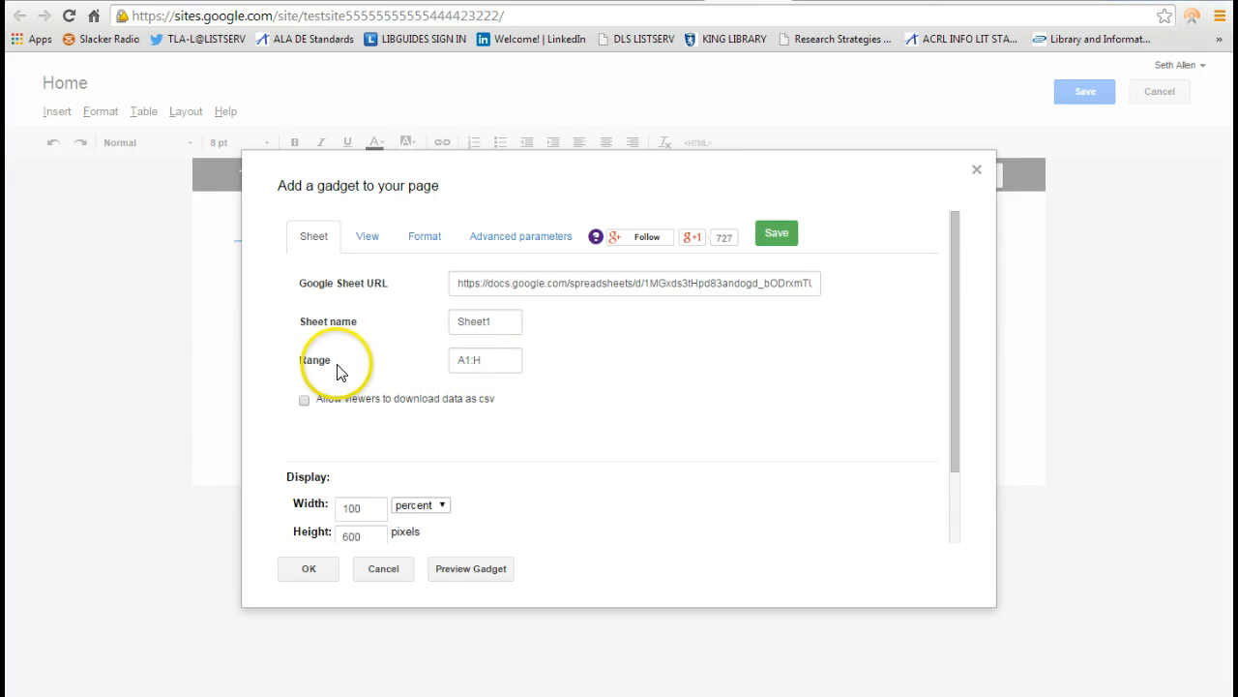
pyautogui.click(484, 360)
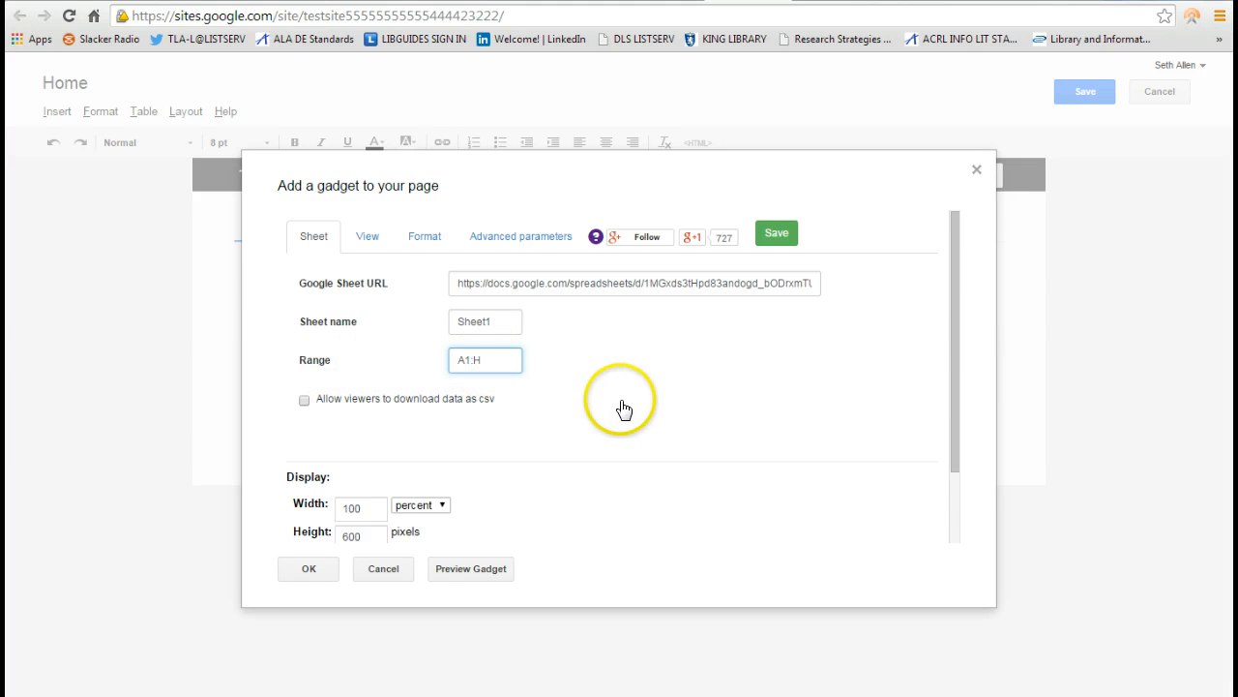
pyautogui.write('A1:G')
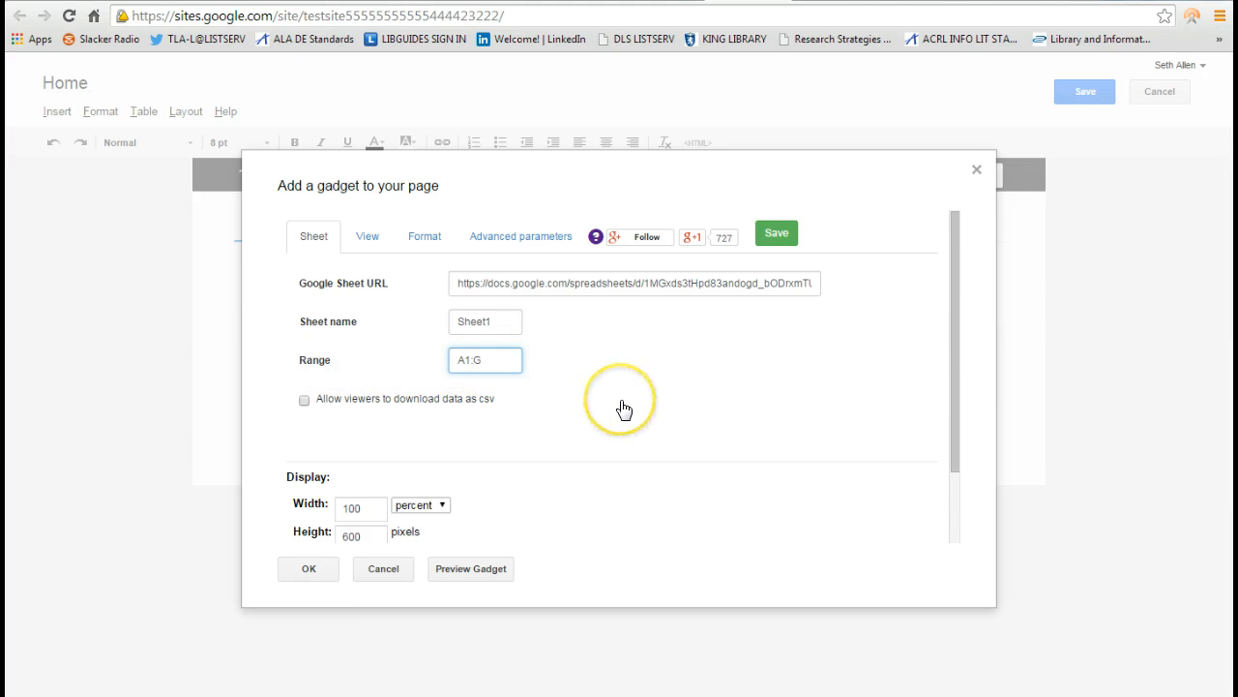
pyautogui.scroll(-3)
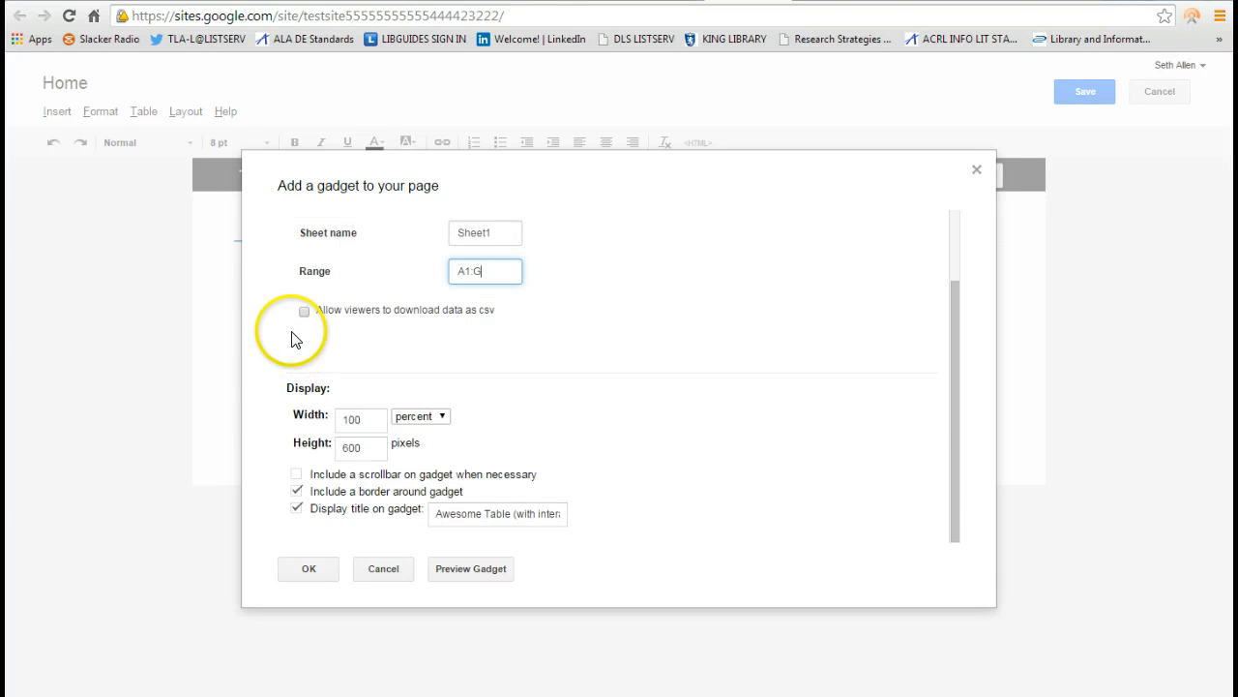
pyautogui.click(305, 310)
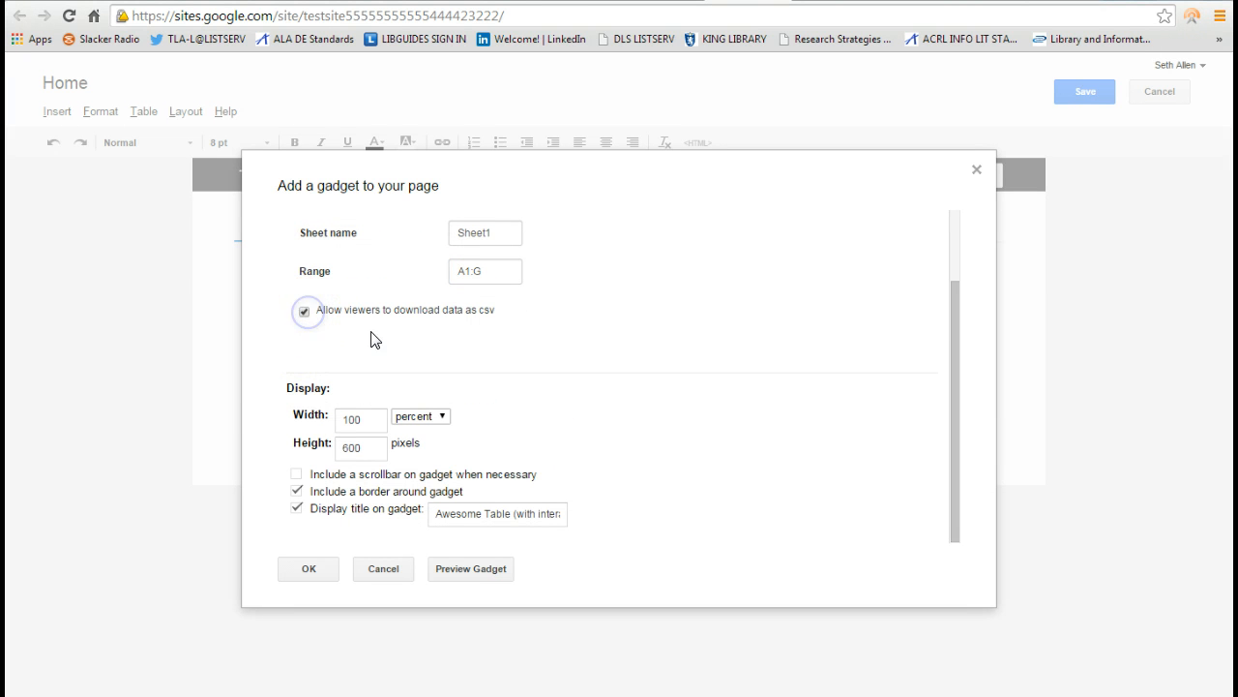
# Step: Turn off the gadget's title and border, then insert it into the Home page
pyautogui.click(536, 515)
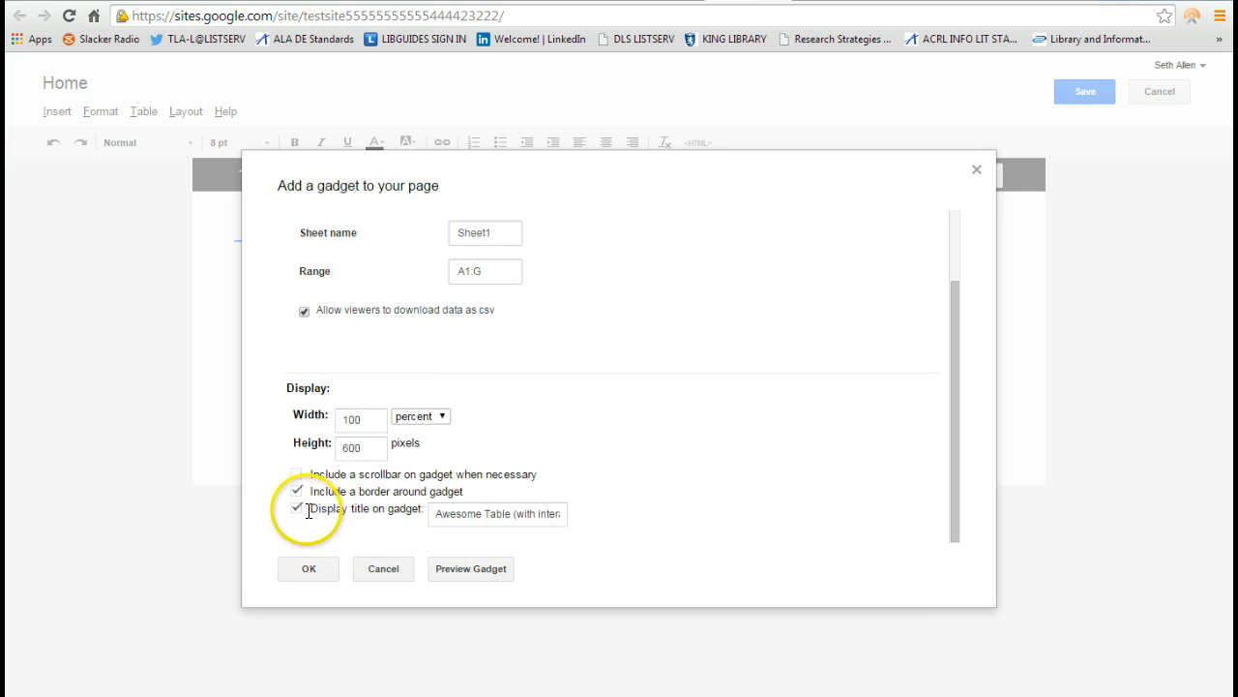
pyautogui.click(297, 510)
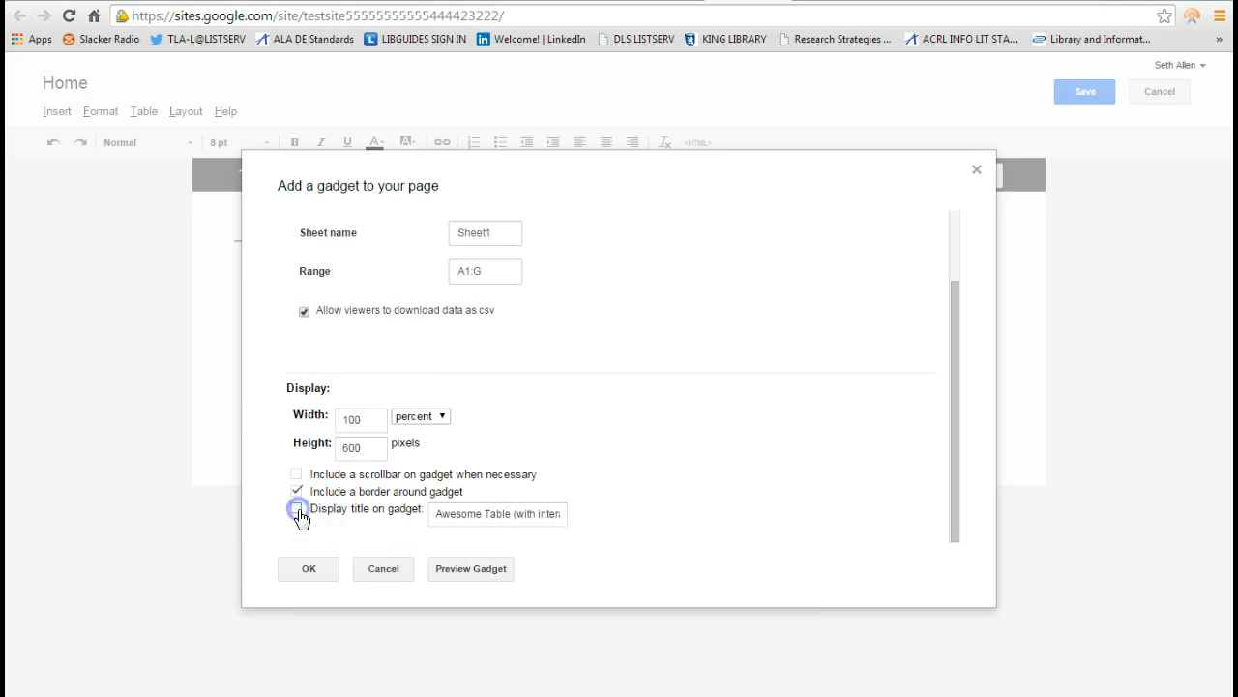
pyautogui.click(295, 491)
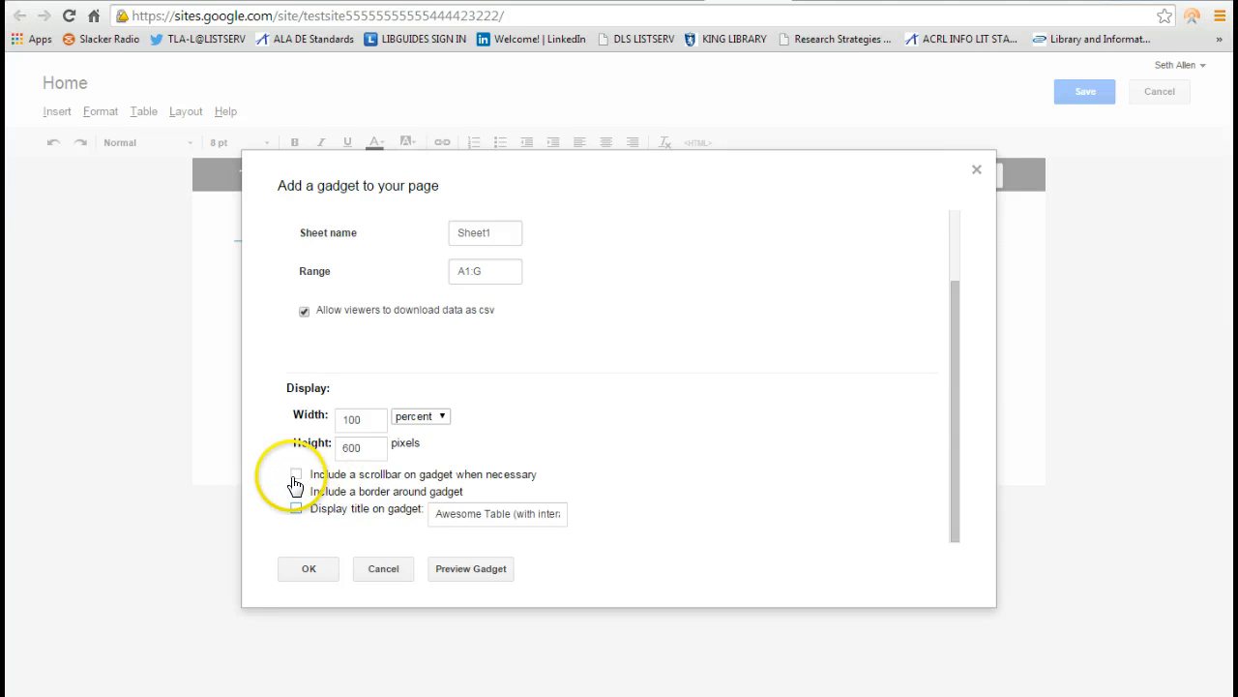
pyautogui.click(297, 474)
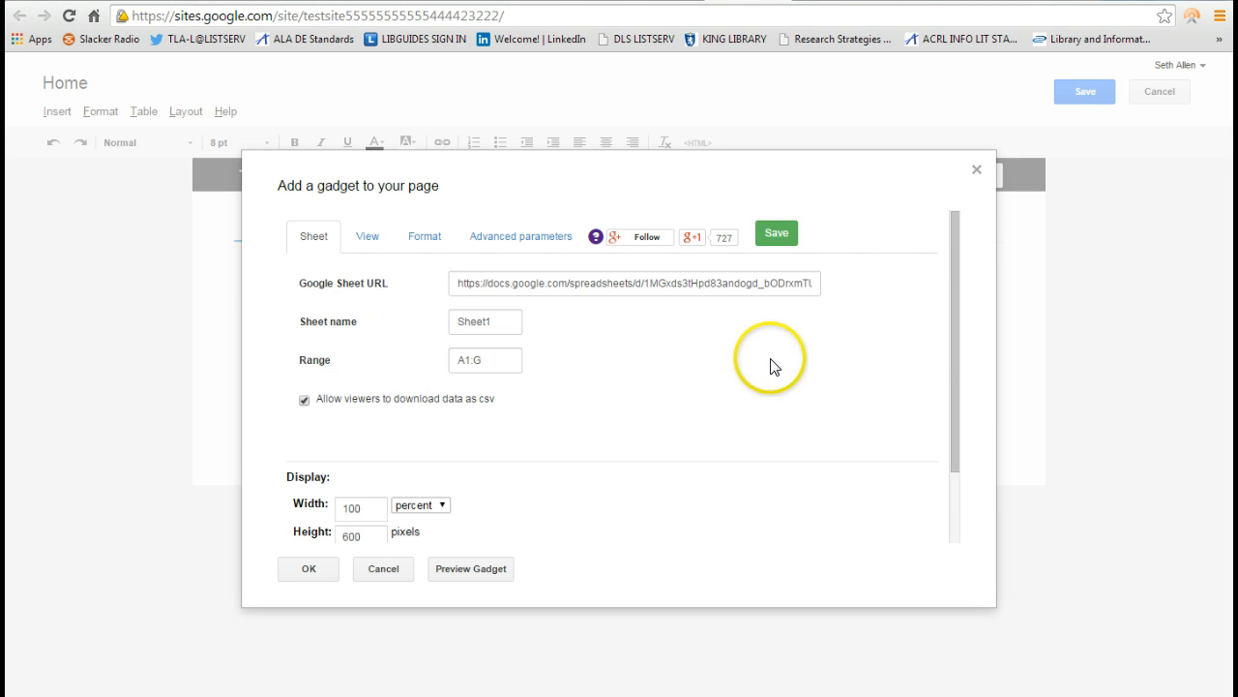
pyautogui.moveTo(401, 531)
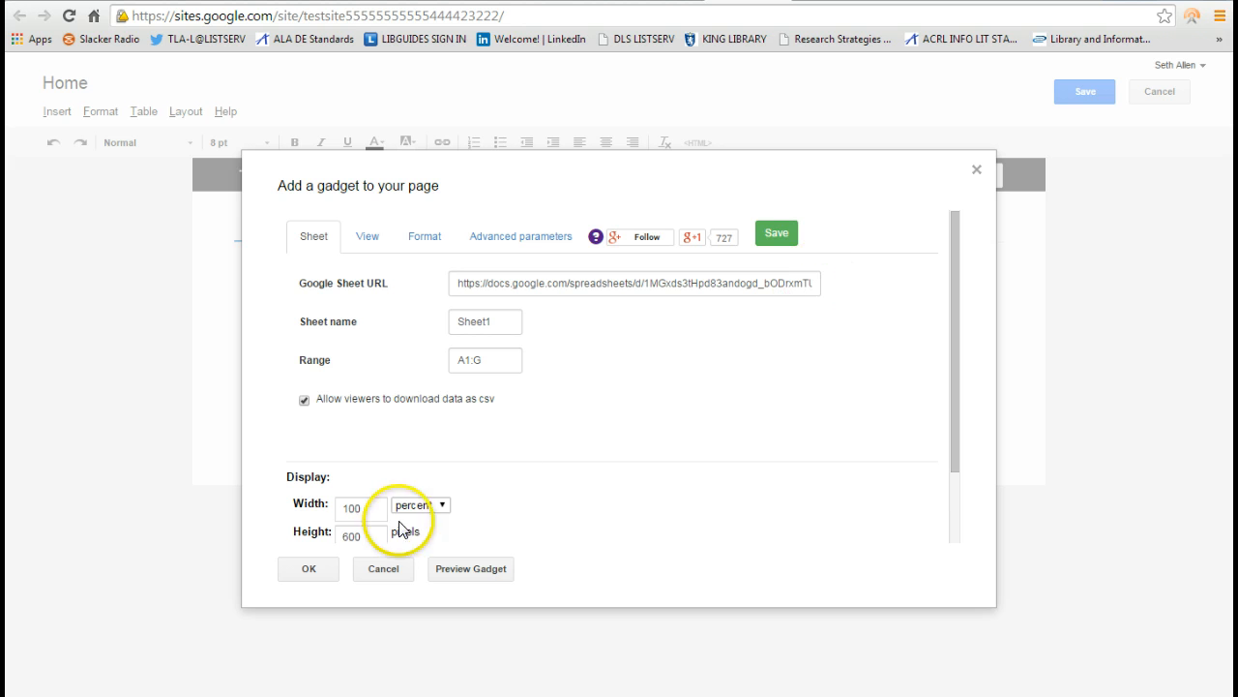
pyautogui.moveTo(785, 242)
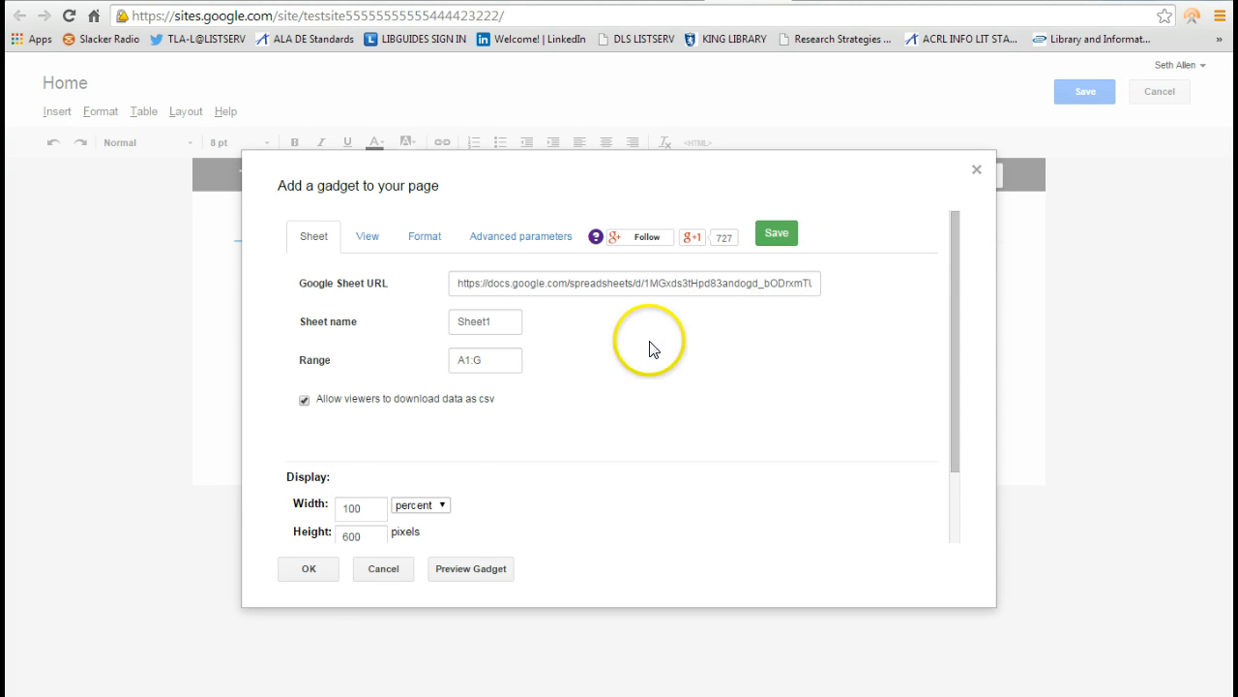
pyautogui.click(308, 569)
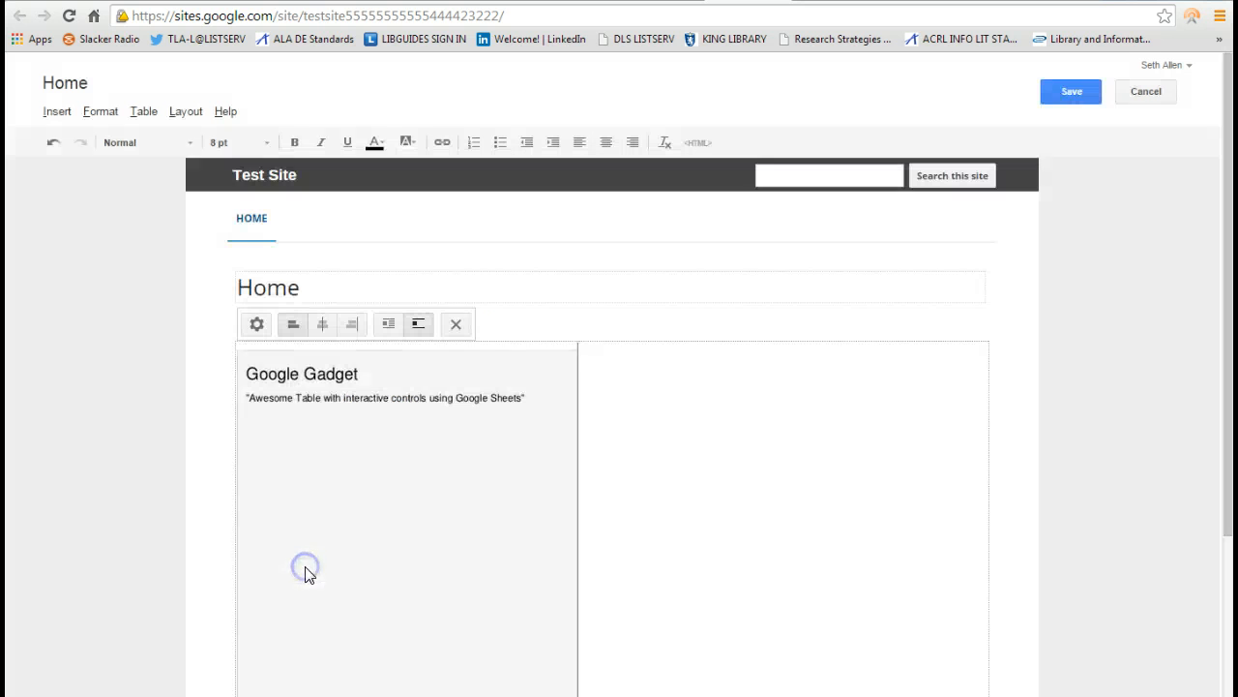
pyautogui.moveTo(896, 376)
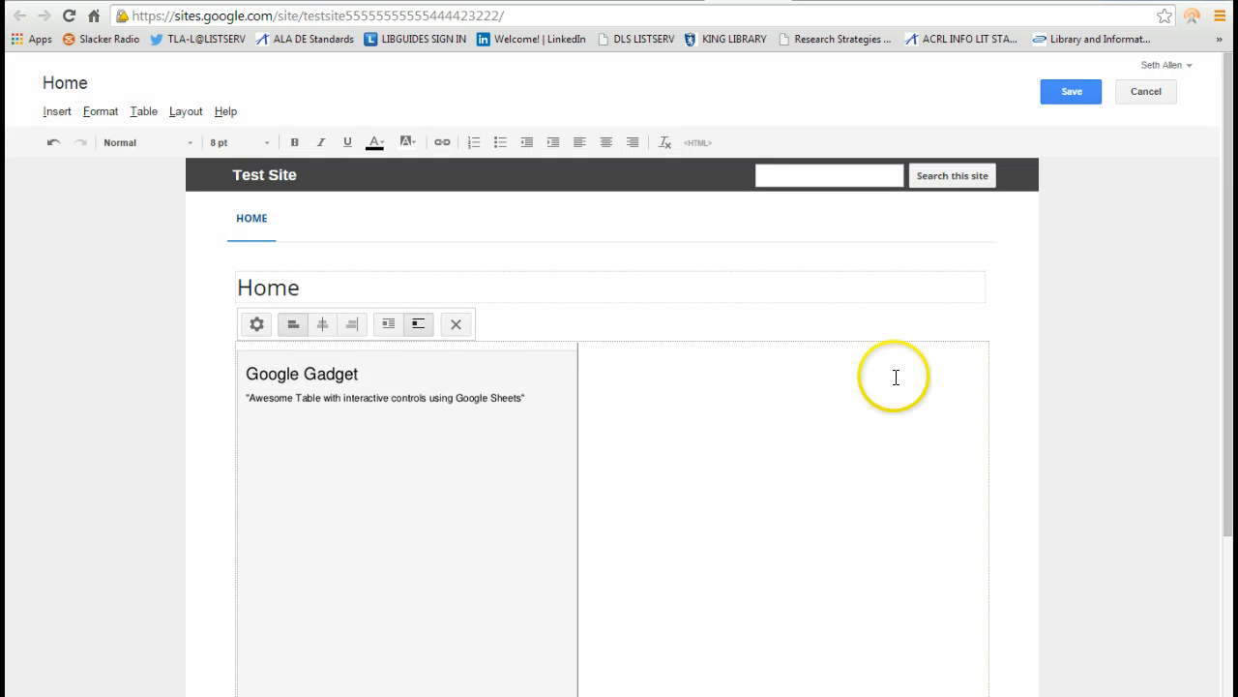
# Step: Save the Home page and scroll to the live Awesome Table of catalog books
pyautogui.click(1078, 92)
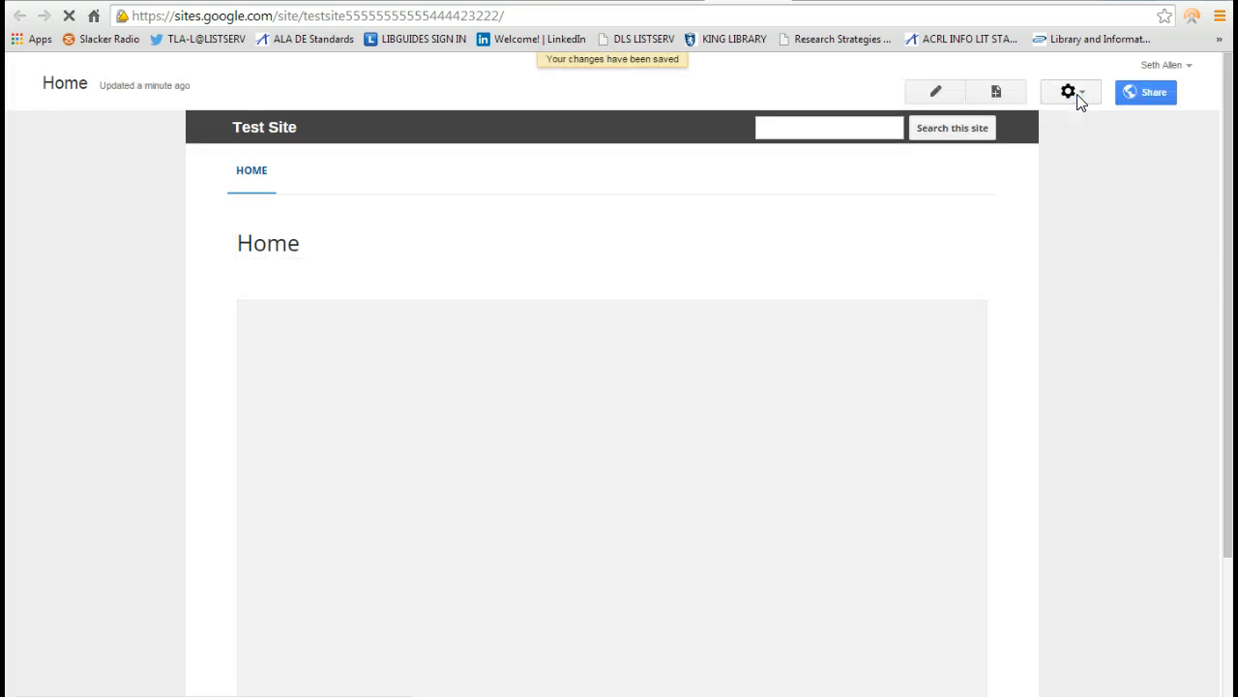
pyautogui.moveTo(1077, 94)
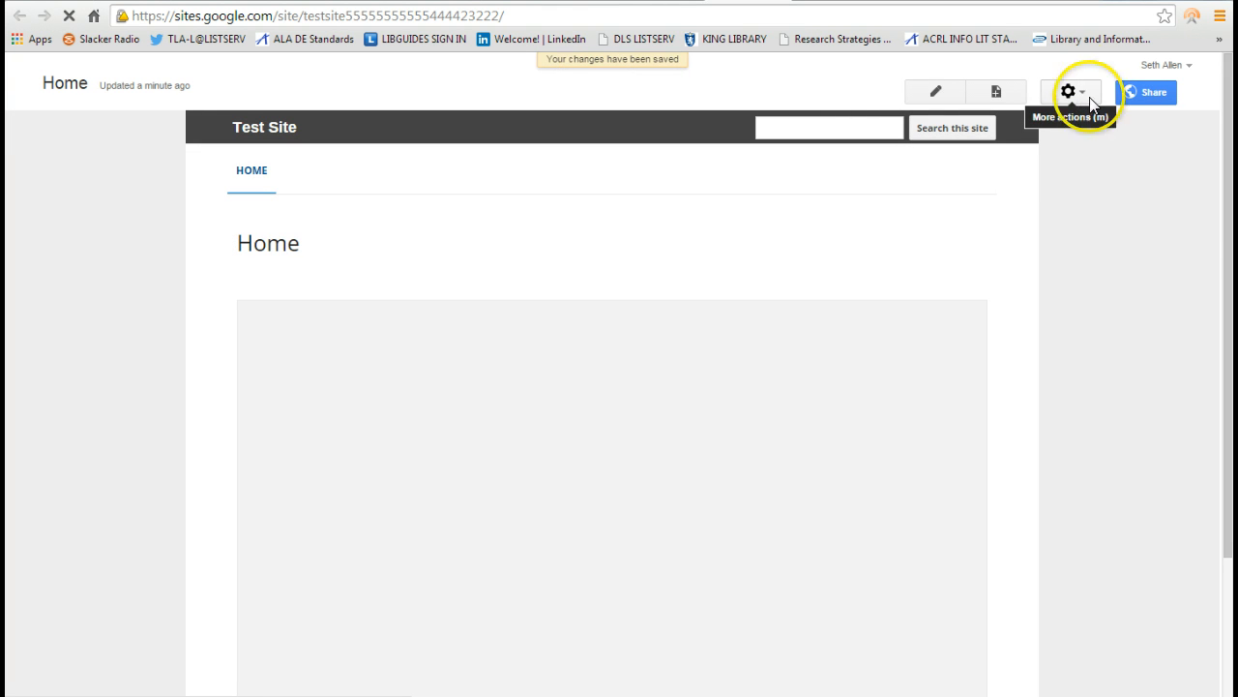
pyautogui.scroll(-3)
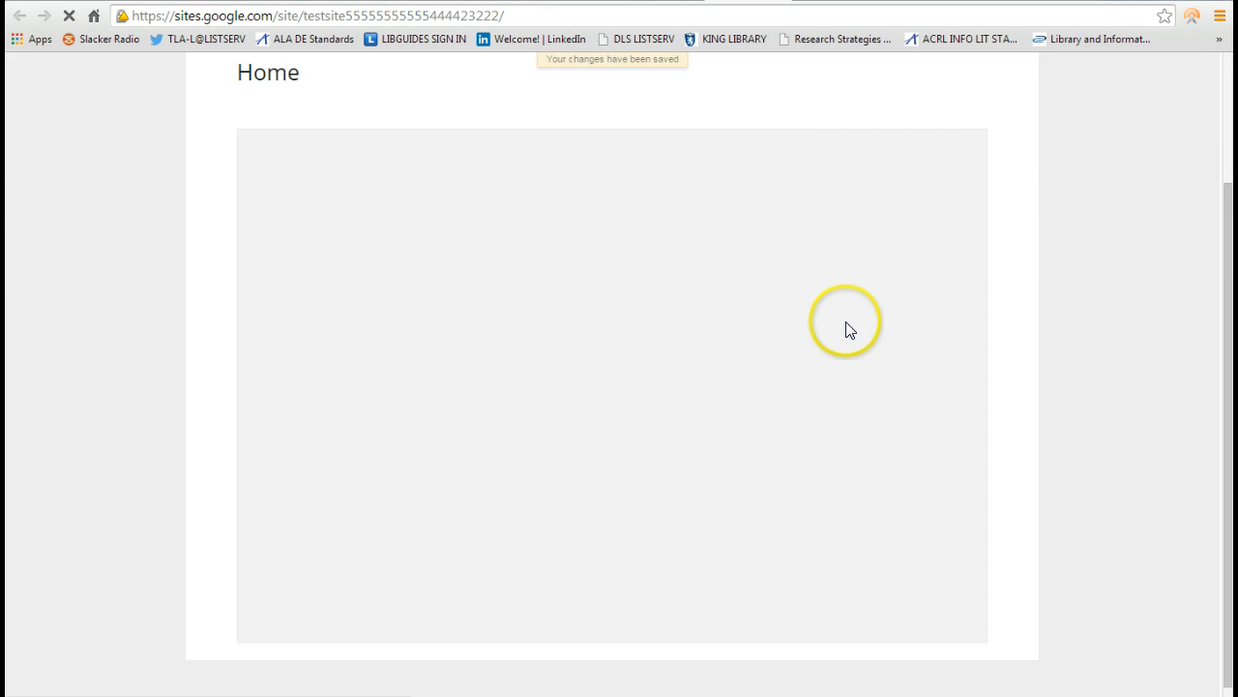
pyautogui.scroll(-3)
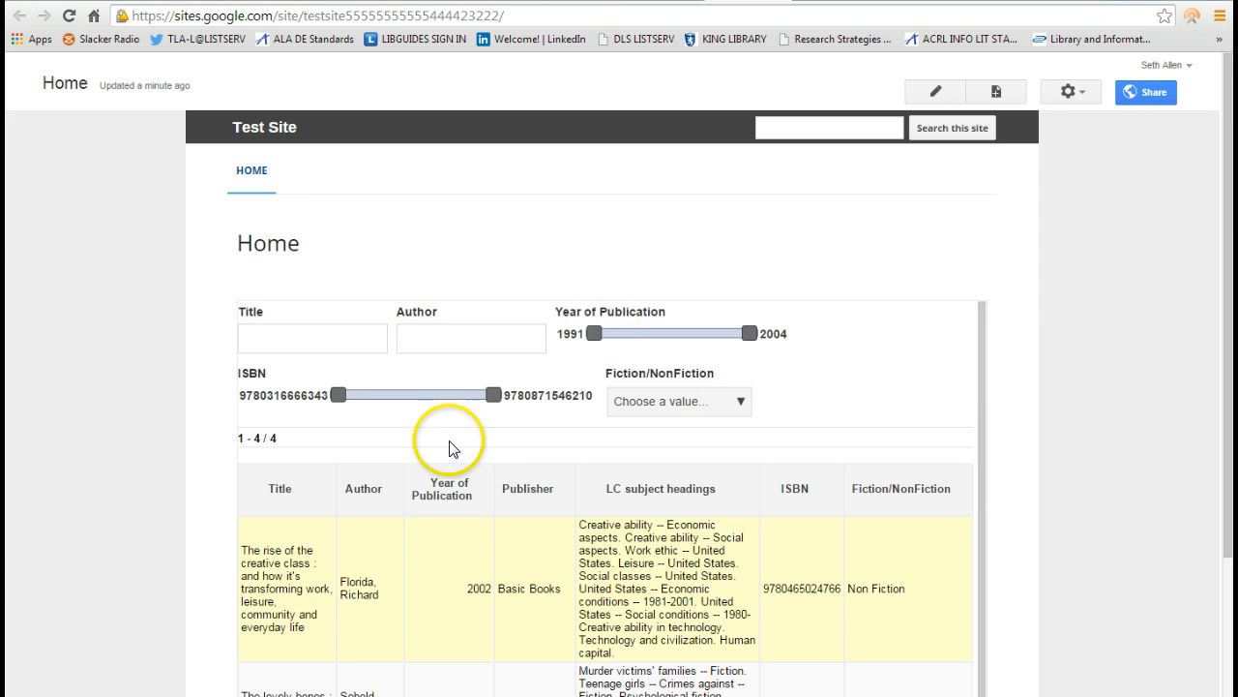
pyautogui.moveTo(358, 369)
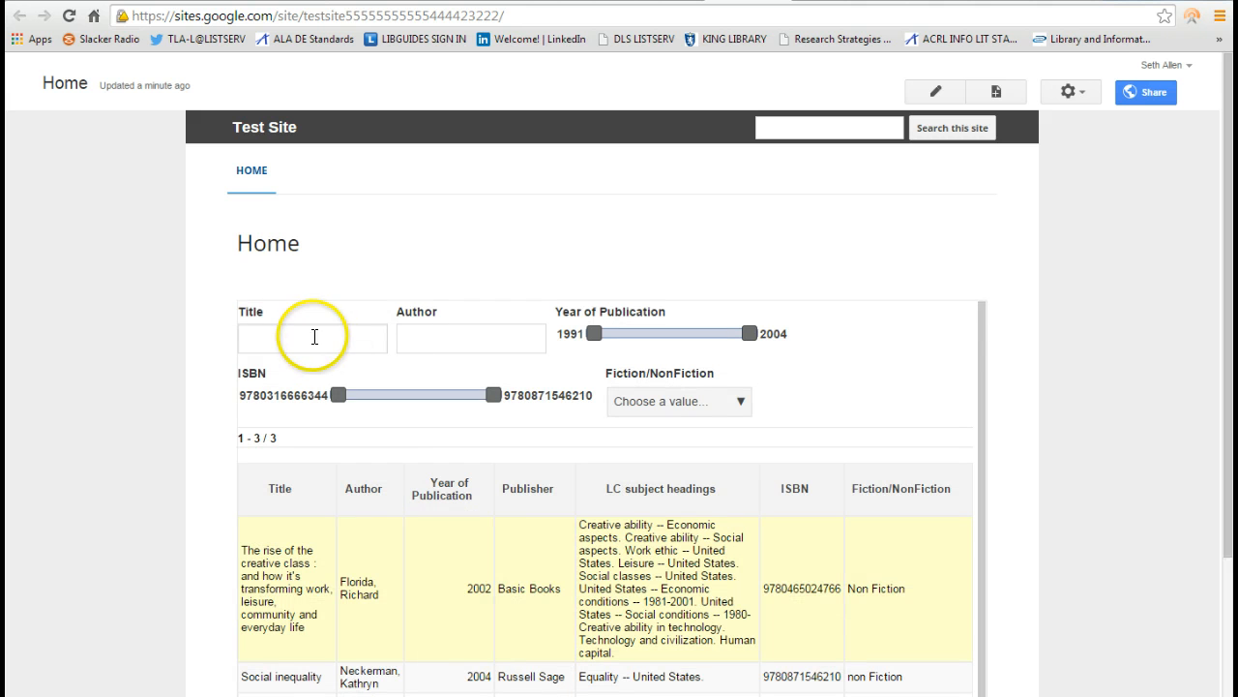
pyautogui.moveTo(451, 336)
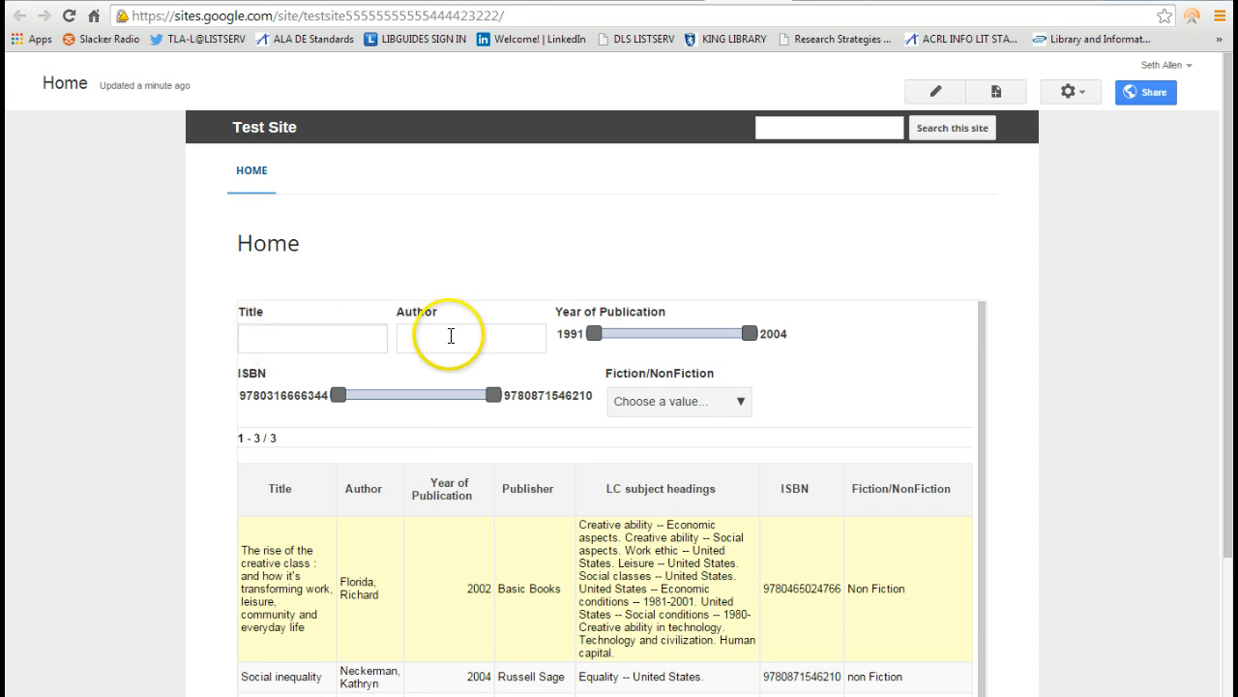
pyautogui.moveTo(634, 397)
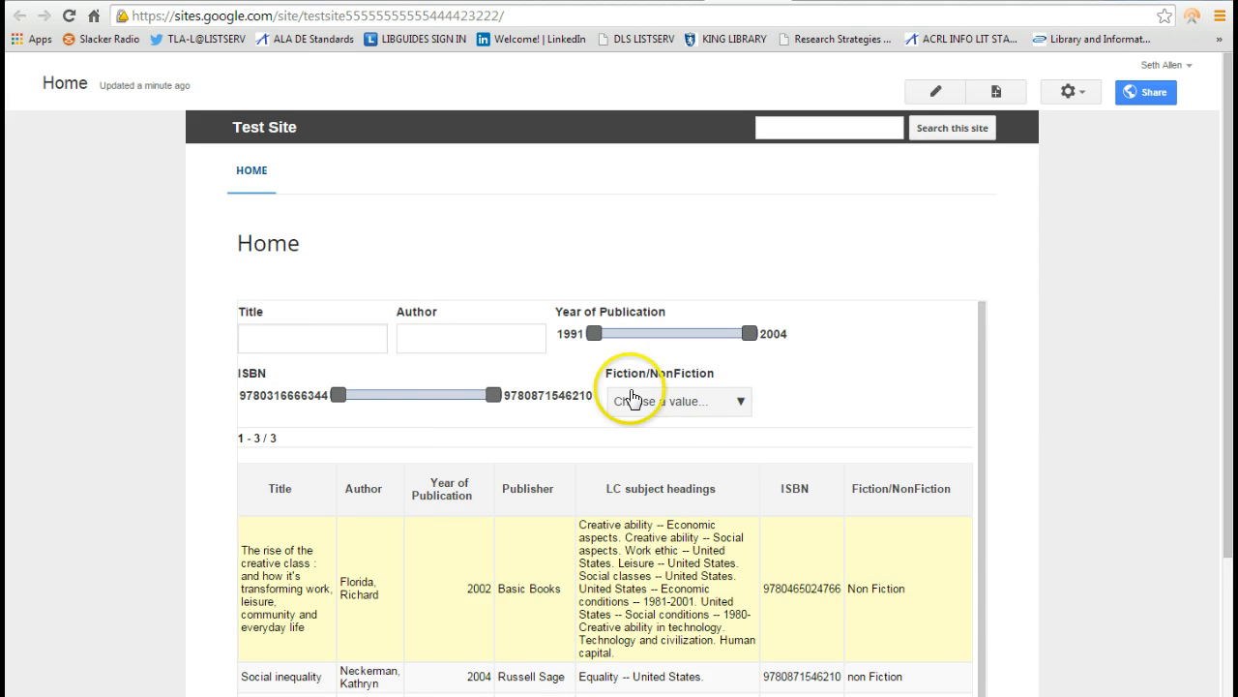
# Step: Show the available values in the Fiction/NonFiction filter dropdown
pyautogui.click(739, 401)
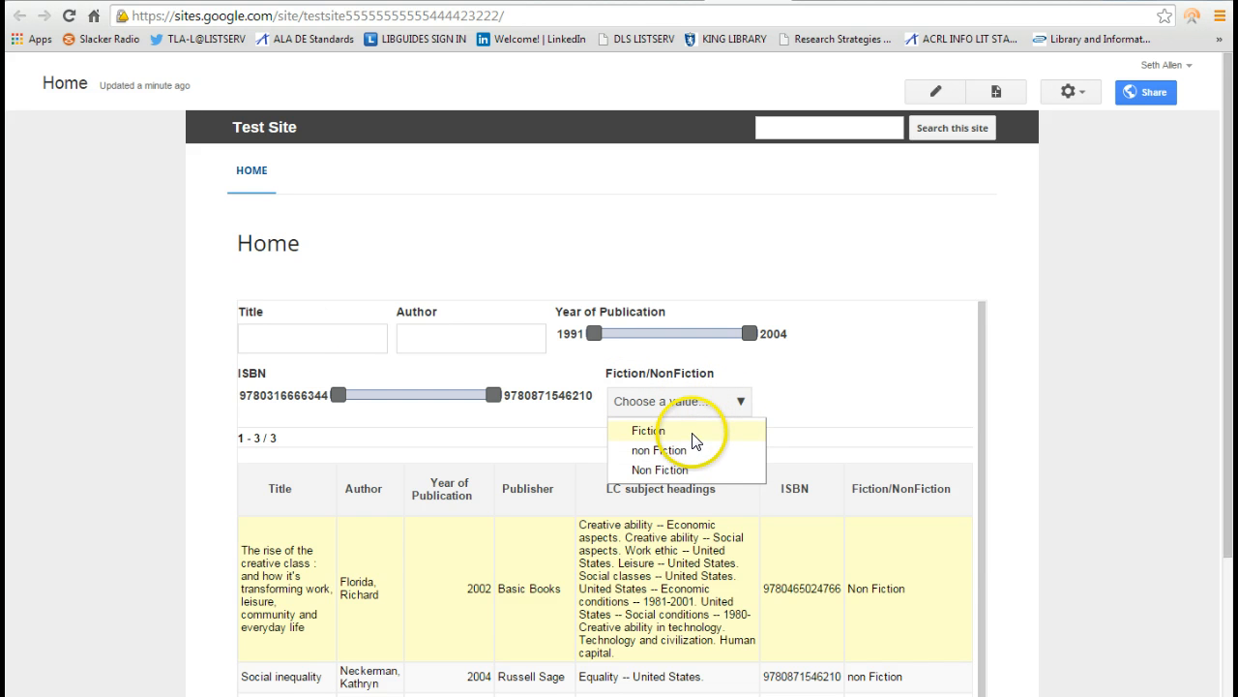
pyautogui.moveTo(720, 467)
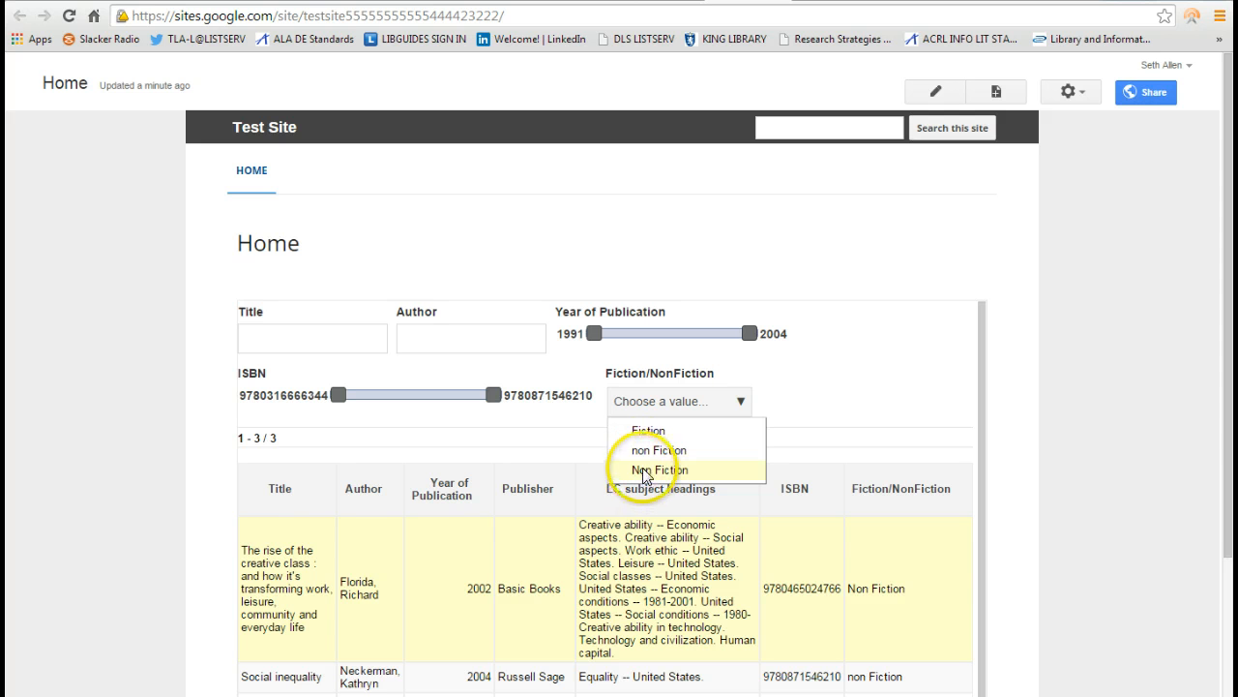
pyautogui.moveTo(658, 443)
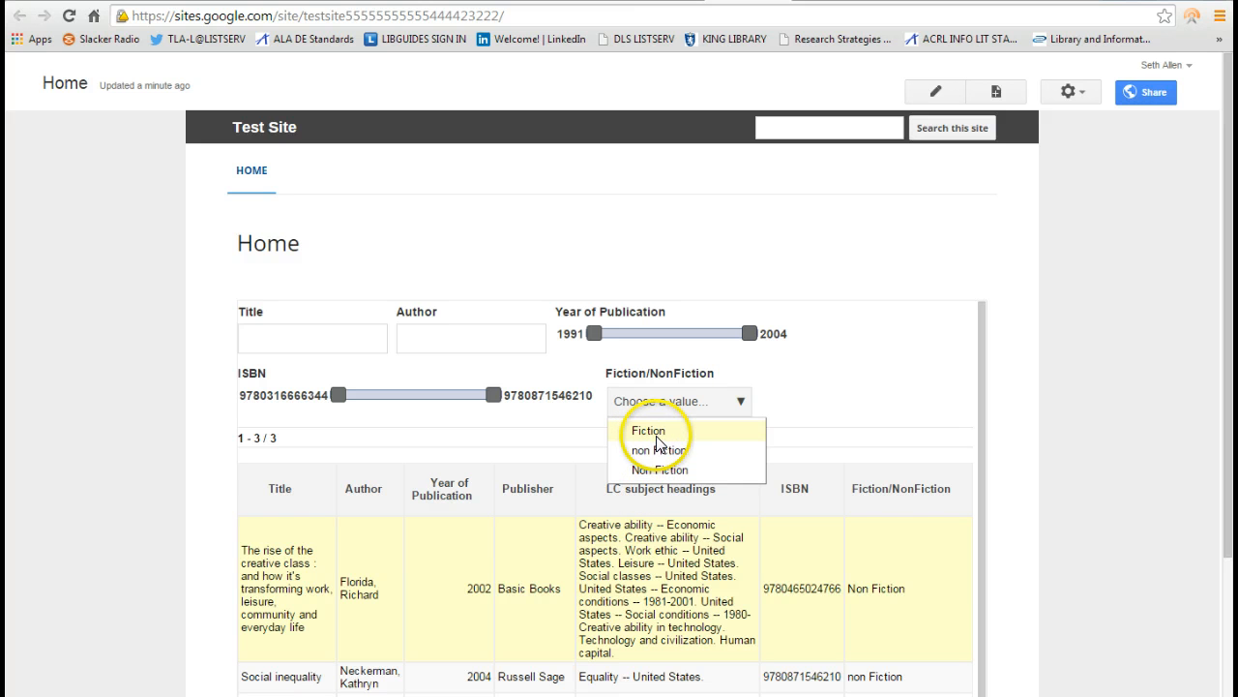
pyautogui.moveTo(670, 450)
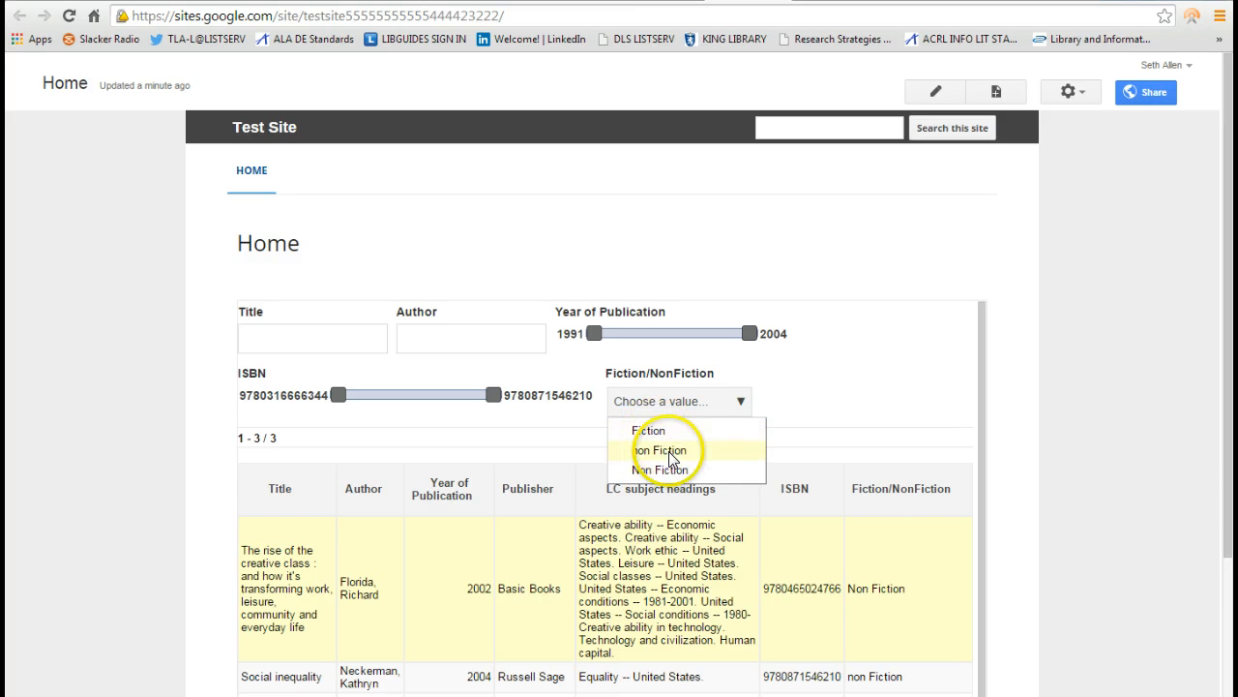
pyautogui.moveTo(672, 468)
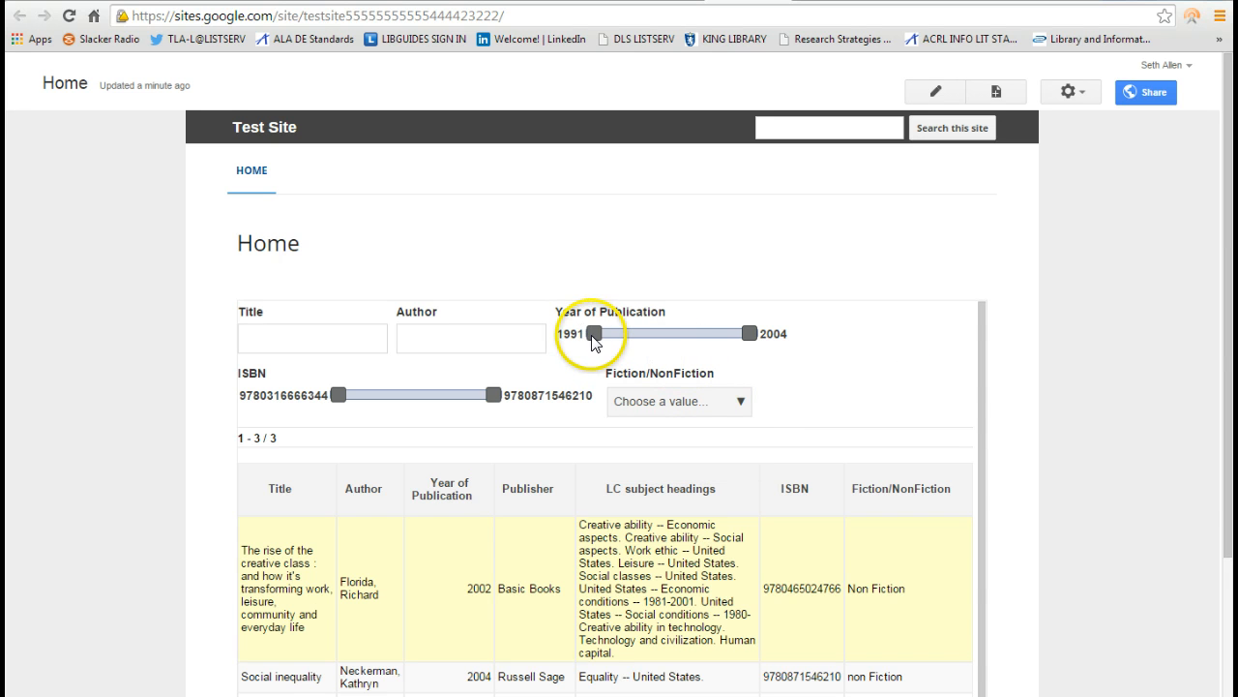
# Step: Raise the earliest Year of Publication to 1992, then set it back to 1991
pyautogui.click(595, 332)
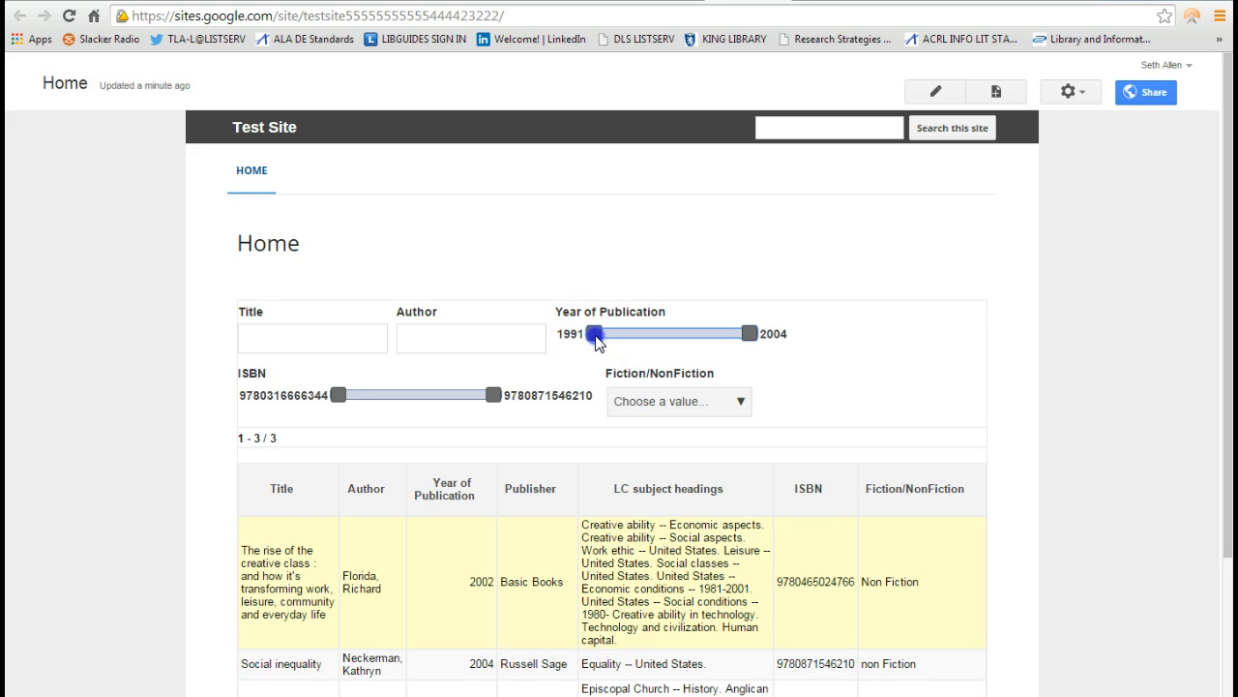
pyautogui.moveTo(593, 333); pyautogui.dragTo(605, 333)
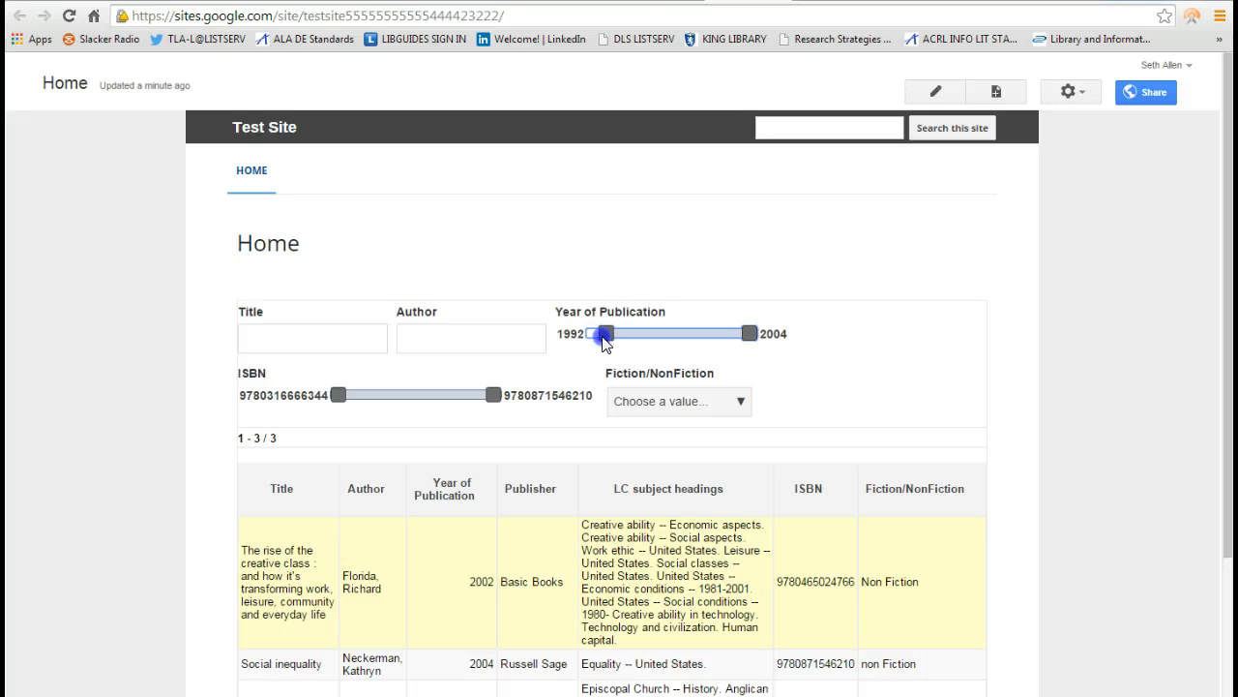
pyautogui.moveTo(601, 333); pyautogui.dragTo(702, 332)
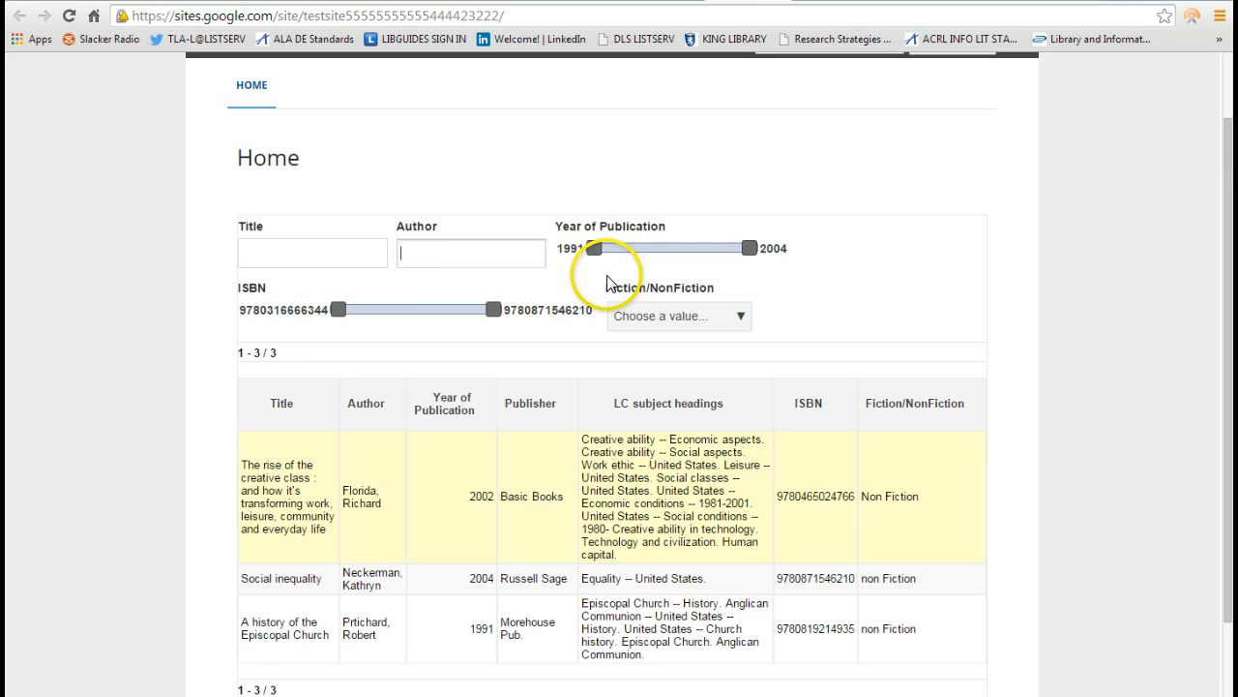
# Step: Search Author for 'florida', then Title for 'socia' to isolate Social inequality
pyautogui.write('florida')
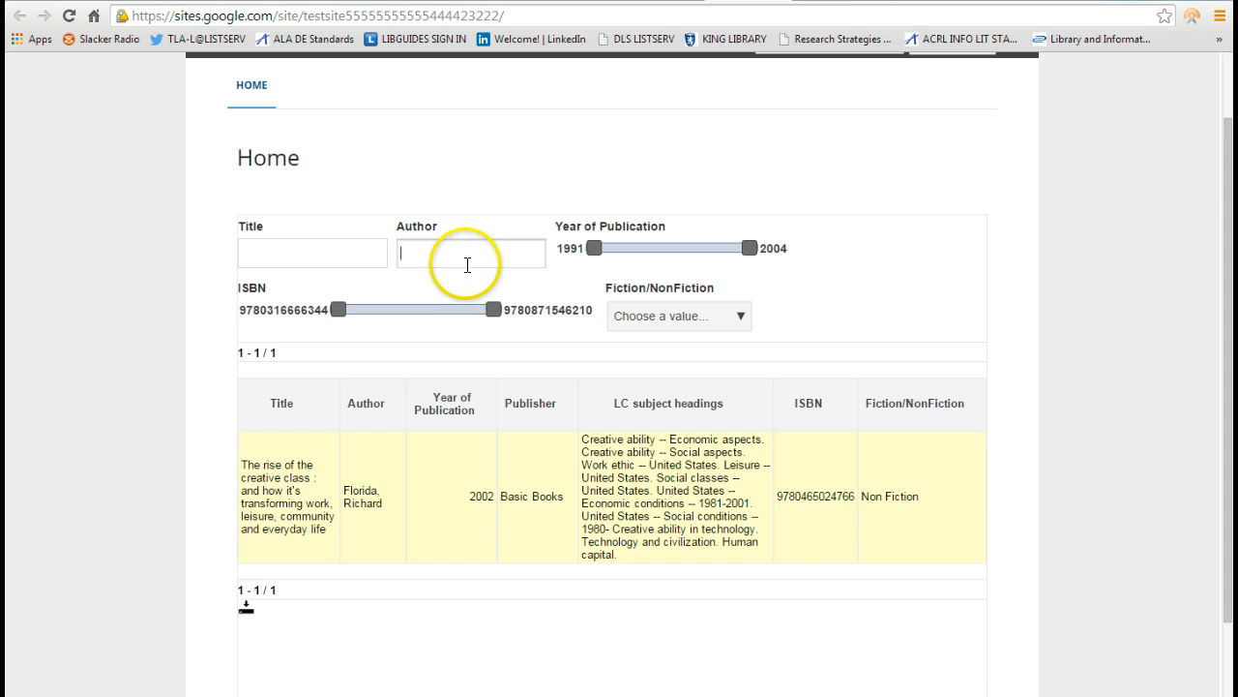
pyautogui.write('social')
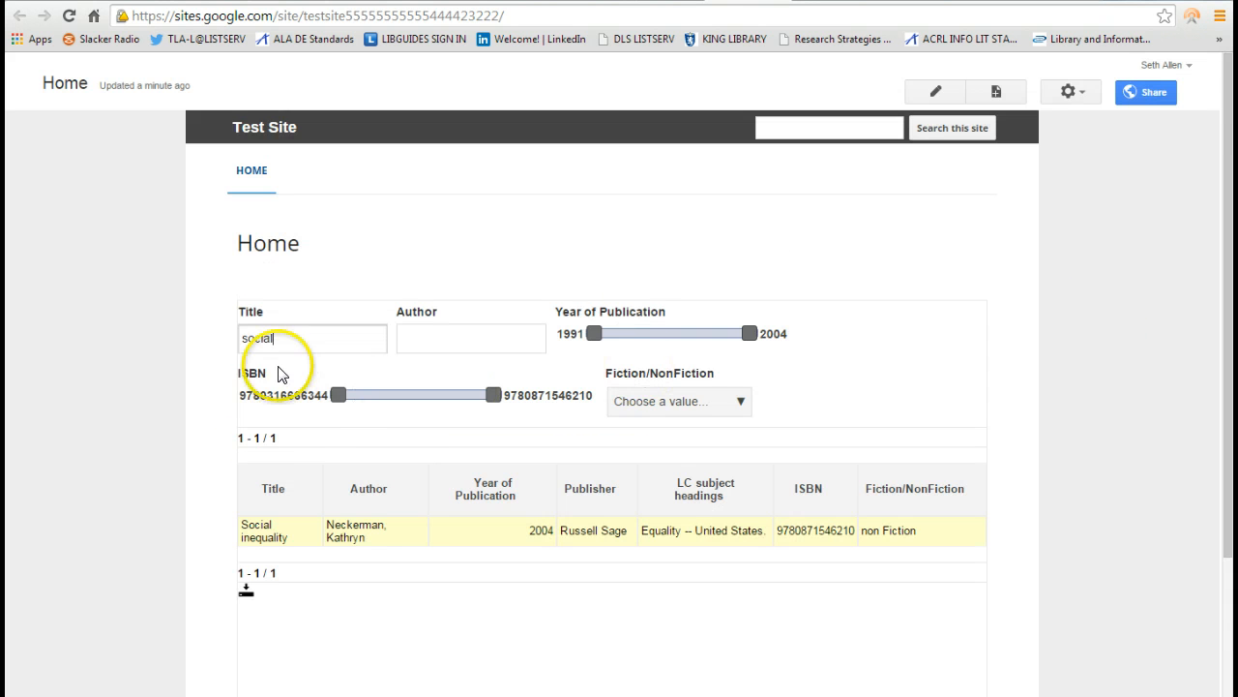
pyautogui.moveTo(811, 253)
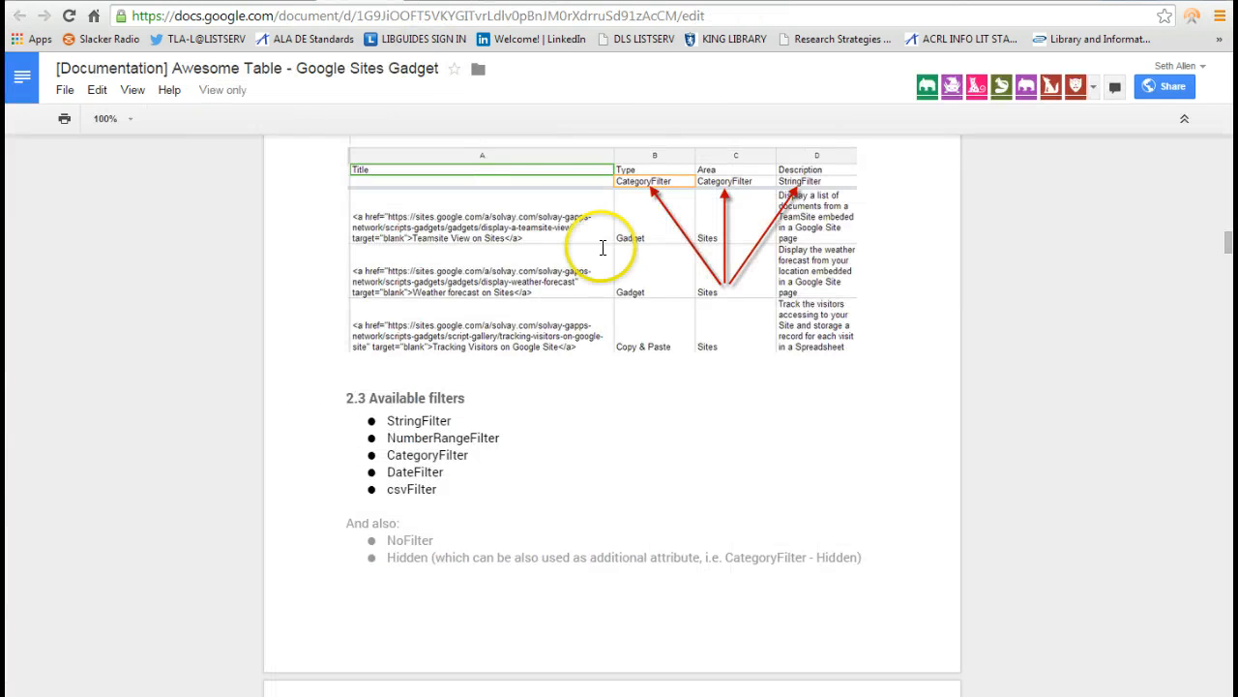
# Step: Scroll the Awesome Table documentation to section 2.3 Available filters
pyautogui.scroll(-3)
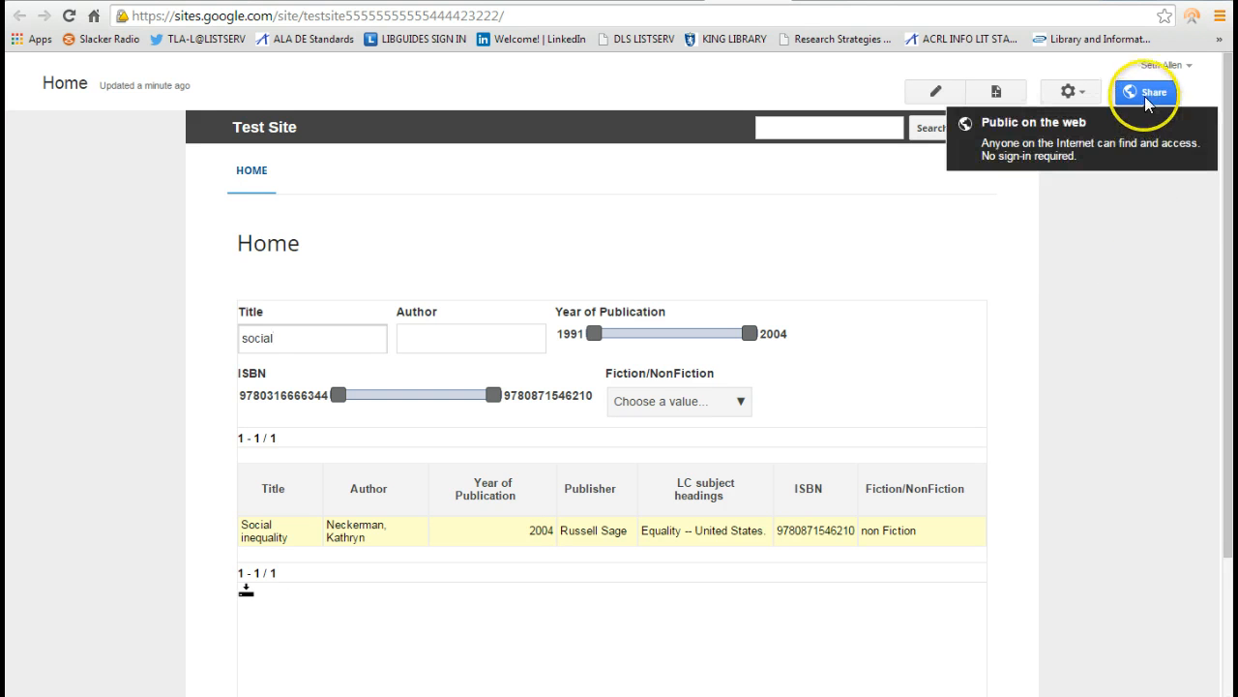
# Step: Confirm in Sharing and Permissions that the site is Public on the web, then return Home
pyautogui.click(1151, 92)
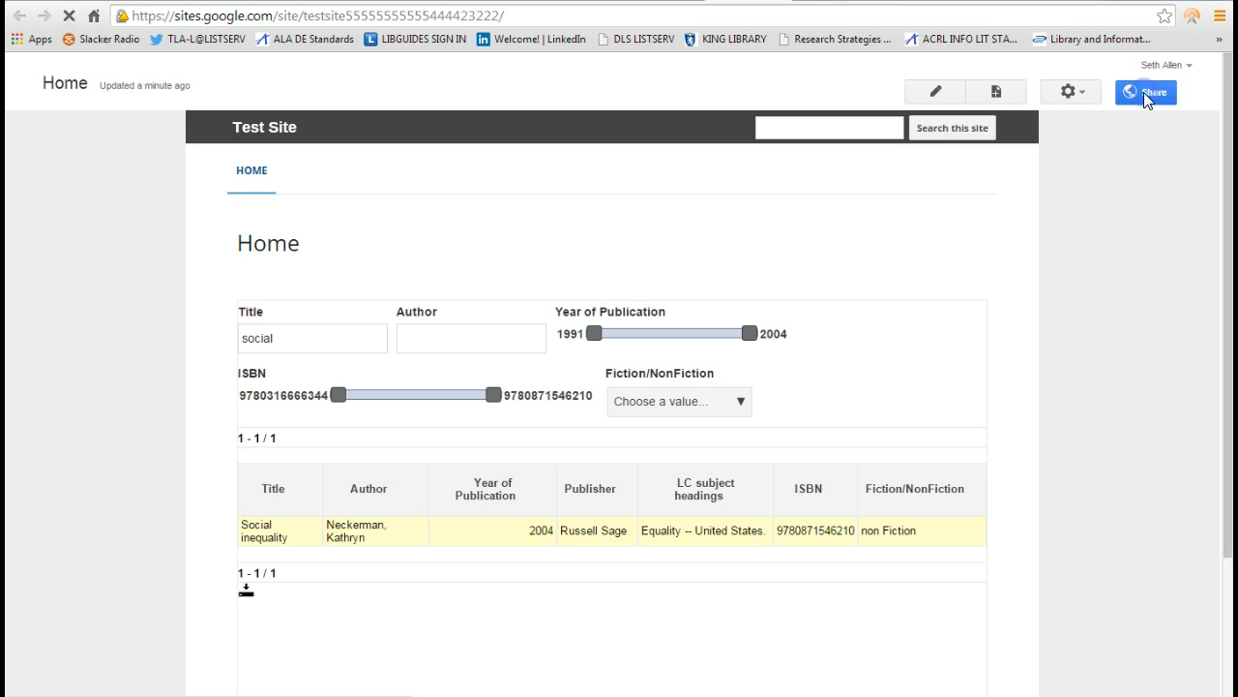
pyautogui.click(1148, 92)
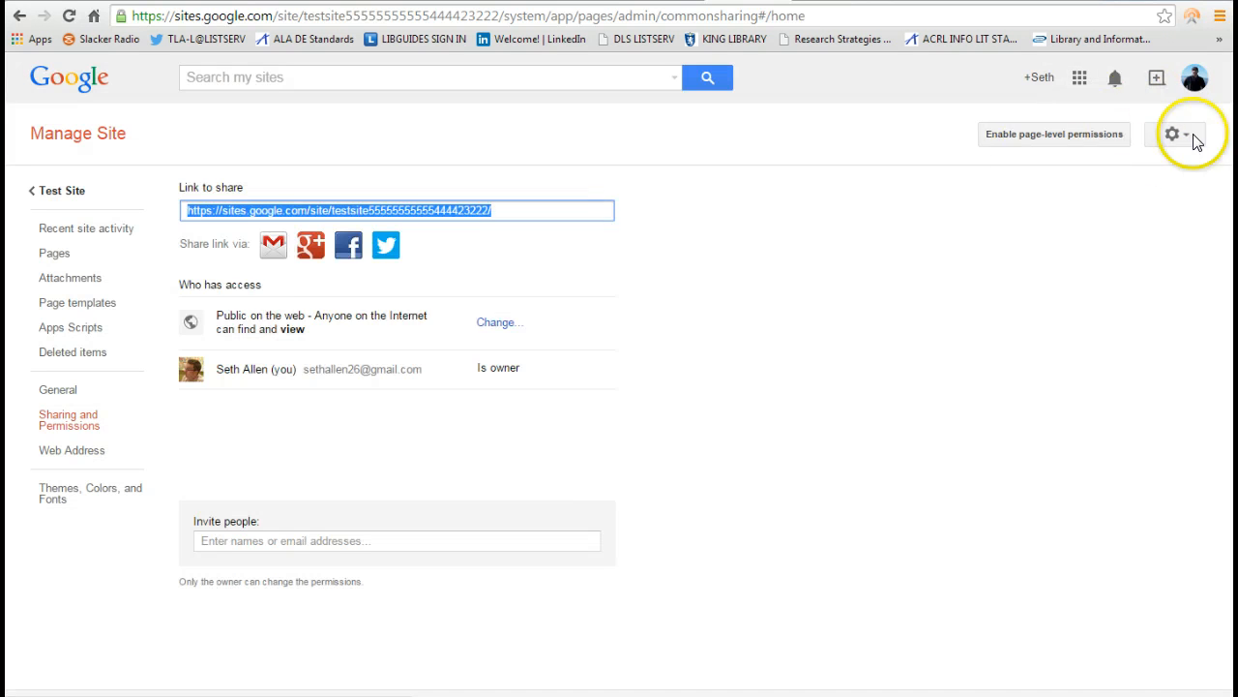
pyautogui.rightClick(265, 210)
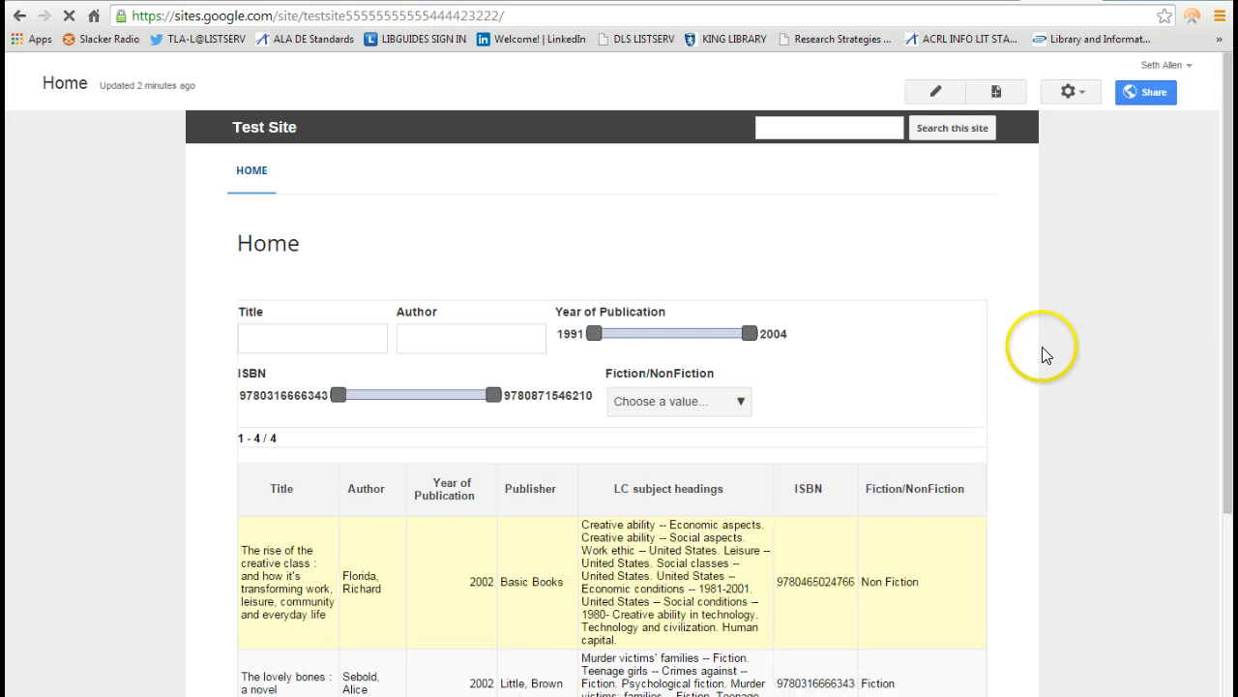
pyautogui.moveTo(974, 351)
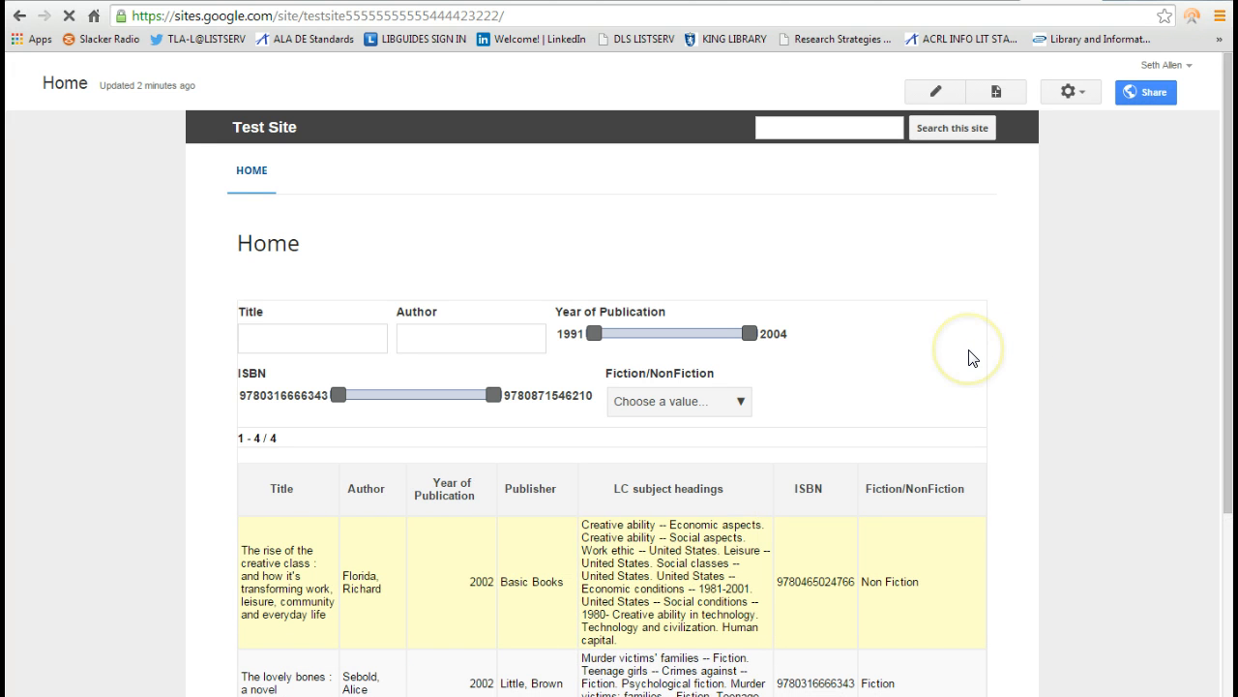